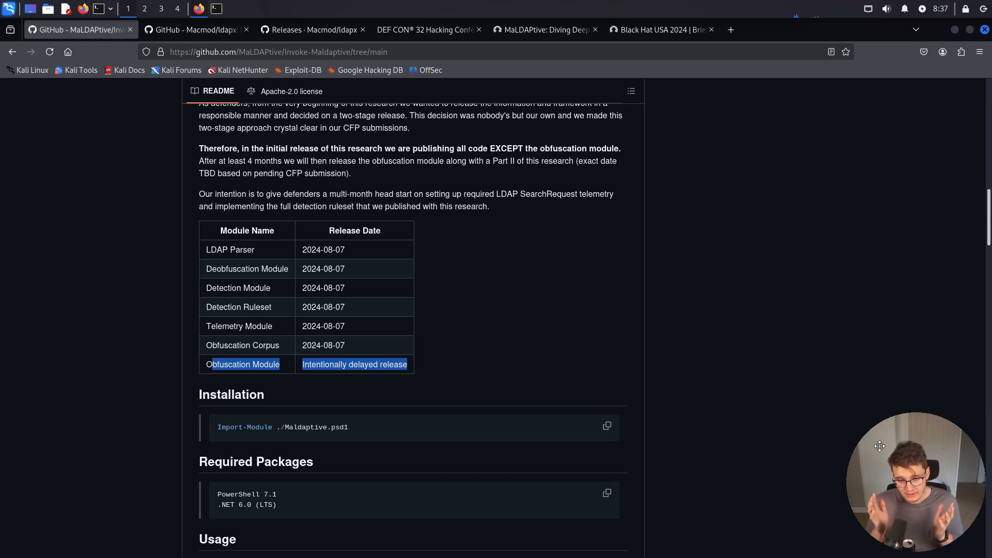
mouse_move(510, 306)
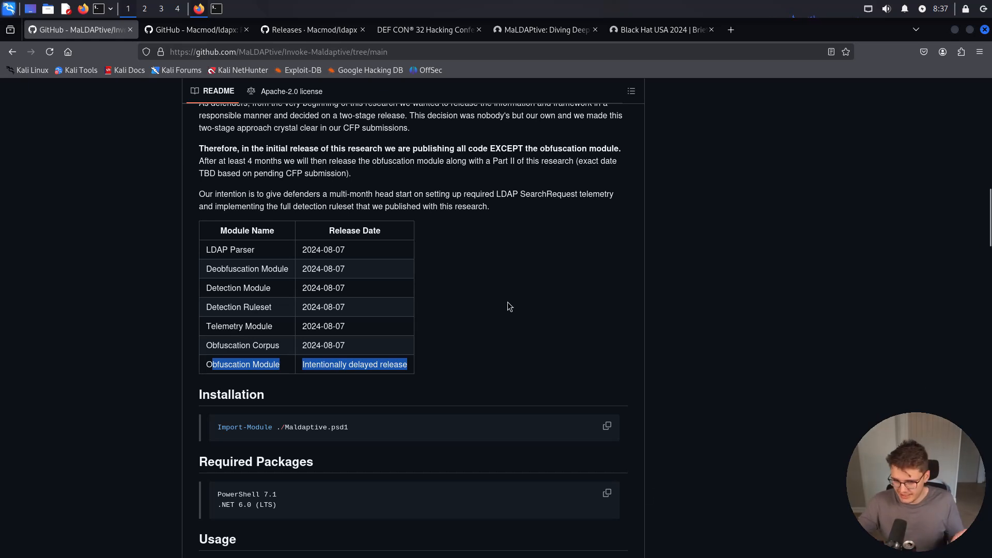
Deselect the release text and scroll through the MaLDAPtive README release table
click(420, 282)
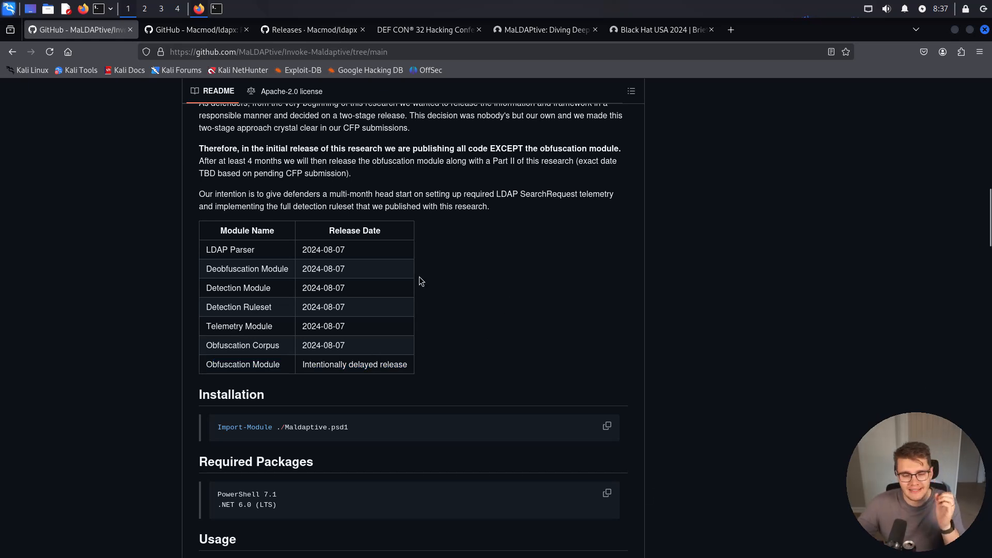
mouse_move(443, 291)
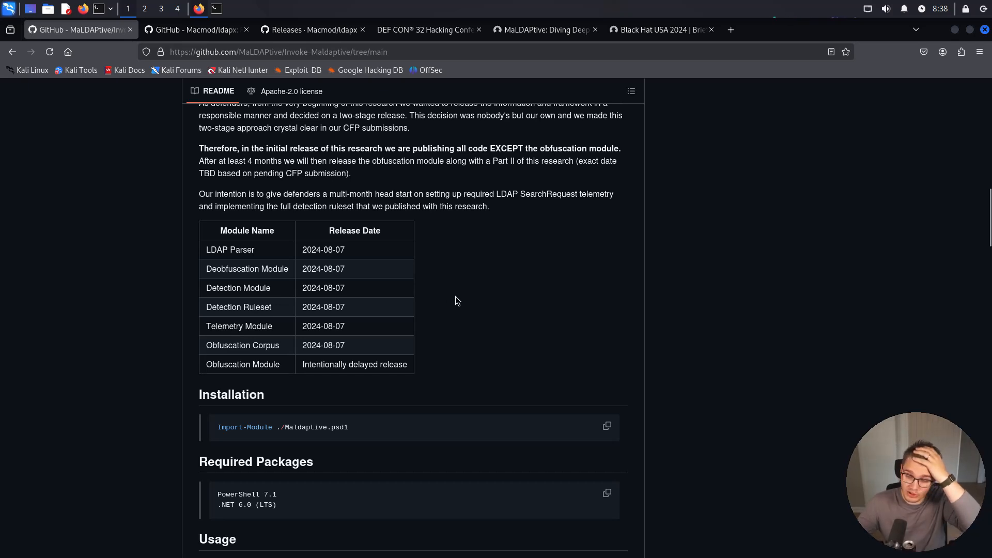
scroll(up, 3)
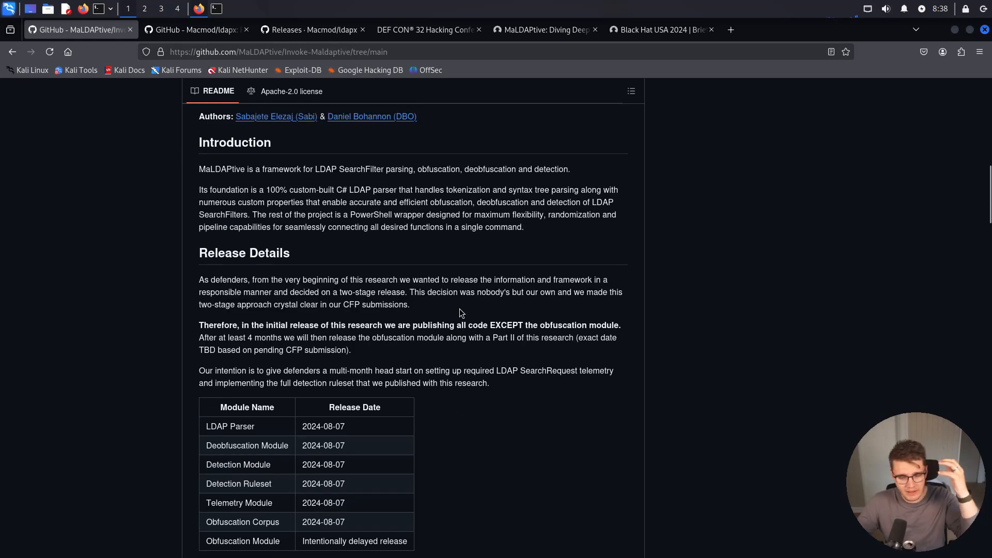
mouse_move(452, 310)
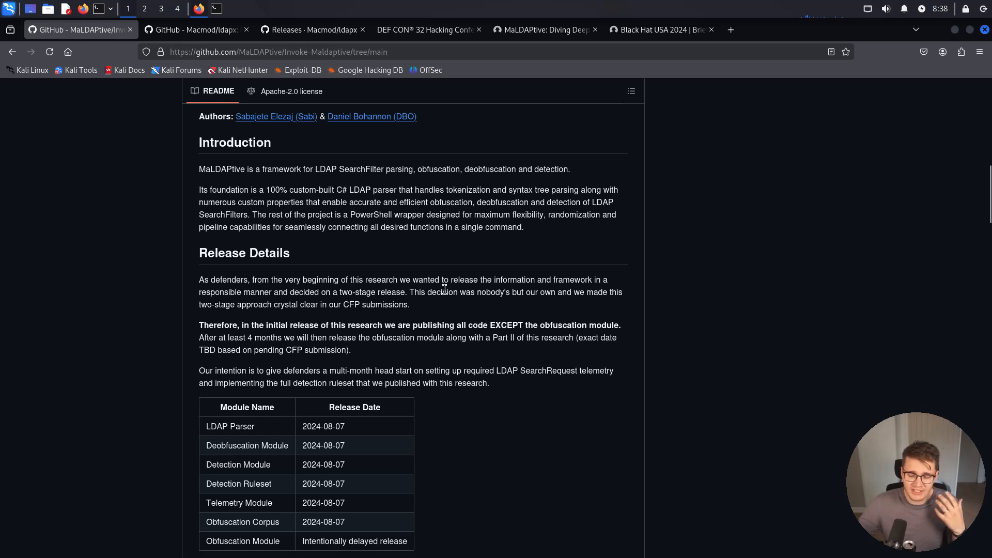
mouse_move(441, 284)
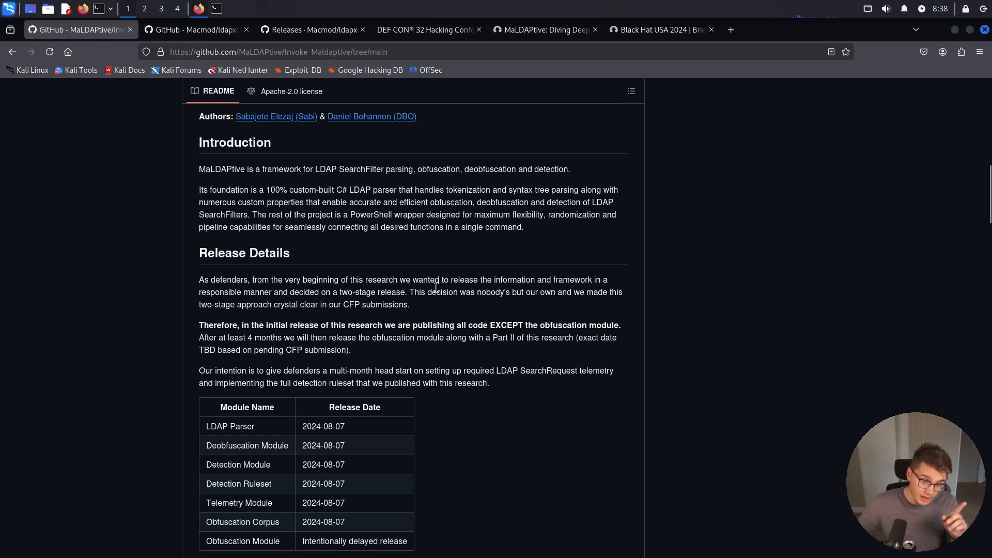
scroll(up, 3)
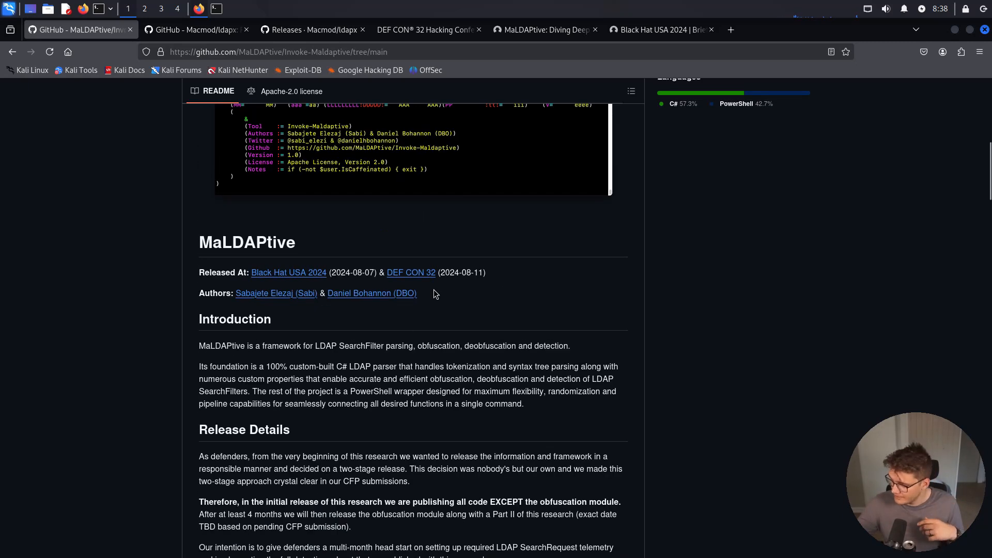
scroll(up, 3)
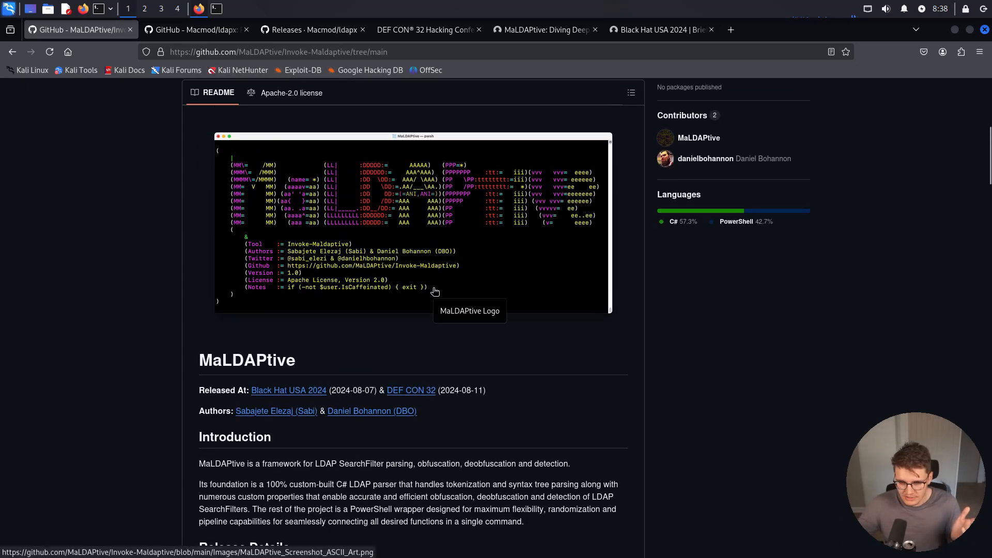
mouse_move(255, 537)
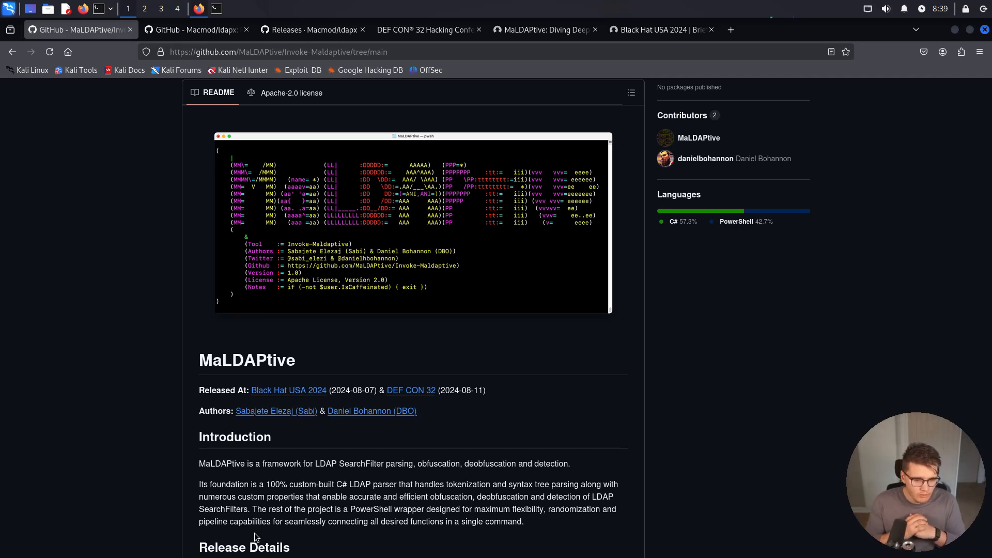
mouse_move(454, 221)
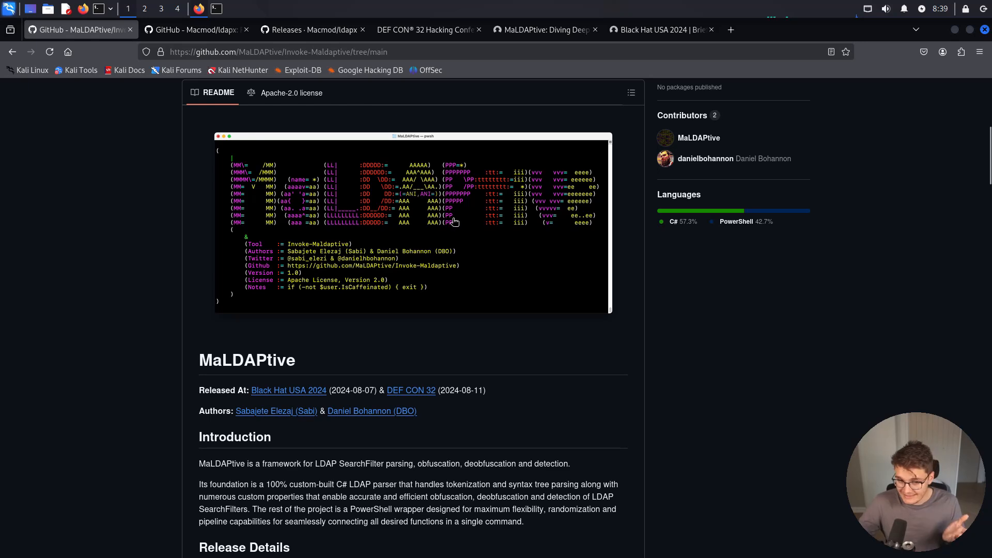
scroll(up, 3)
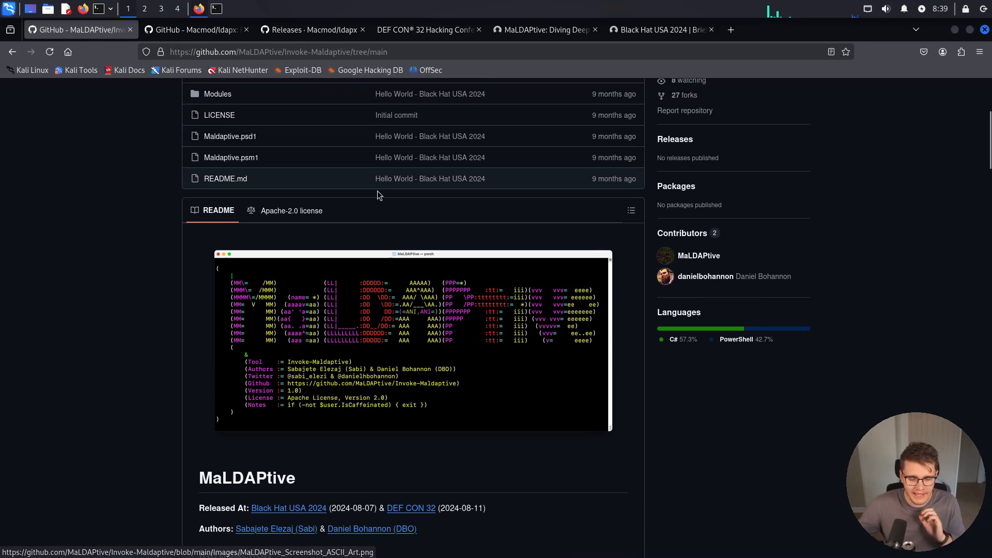
scroll(down, 3)
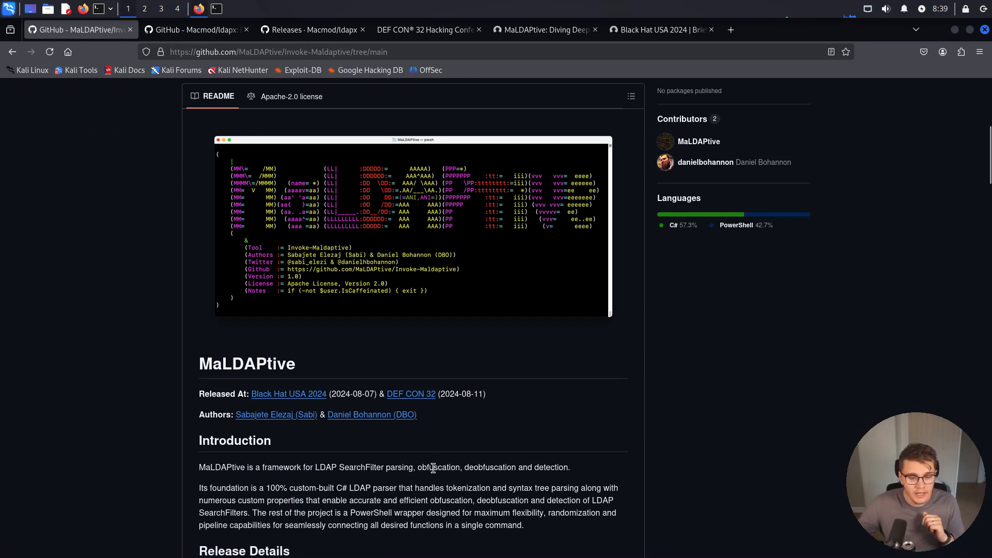
mouse_move(452, 448)
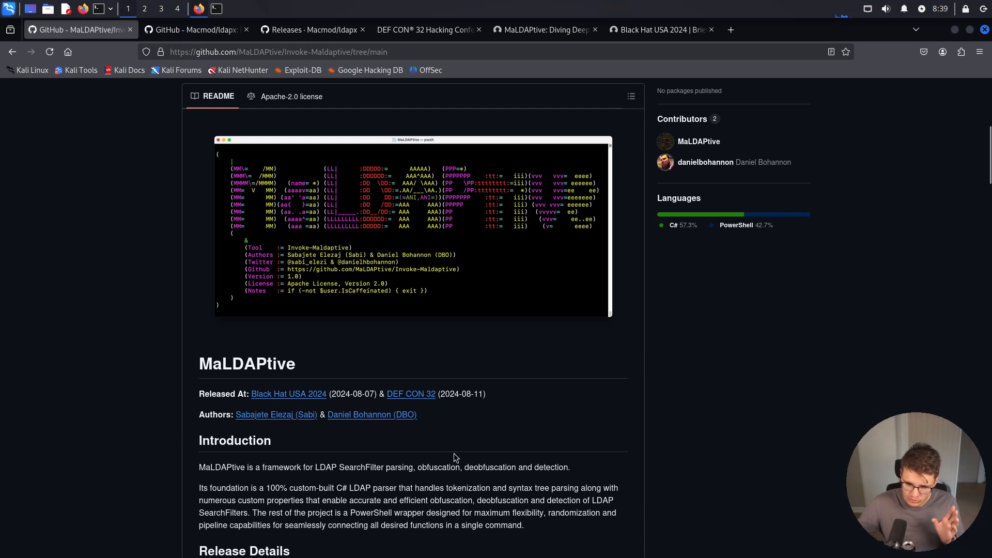
mouse_move(276, 414)
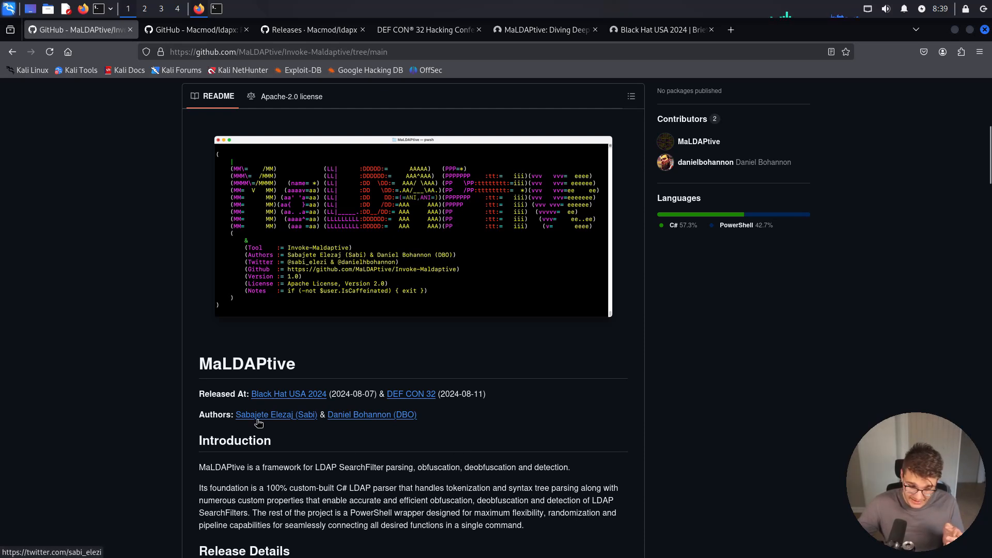
mouse_move(273, 420)
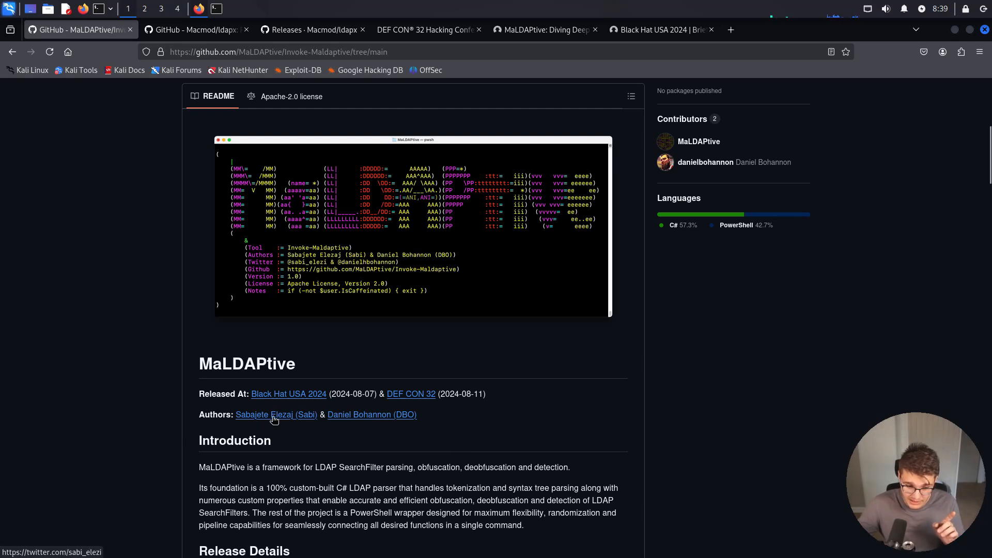
mouse_move(313, 426)
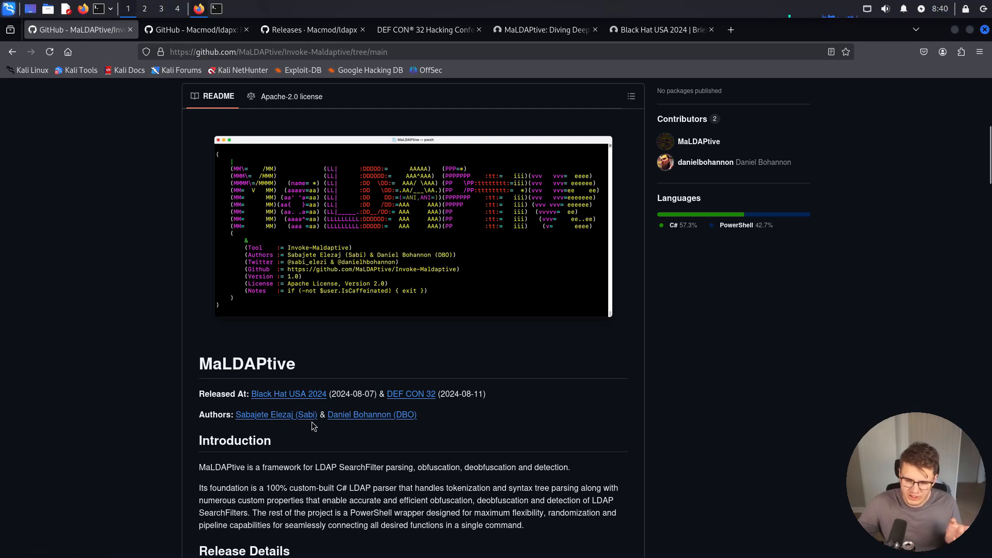
mouse_move(479, 394)
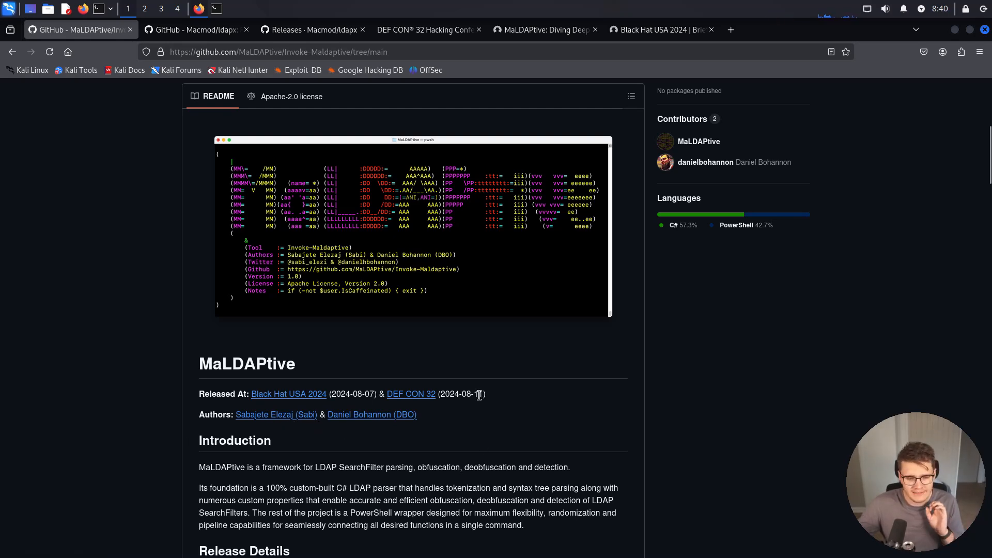
mouse_move(506, 423)
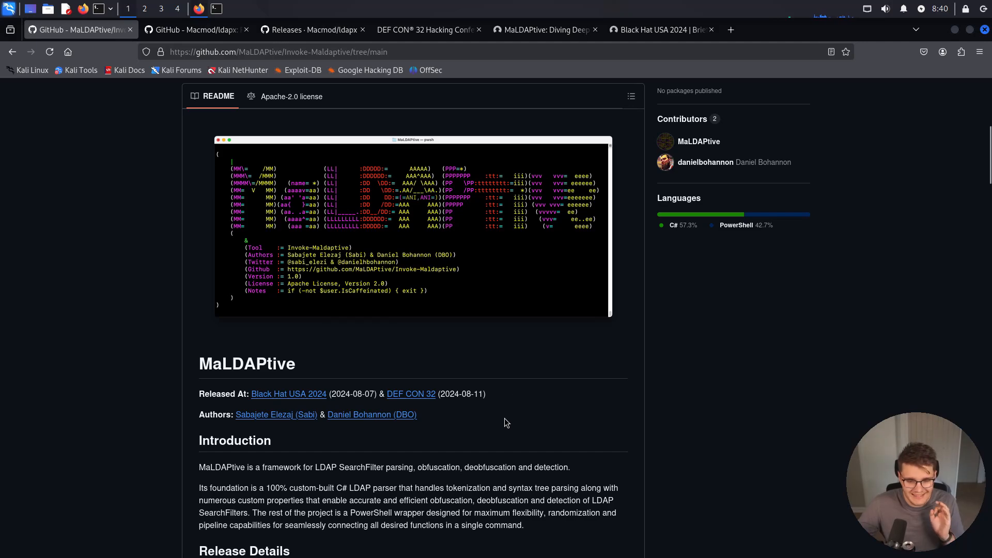
Check the DEF CON 32 speakers, Black Hat session and ldapx tabs, then return to MaLDAPtive
click(429, 29)
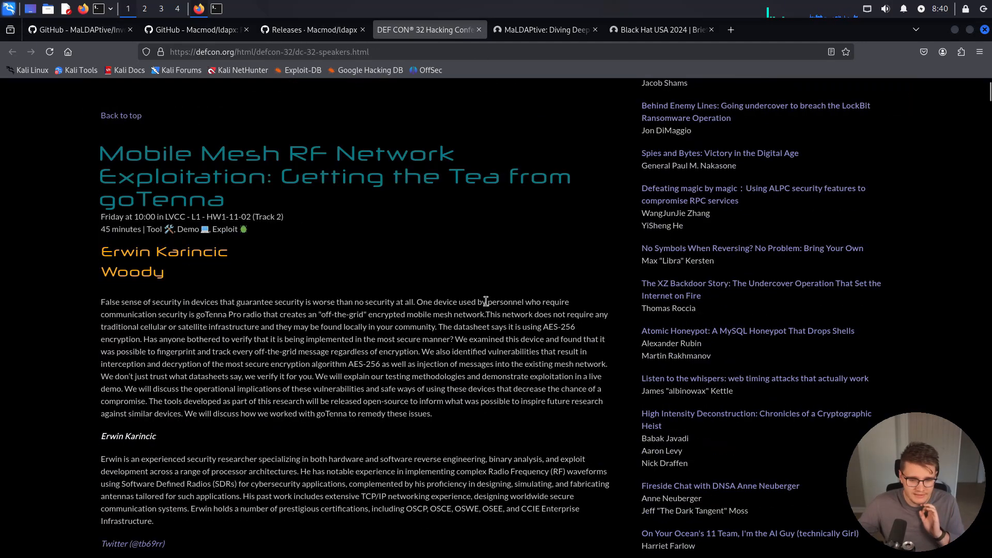
click(544, 29)
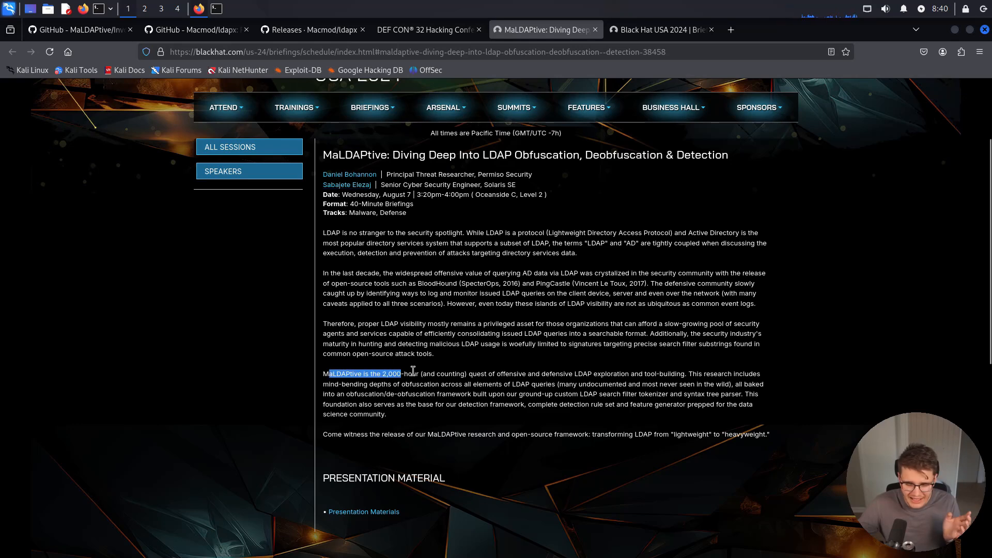
mouse_move(505, 371)
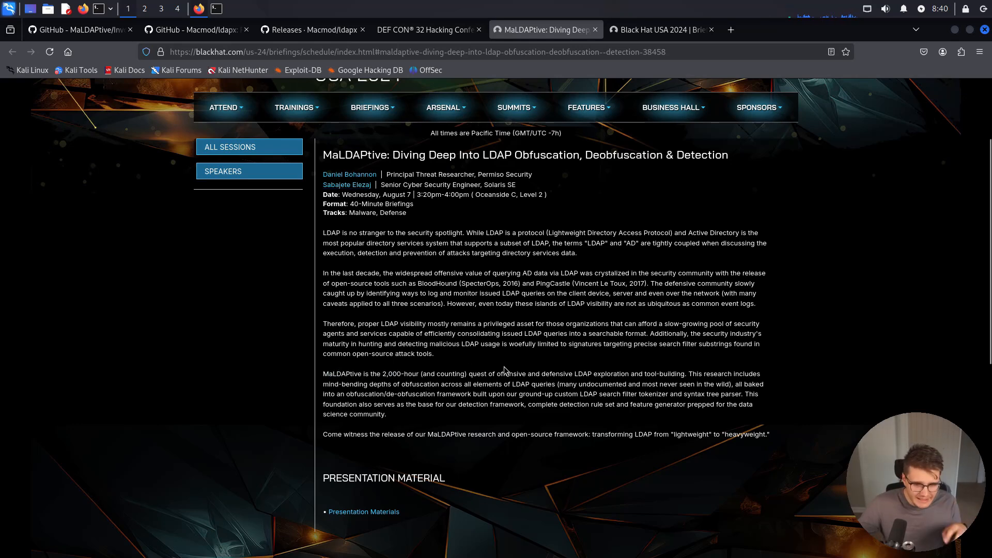
click(196, 29)
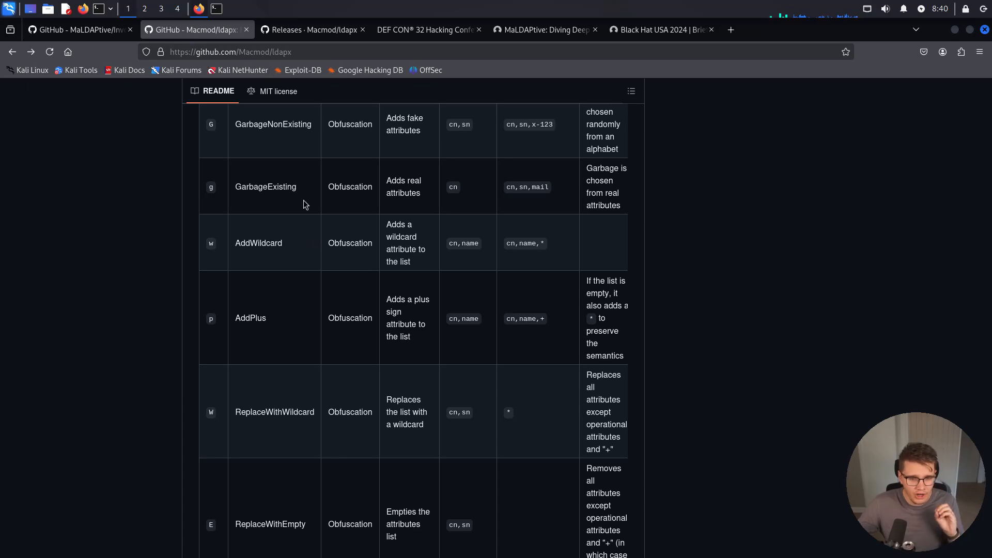
click(76, 29)
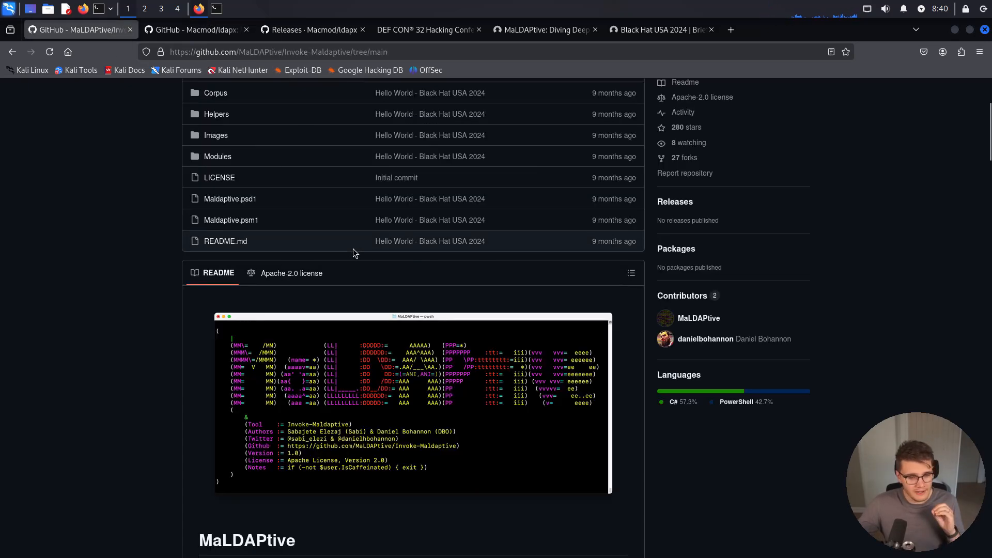
Highlight the obfuscation module's delayed release note, then scroll down to the Installation requirements
scroll(down, 3)
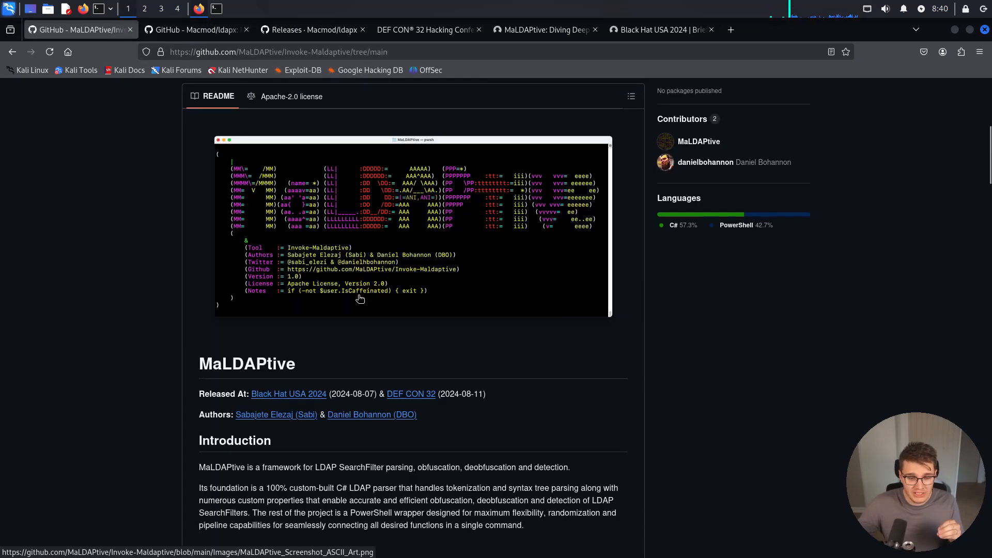
mouse_move(491, 317)
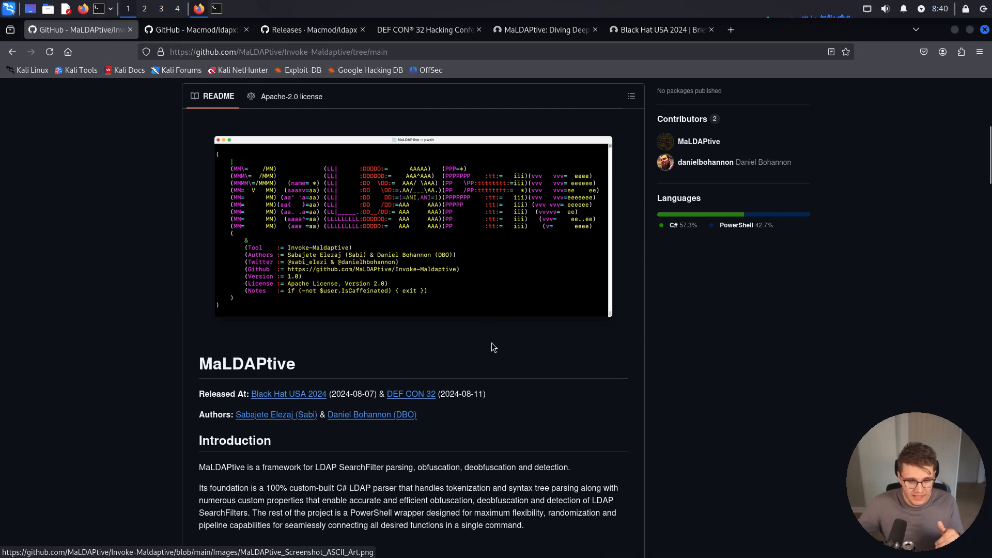
scroll(down, 3)
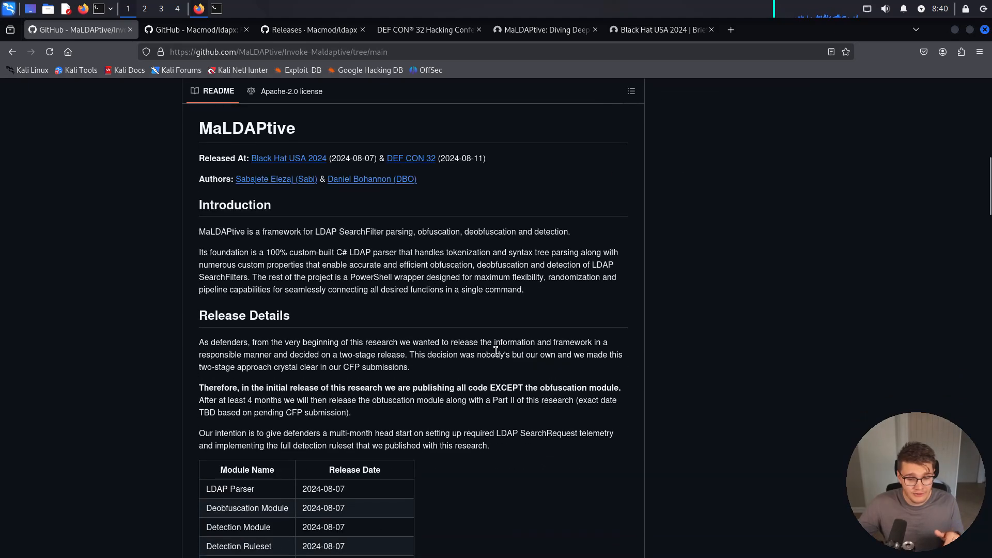
scroll(down, 3)
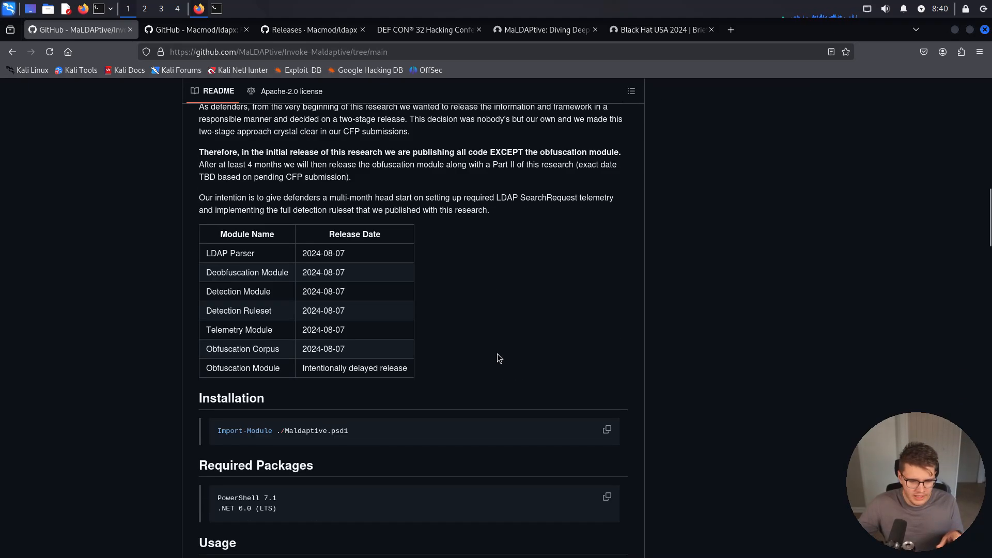
mouse_move(498, 348)
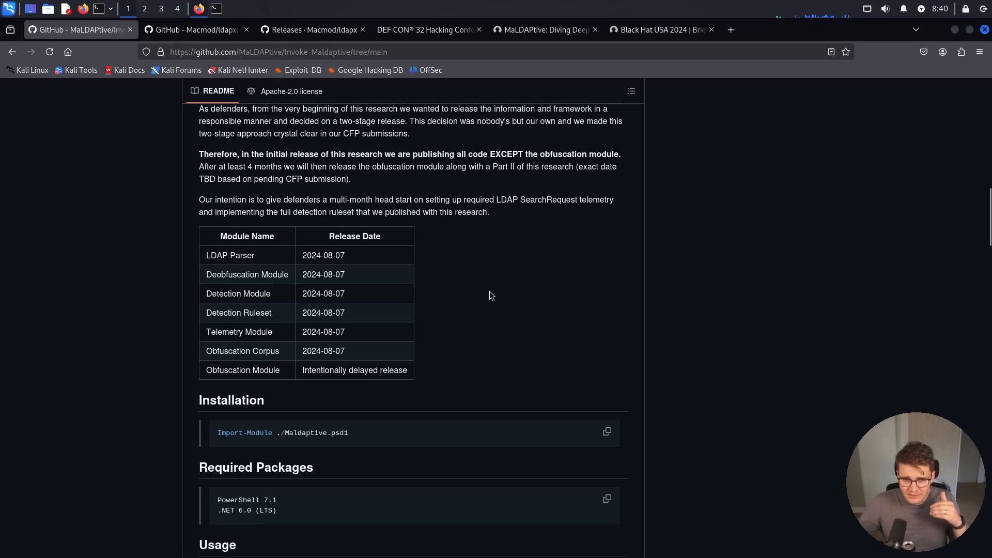
scroll(up, 3)
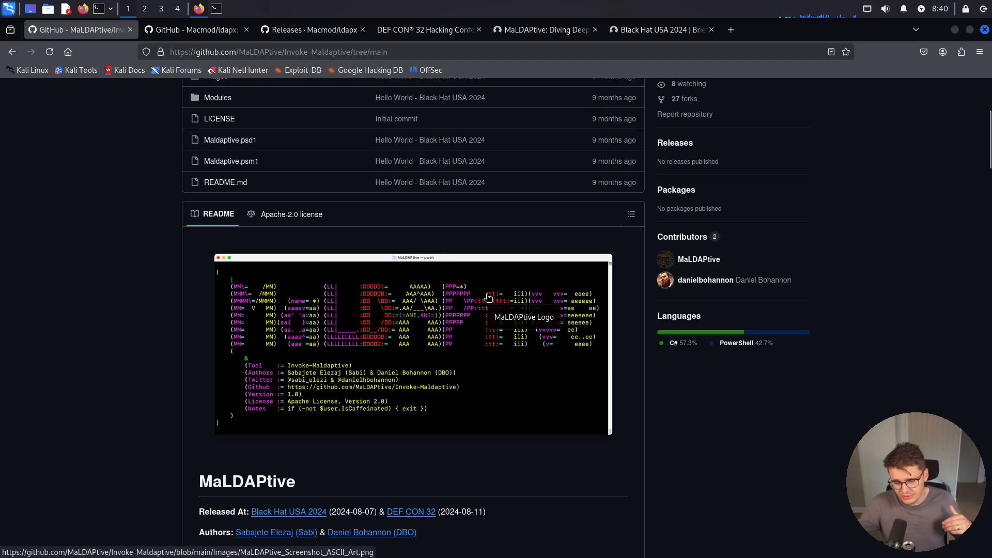
scroll(down, 3)
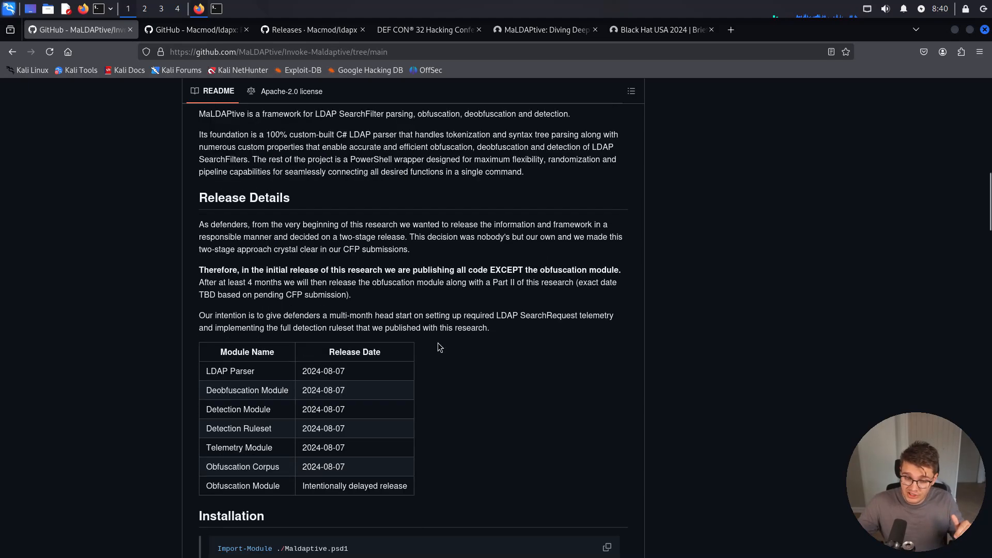
mouse_move(426, 344)
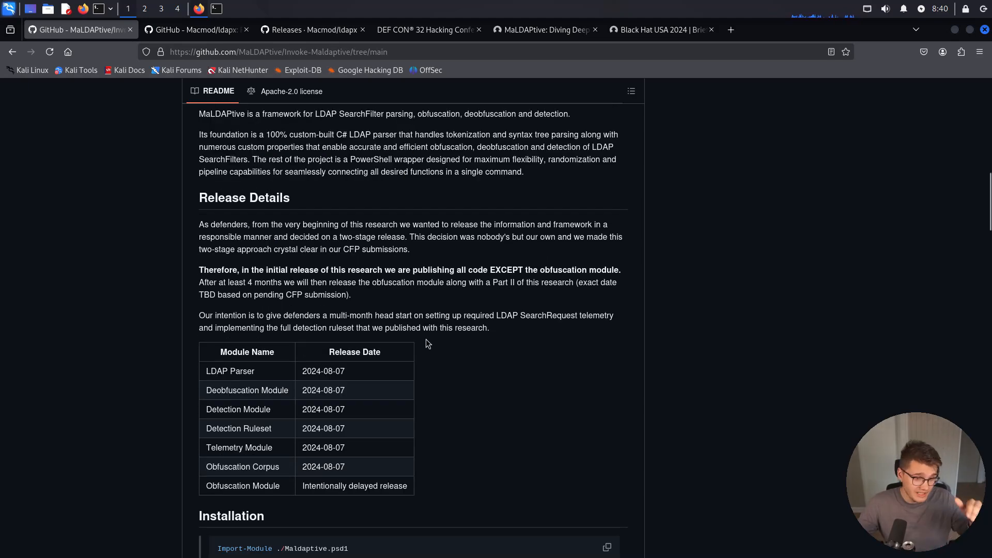
mouse_move(484, 110)
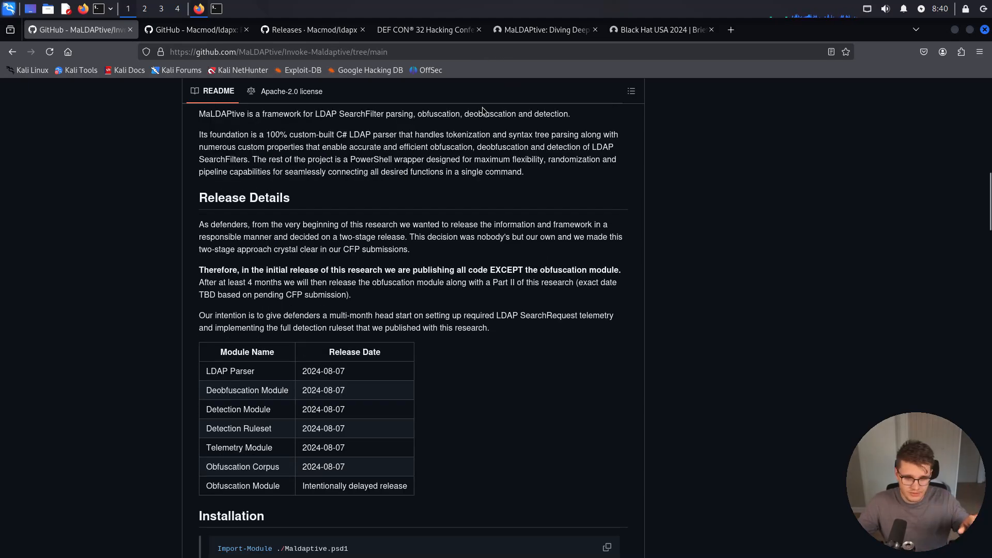
mouse_move(451, 252)
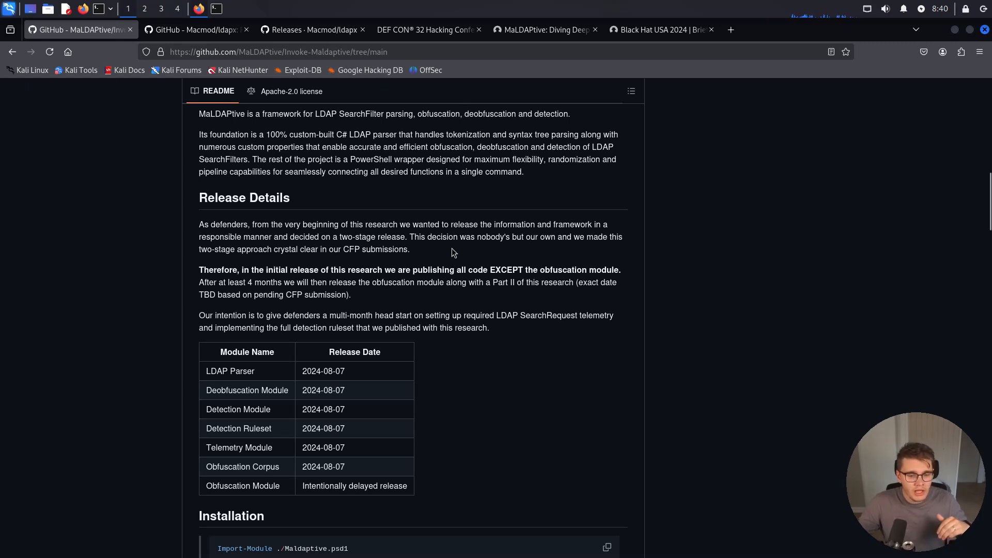
mouse_move(348, 478)
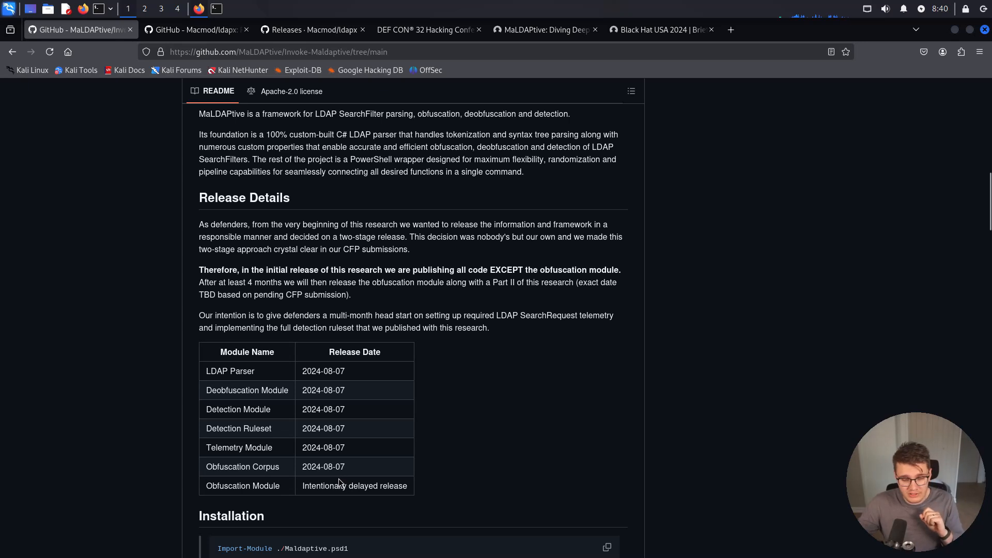
mouse_move(389, 402)
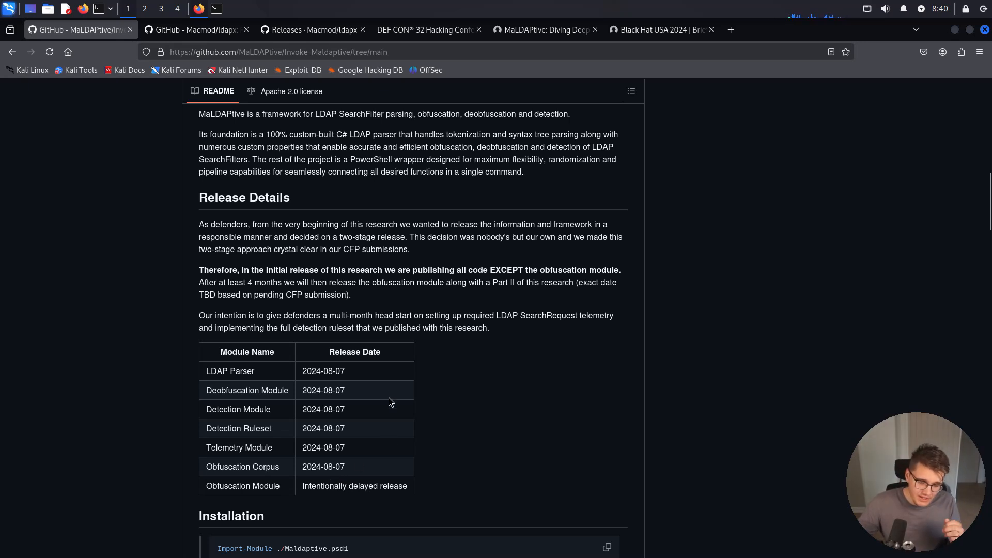
double_click(377, 485)
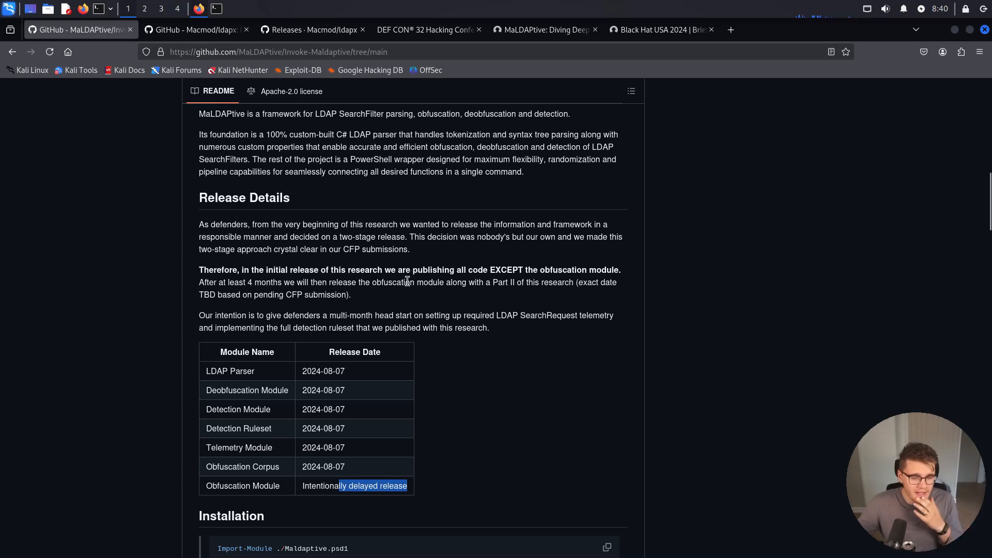
click(417, 260)
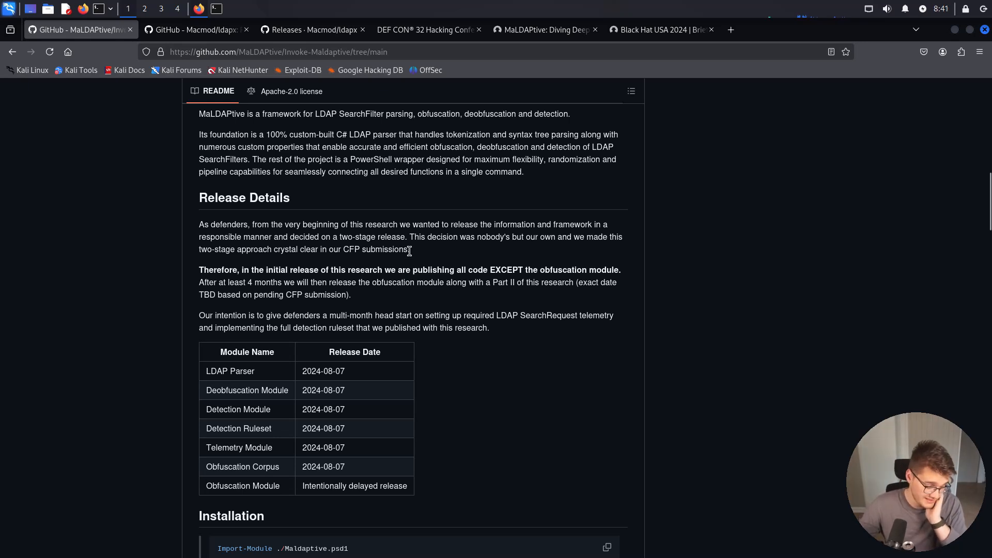
mouse_move(417, 296)
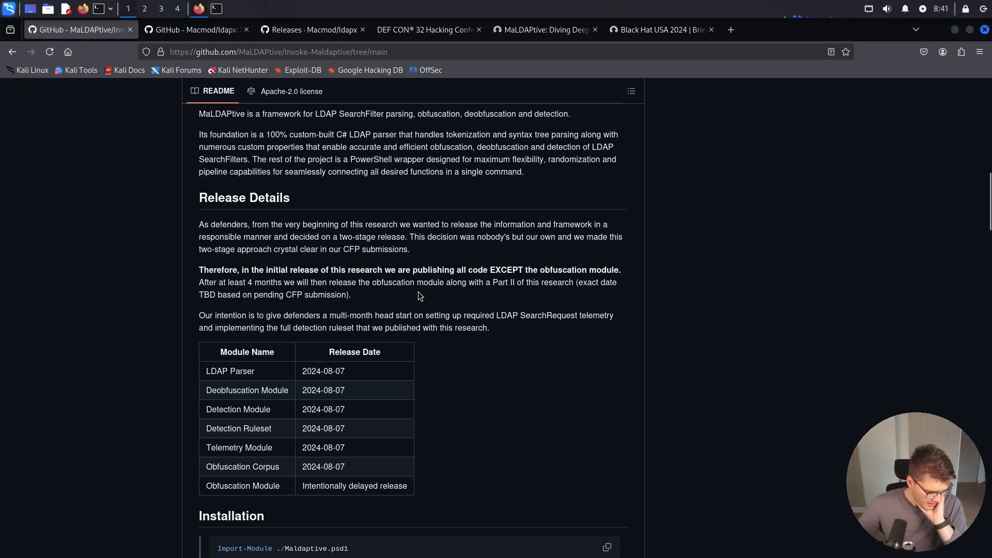
scroll(down, 3)
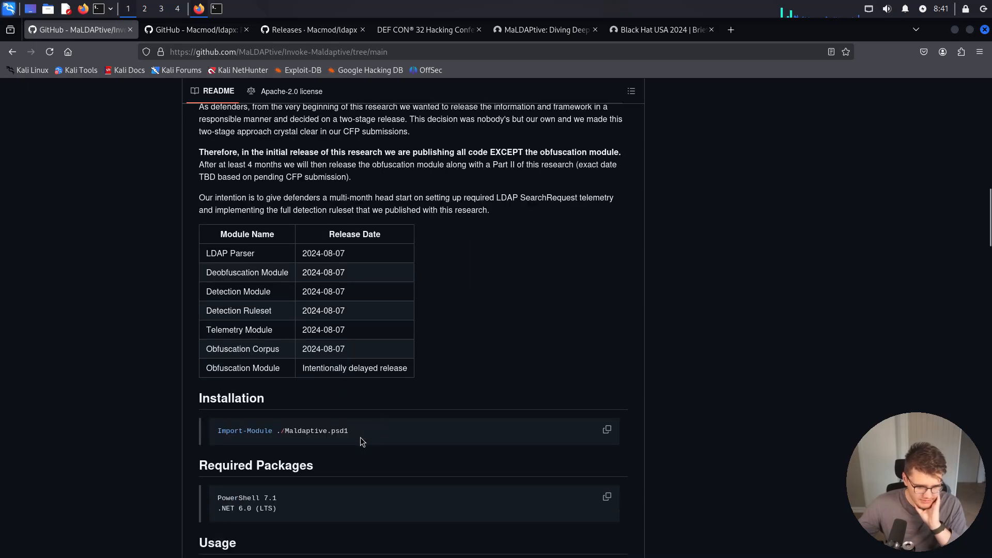
mouse_move(298, 281)
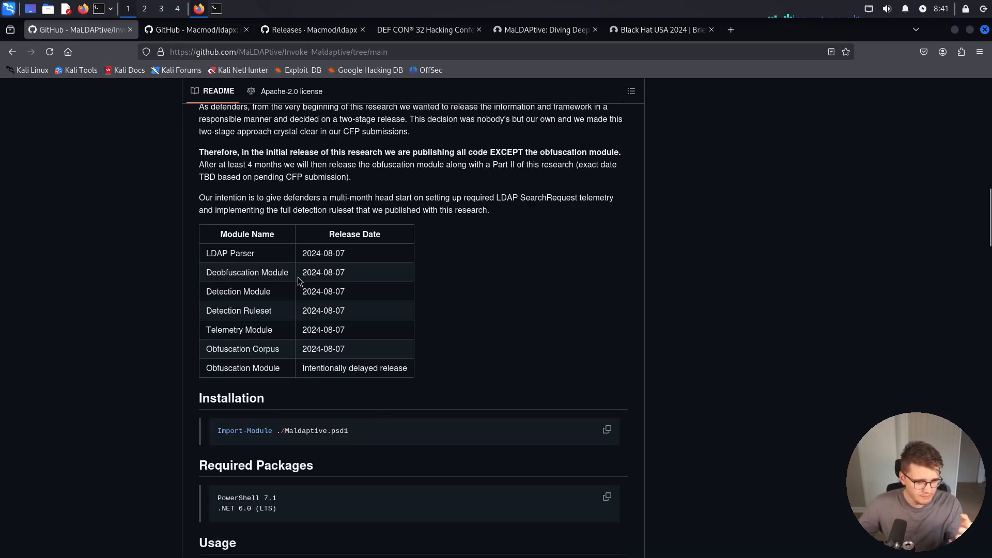
mouse_move(197, 30)
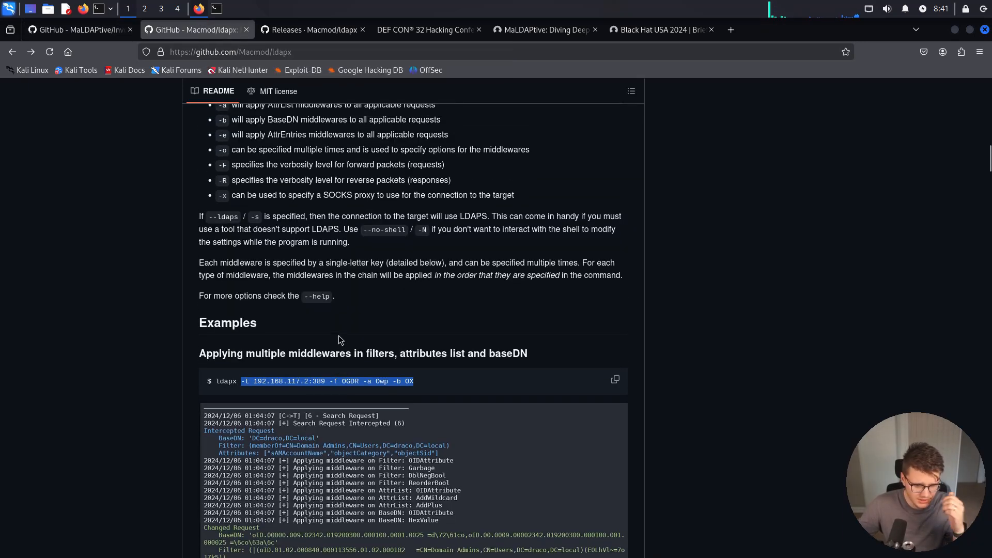
Scroll back and forth through the ldapx README's command options list
scroll(up, 3)
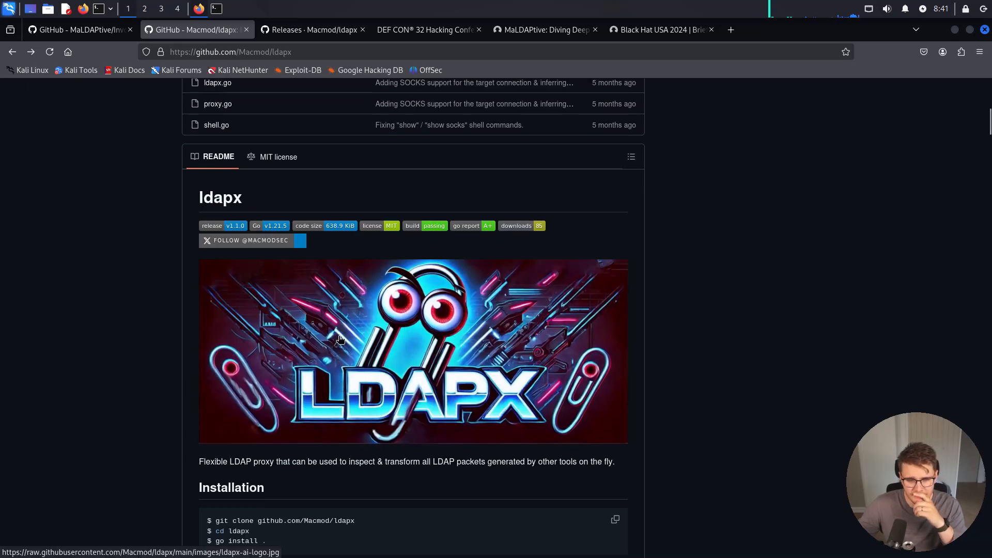
mouse_move(338, 342)
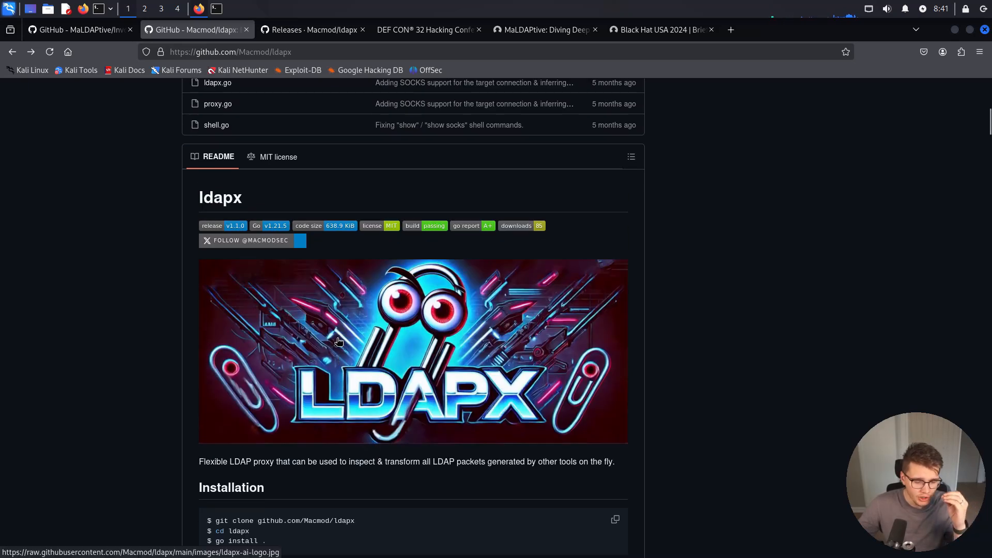
scroll(down, 3)
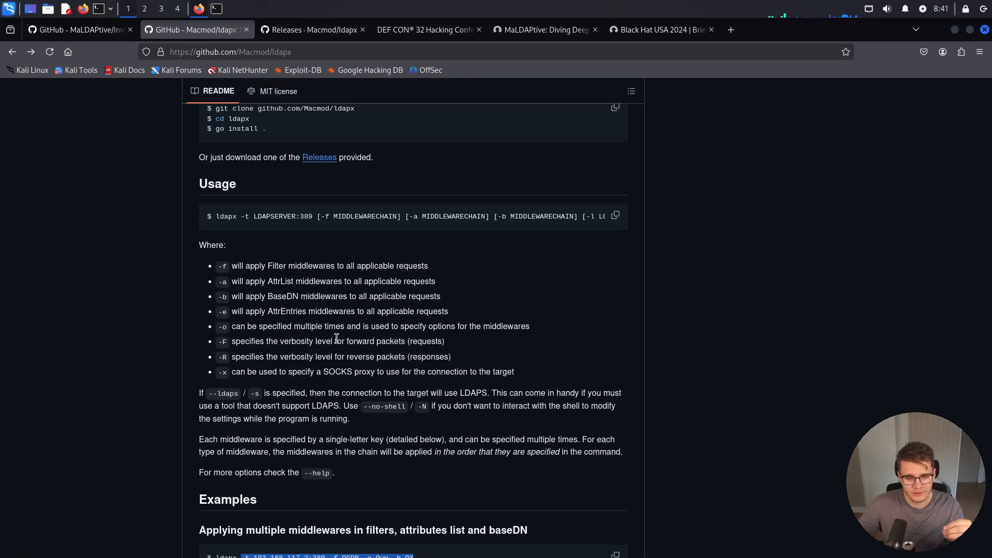
mouse_move(381, 292)
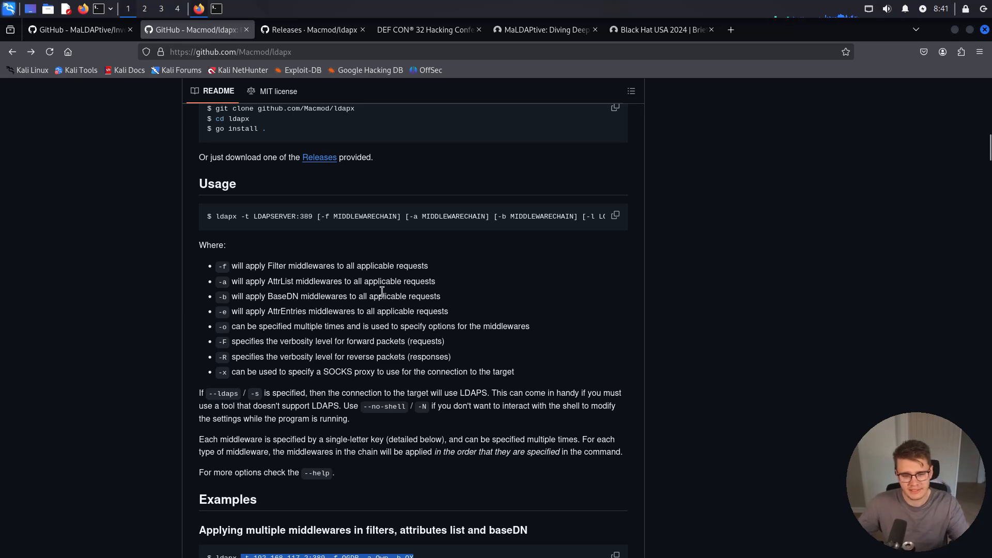
mouse_move(378, 280)
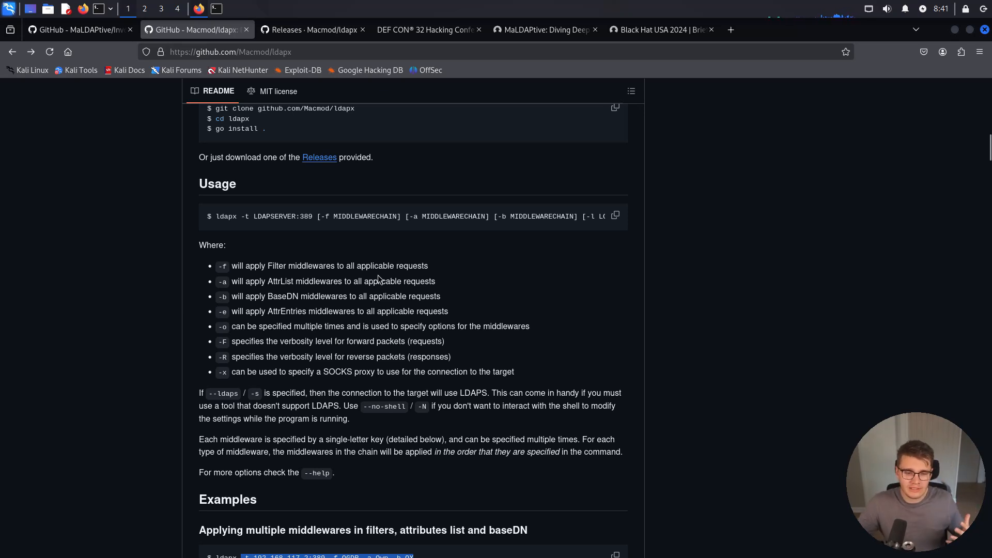
scroll(down, 3)
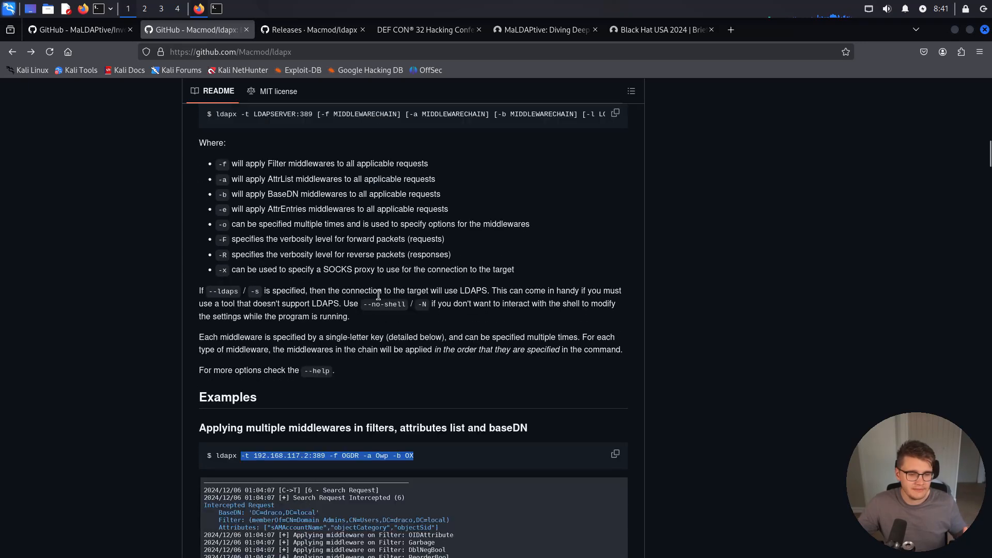
scroll(up, 3)
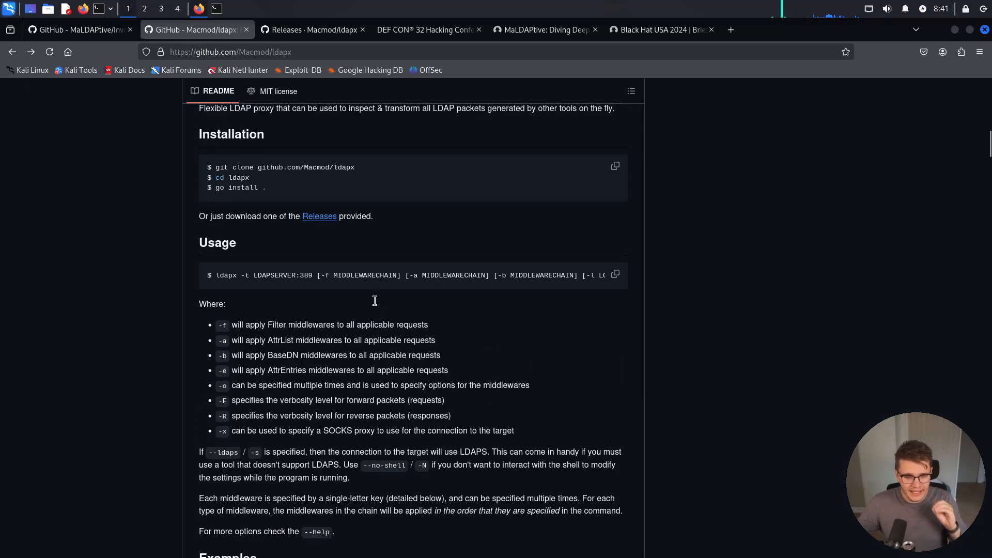
mouse_move(374, 317)
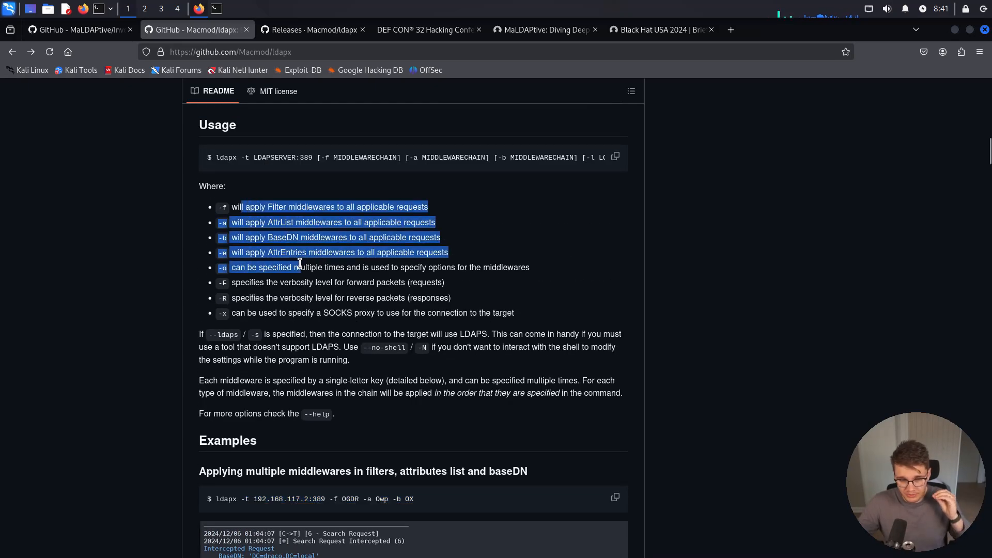
scroll(down, 3)
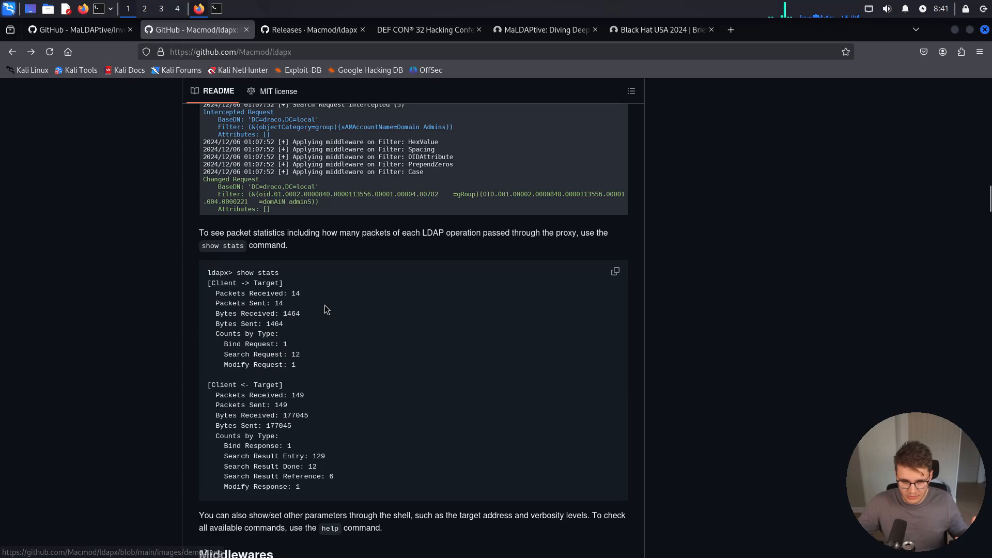
scroll(up, 3)
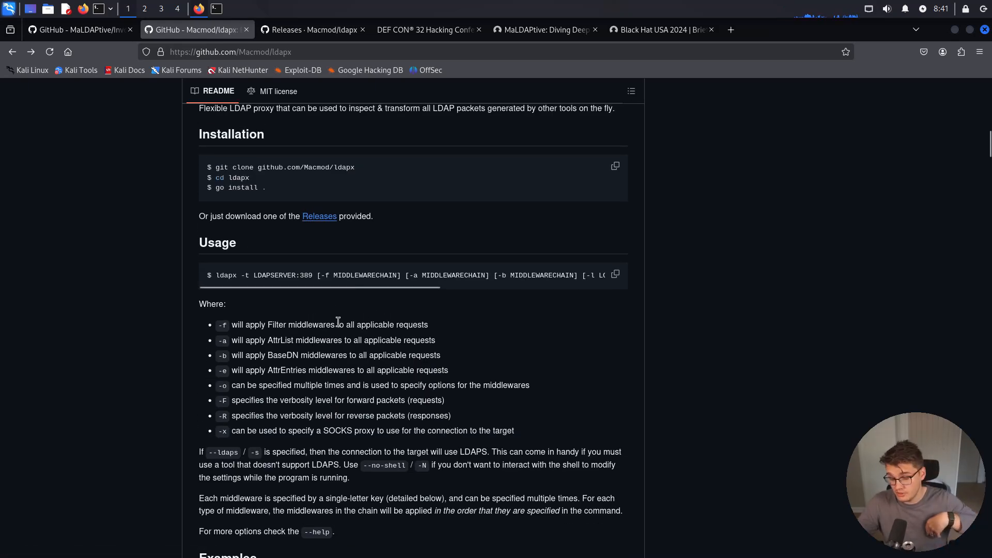
scroll(down, 3)
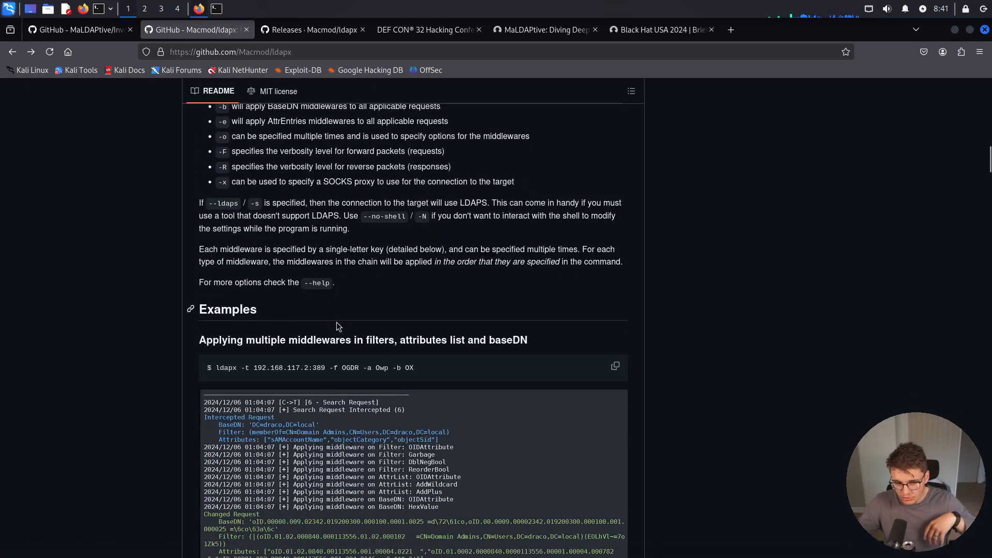
scroll(up, 3)
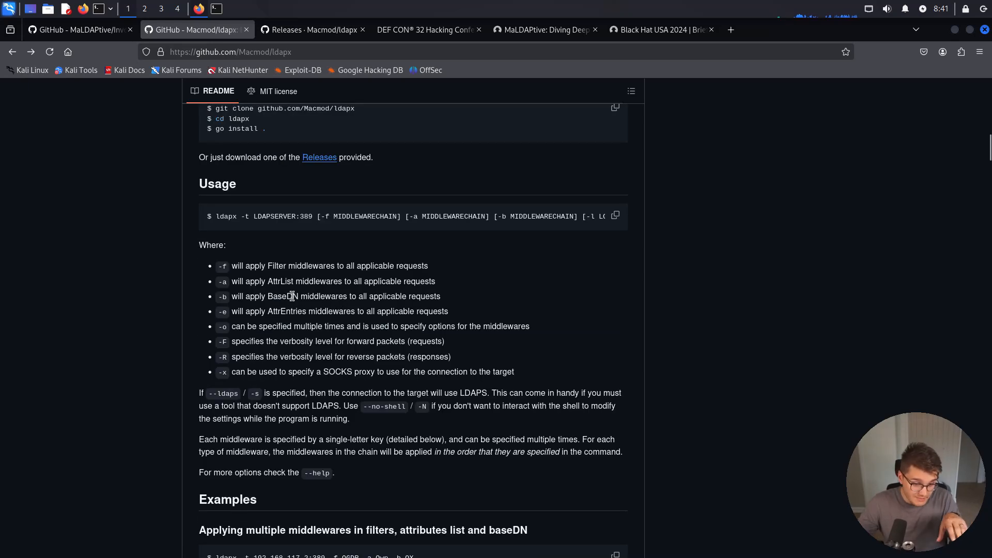
Highlight AttrEntries in the usage list and scroll on to the multiple-middleware examples
double_click(285, 311)
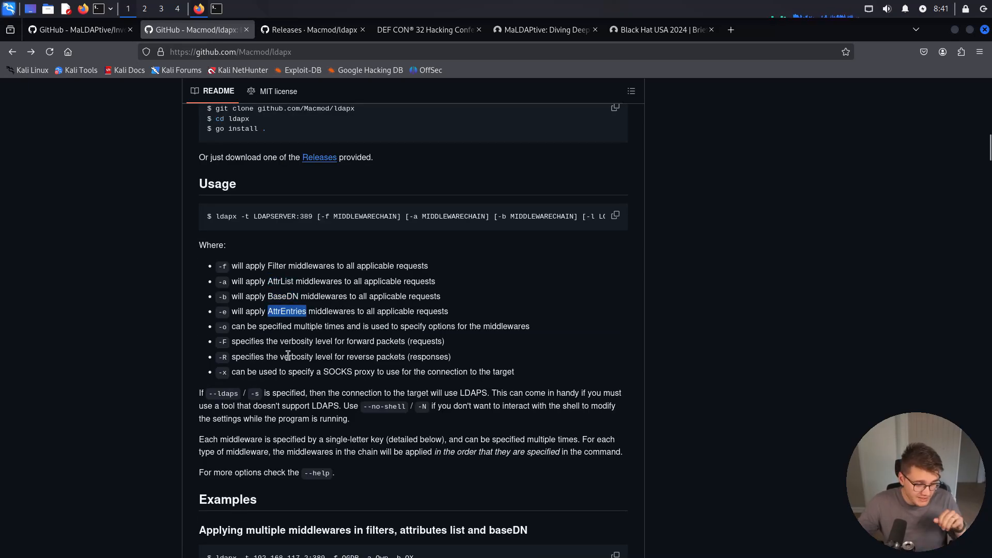
scroll(down, 3)
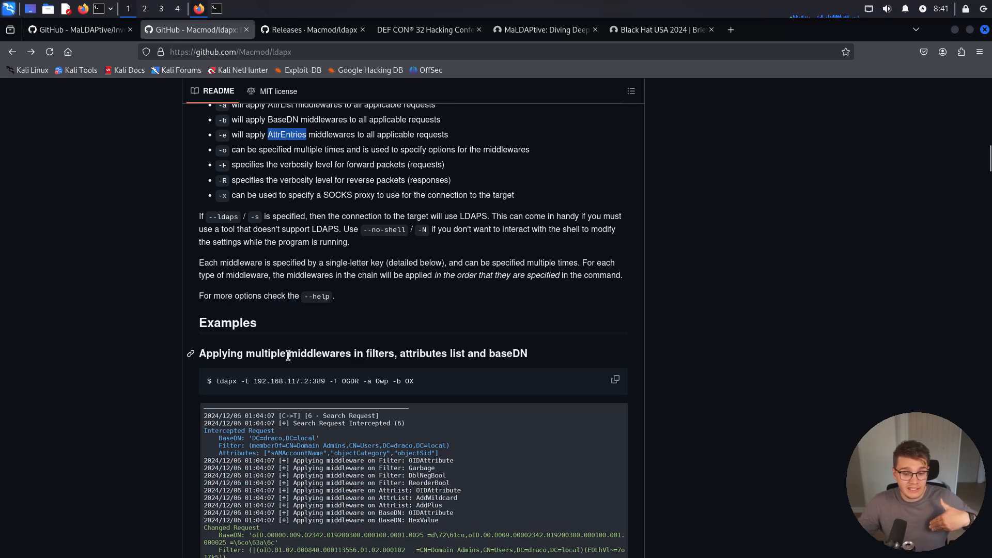
mouse_move(407, 234)
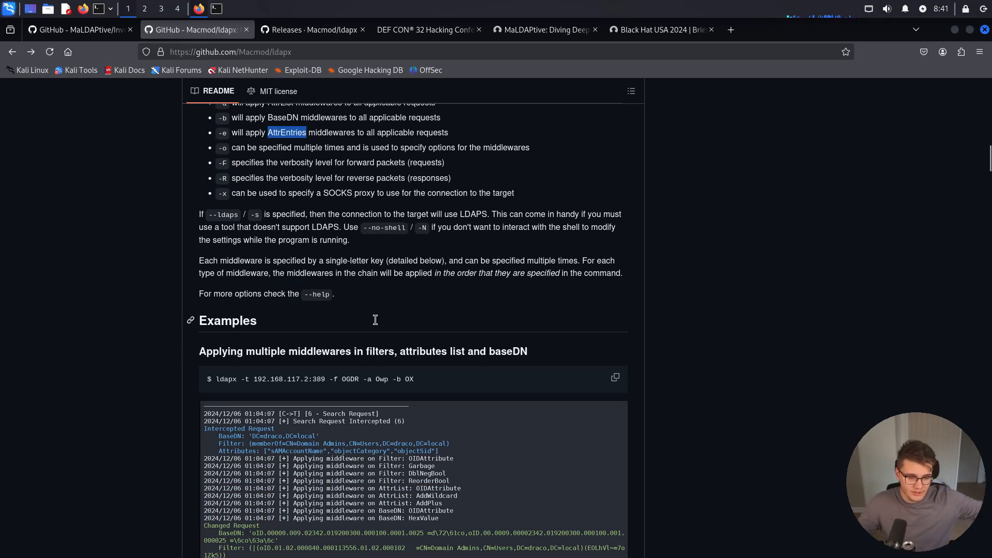
scroll(down, 3)
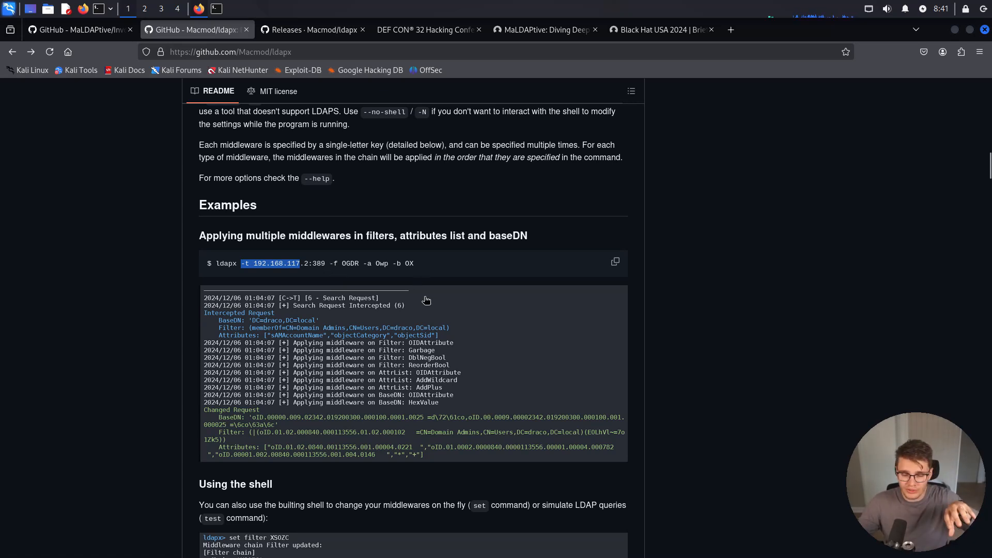
mouse_move(402, 316)
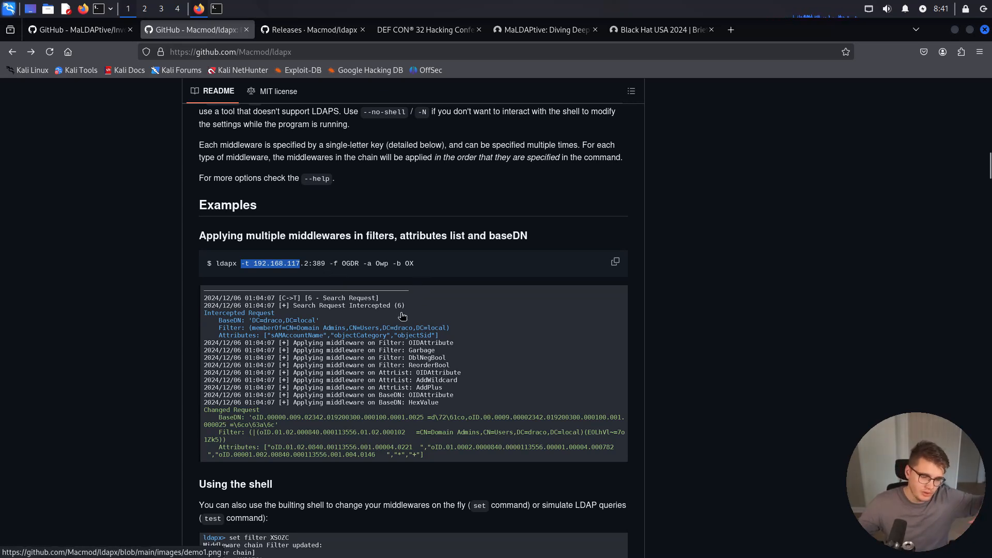
scroll(down, 3)
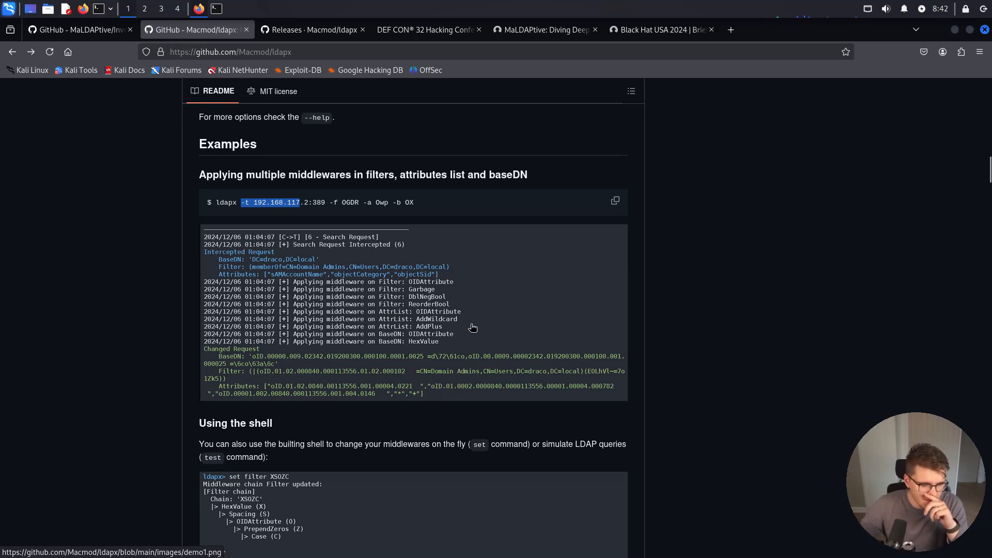
scroll(down, 3)
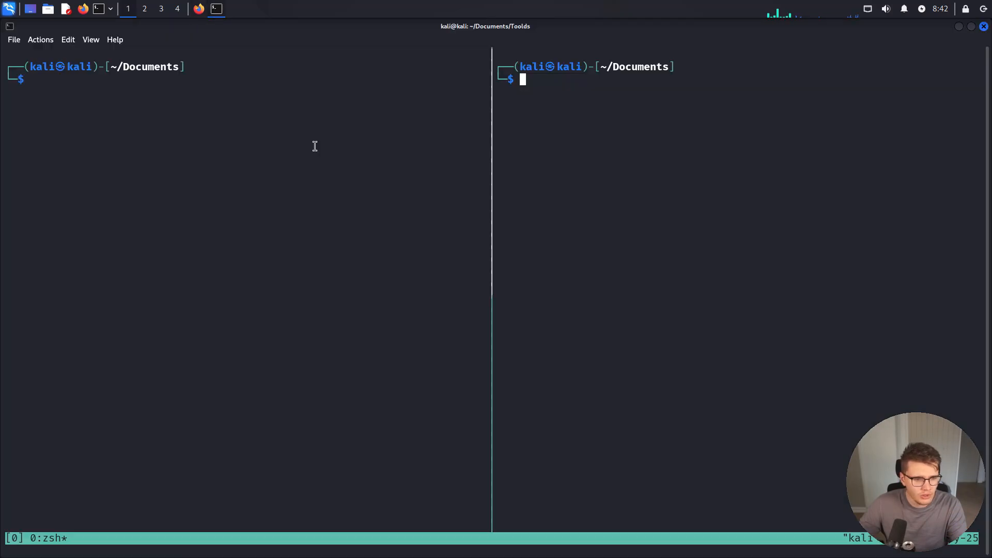
List ~/Documents with ls and compare it against the ldapx v1.1.0 release page
text(ls -la)
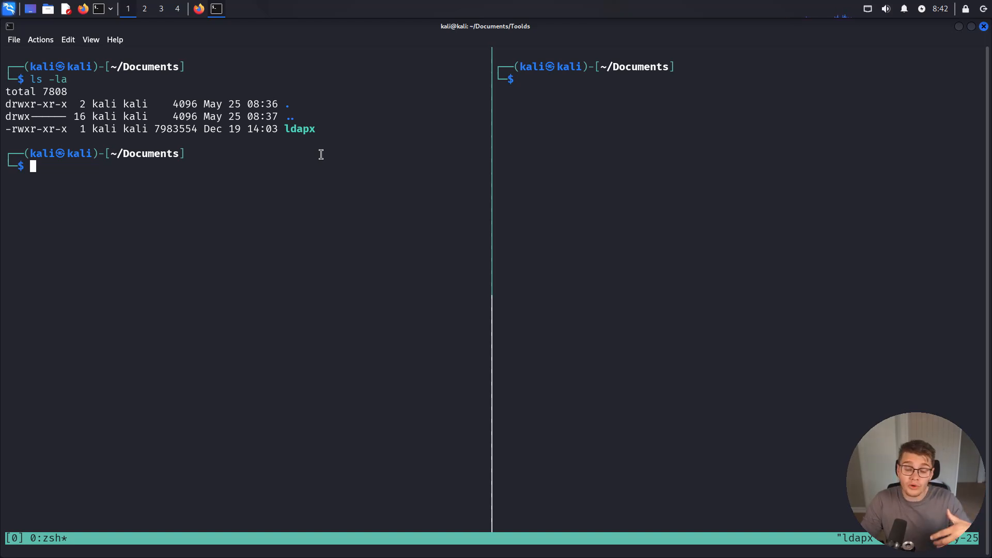
click(198, 8)
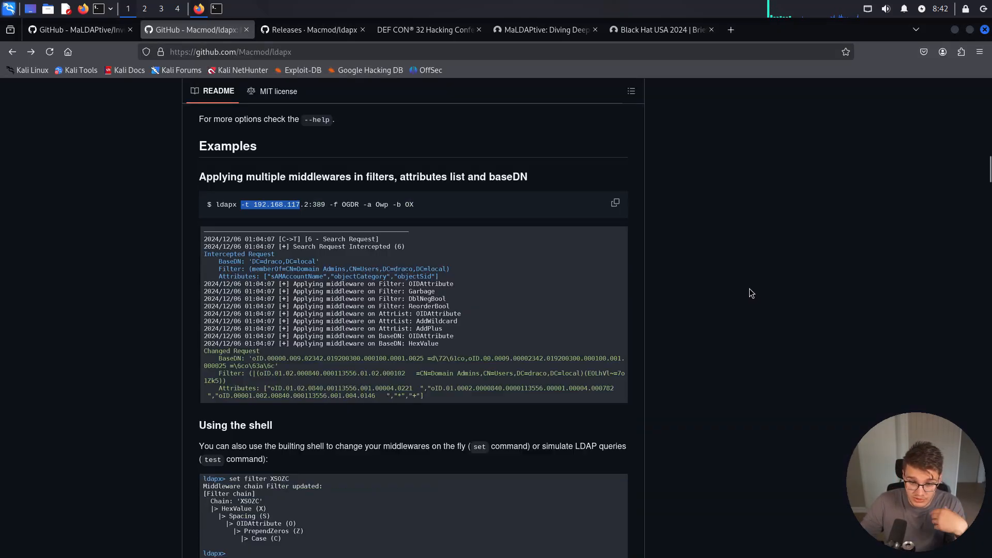
scroll(up, 3)
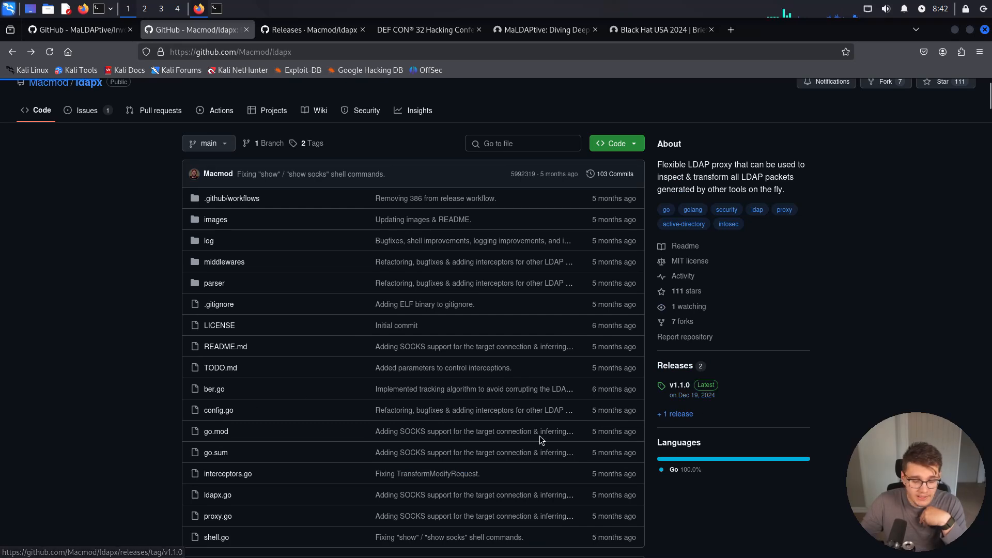
click(676, 385)
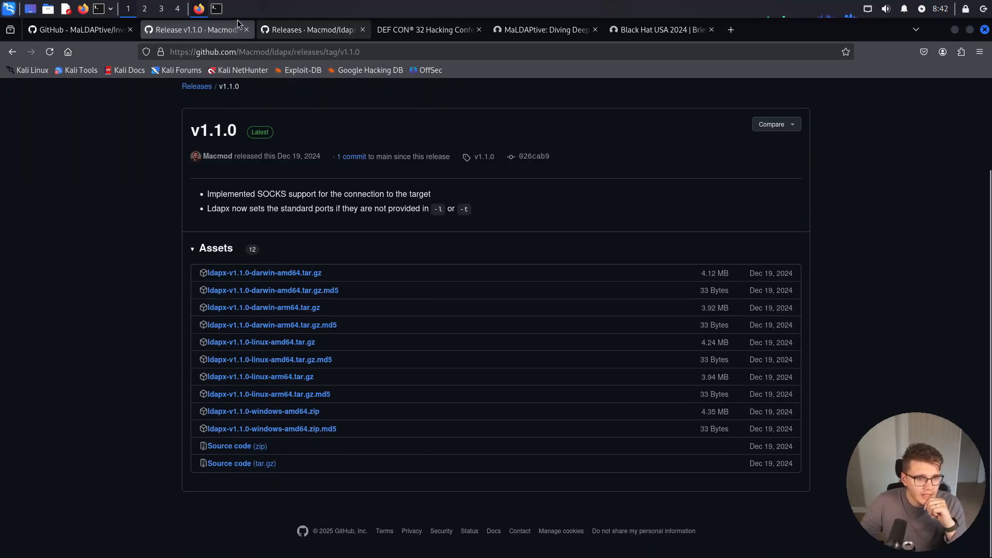
click(217, 8)
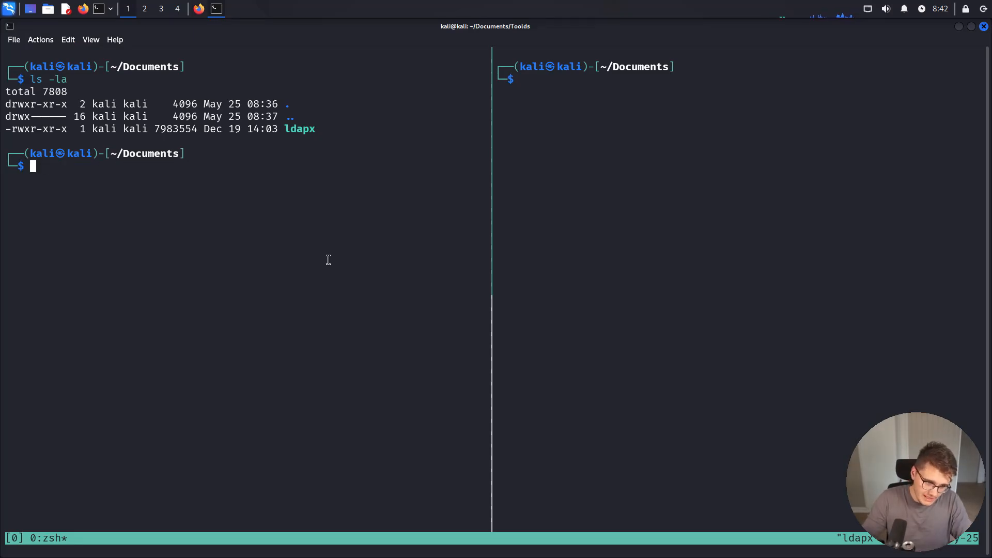
Start sudo ./ldapx -t 192.168.132.2:389 with no middlewares in the left pane
text(sudo -)
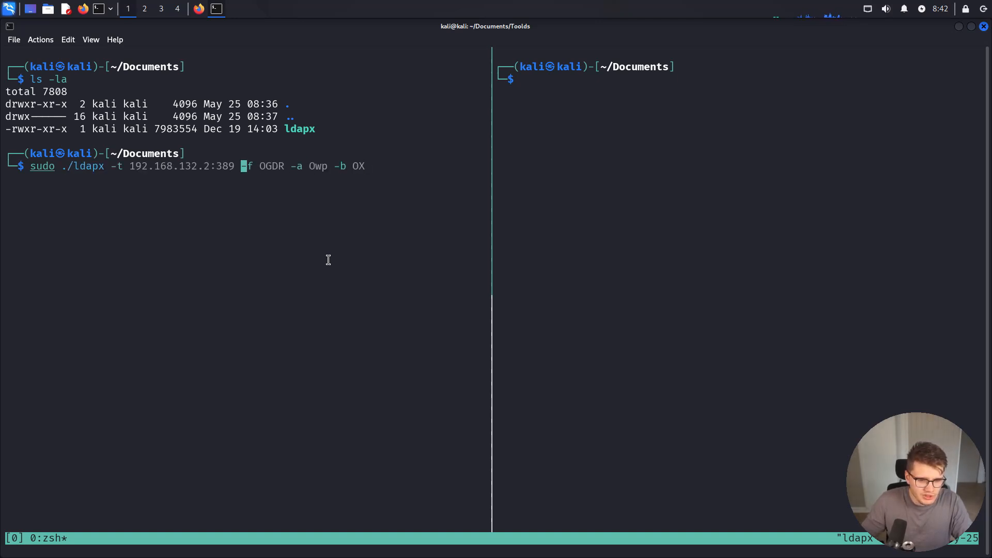
key(Return)
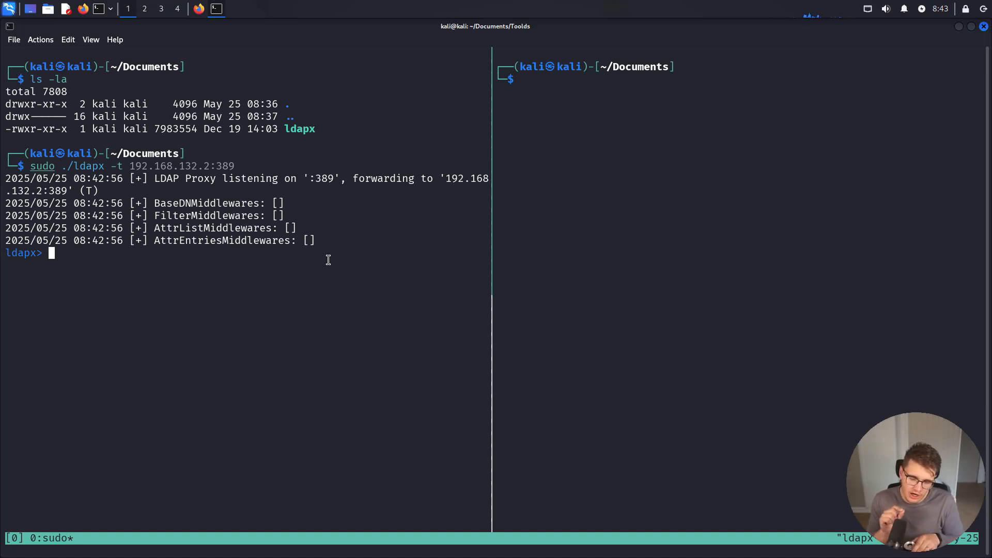
mouse_move(286, 39)
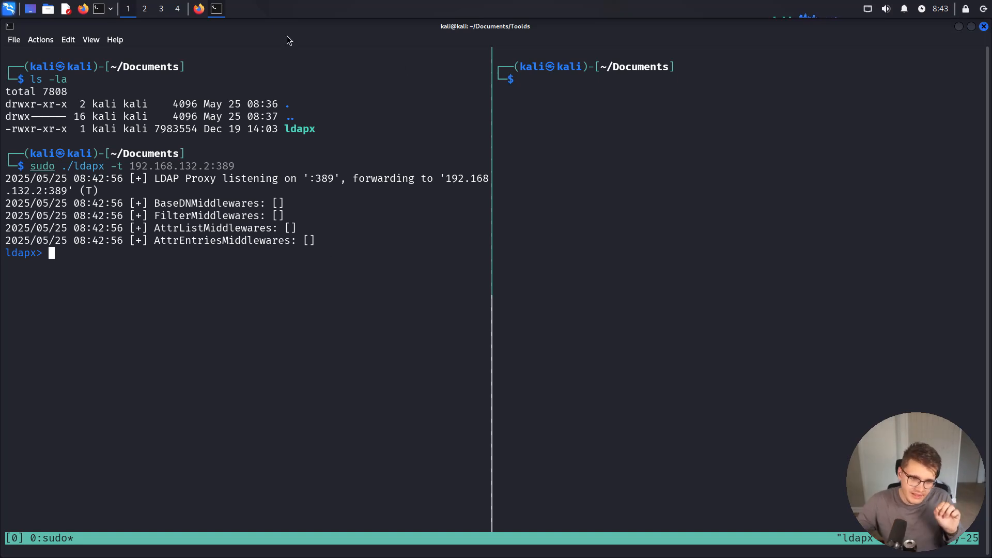
mouse_move(287, 161)
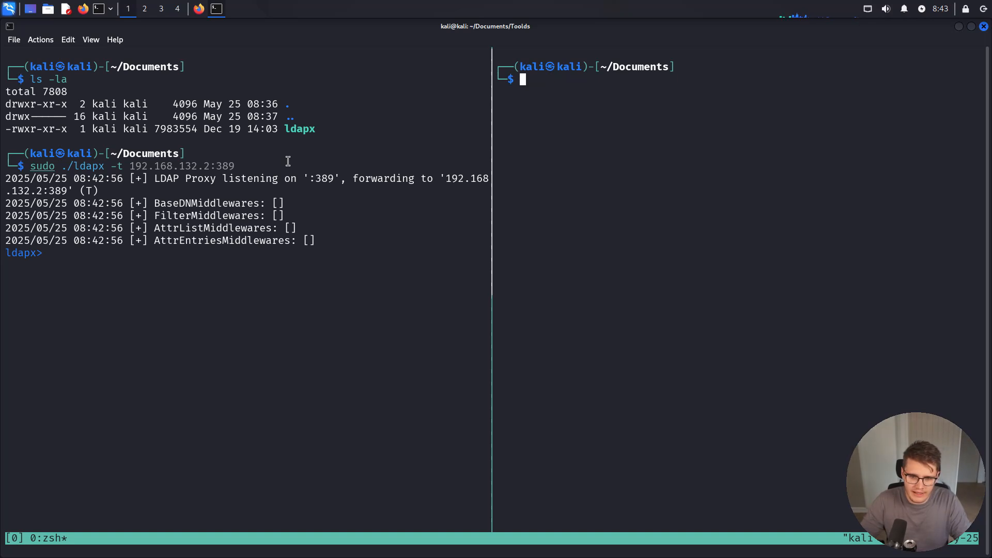
Clear the right pane and recall the ldapsearch against LEGITCORPDC01 that tees to out.txt
text(sls)
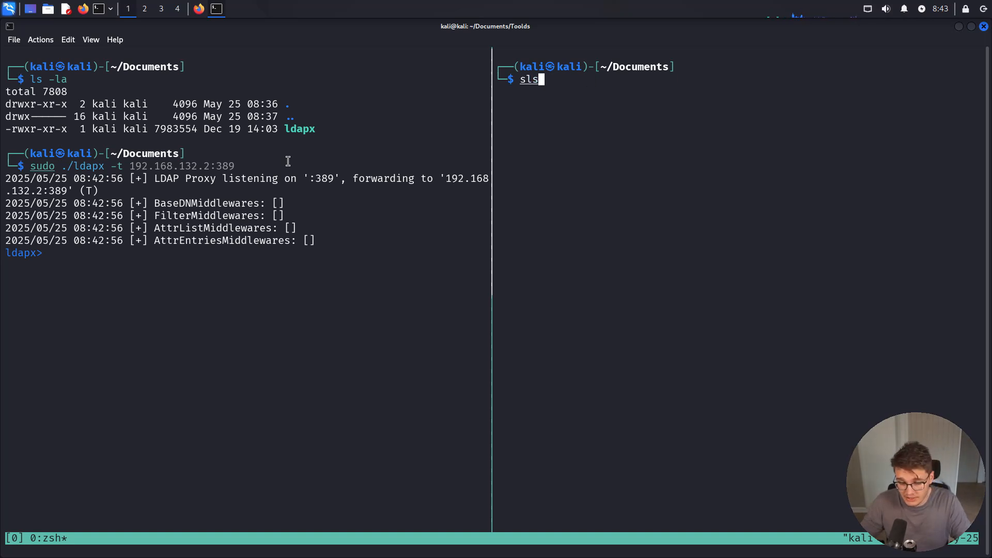
text(nano out.txt)
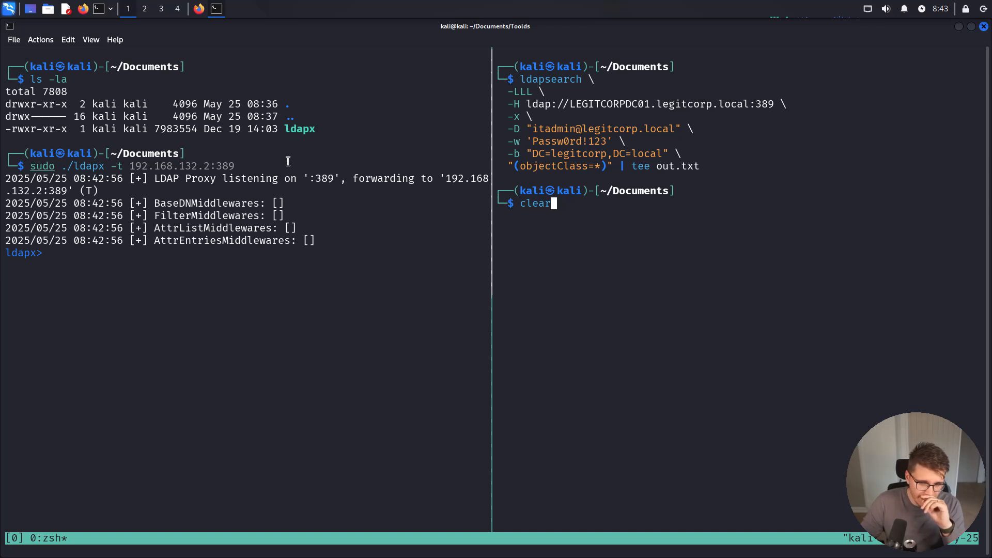
key(Return)
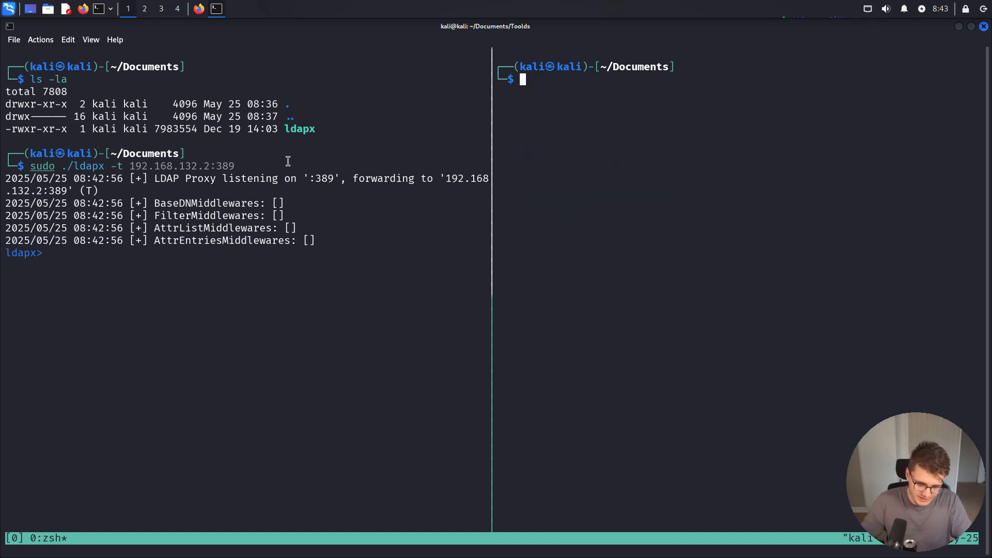
text(cd ..)
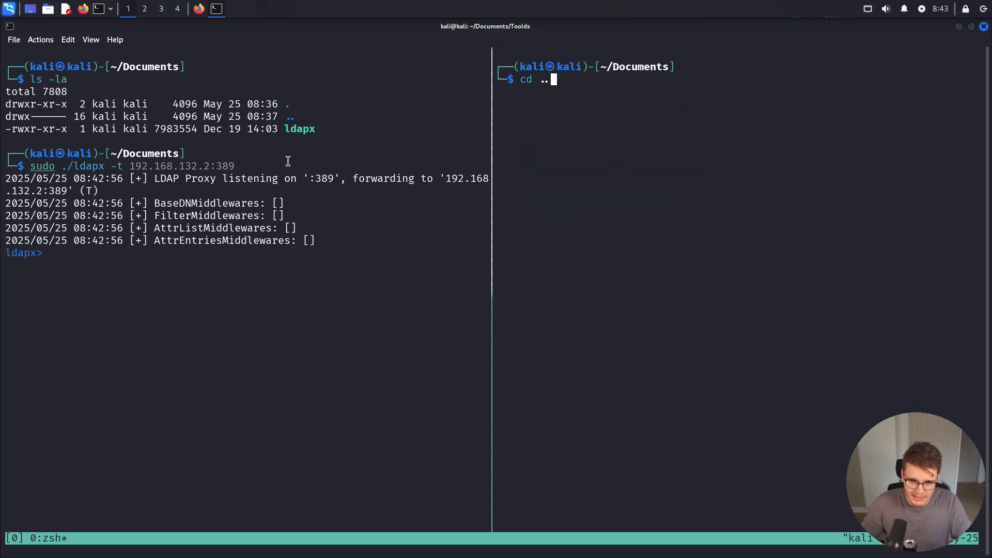
text(ldapsearch \)
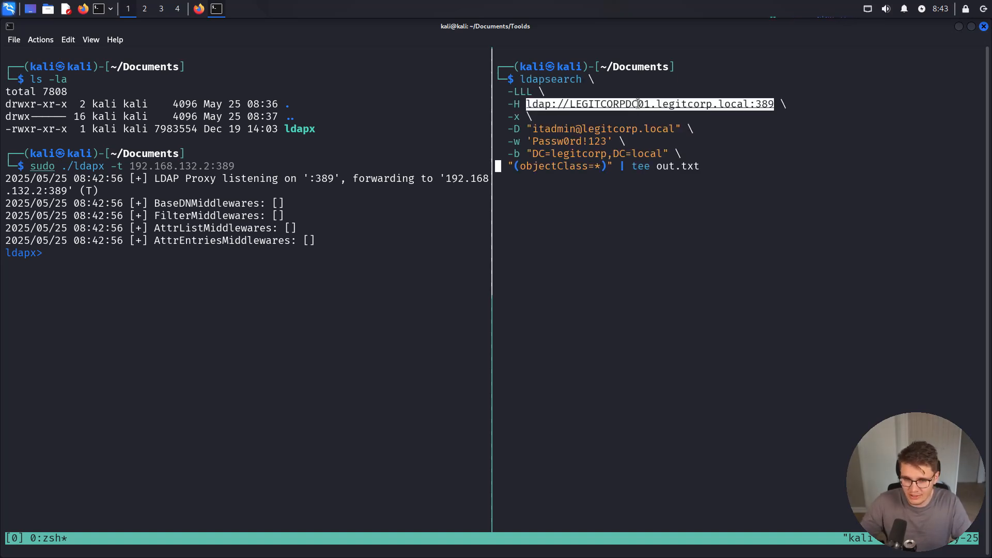
text(nano out.txt)
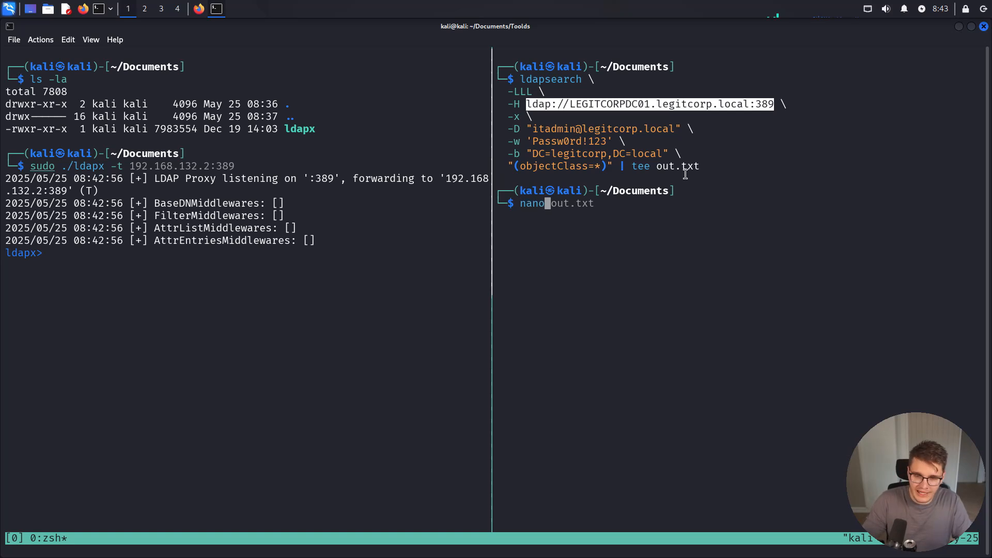
Open /etc/hosts with sudo nano, confirm LEGITCORPDC01 points to 127.0.0.1, and exit unchanged
text(sudo nano /etc/hosts)
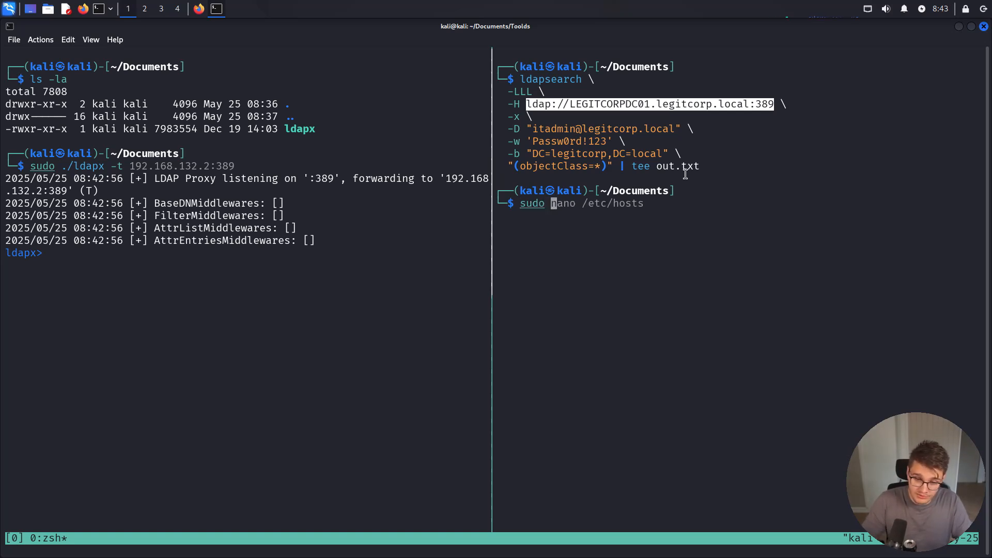
key(Return)
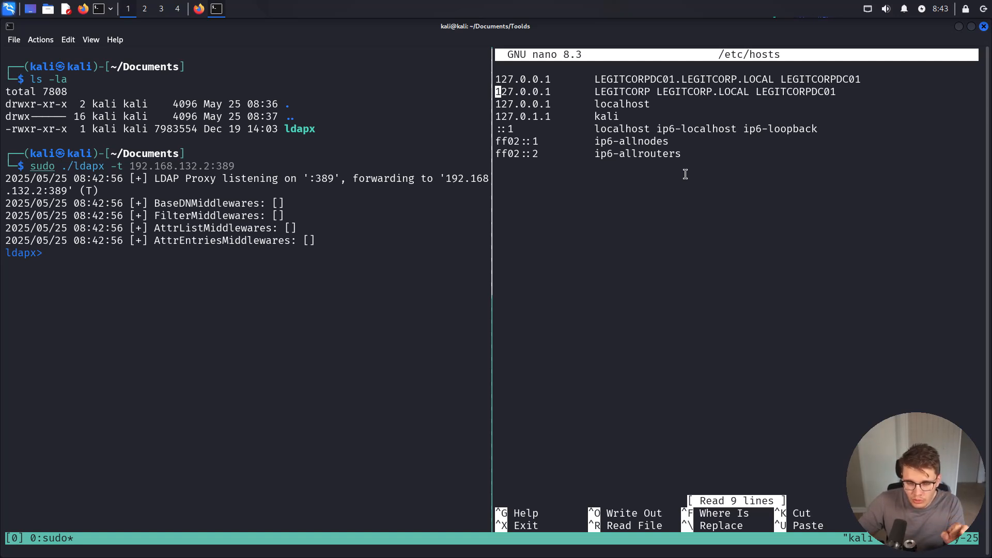
mouse_move(418, 276)
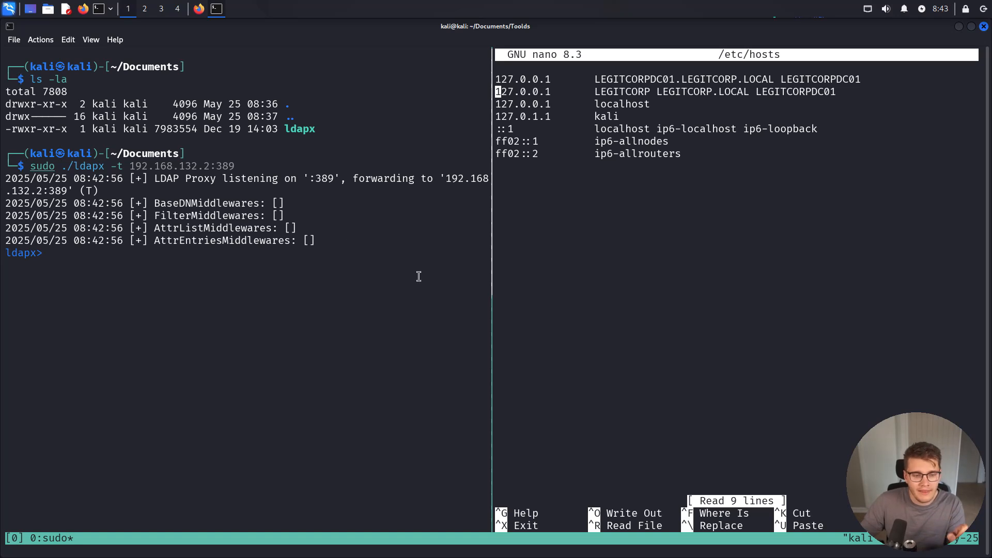
mouse_move(92, 165)
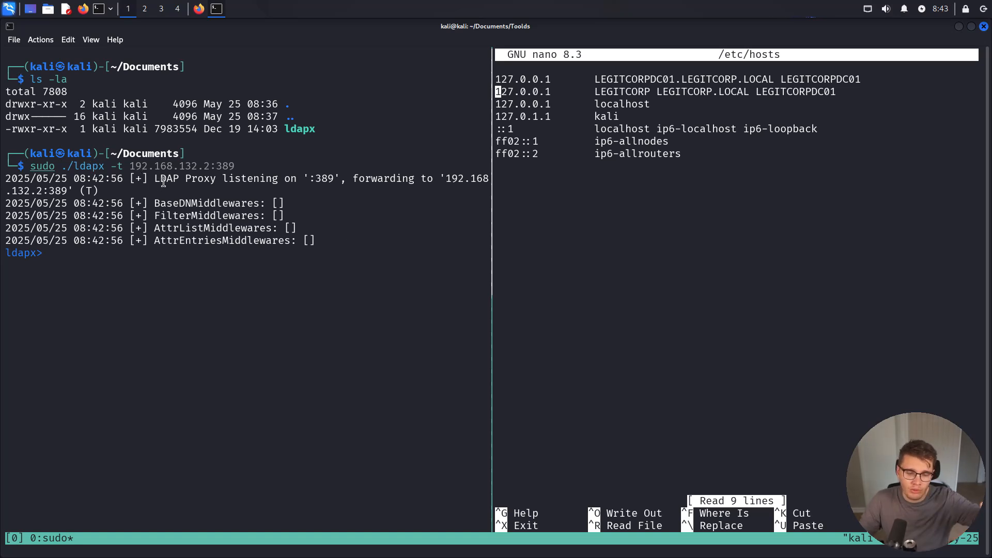
mouse_move(605, 213)
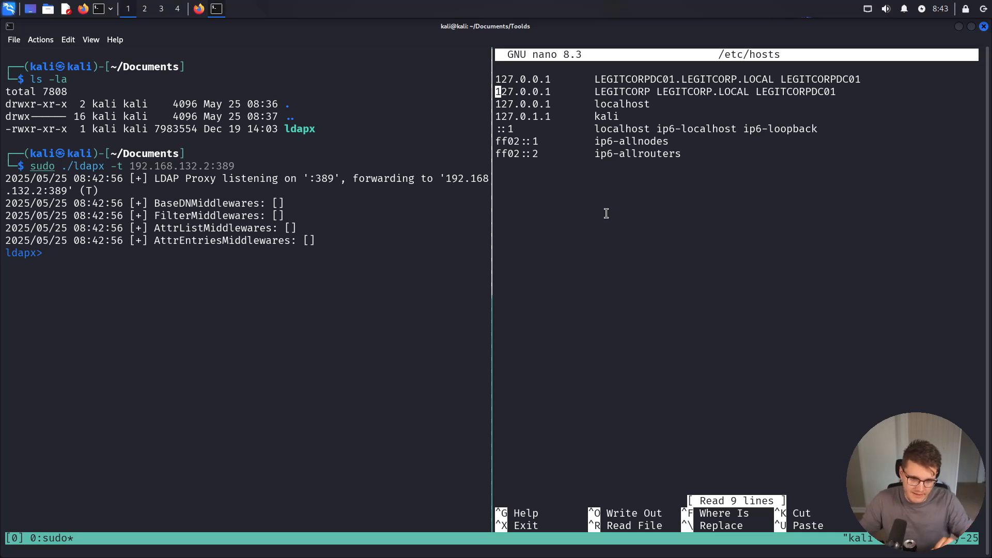
key(ctrl+x)
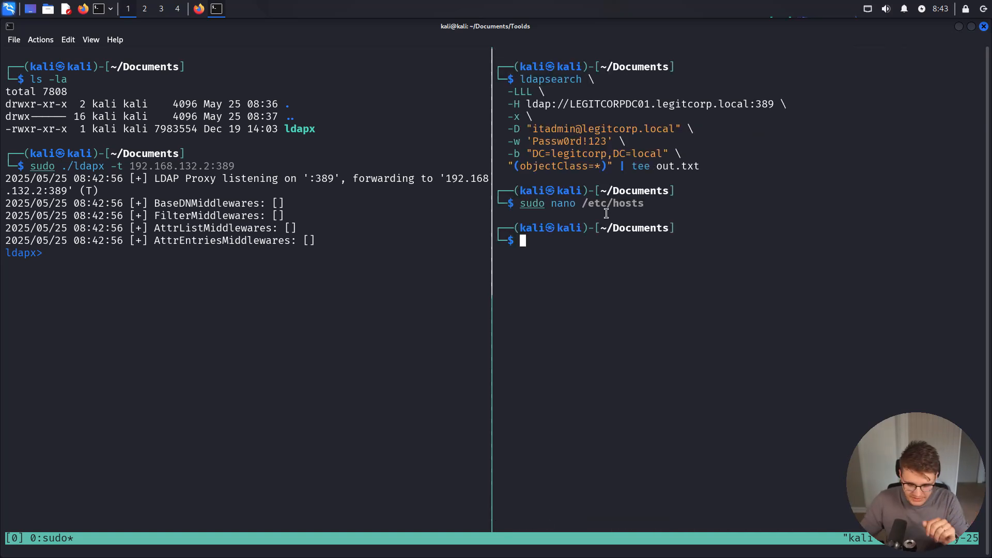
Run the recalled ldapsearch so ldapx logs the intercepted bind and search requests
text(mv ldapx ..)
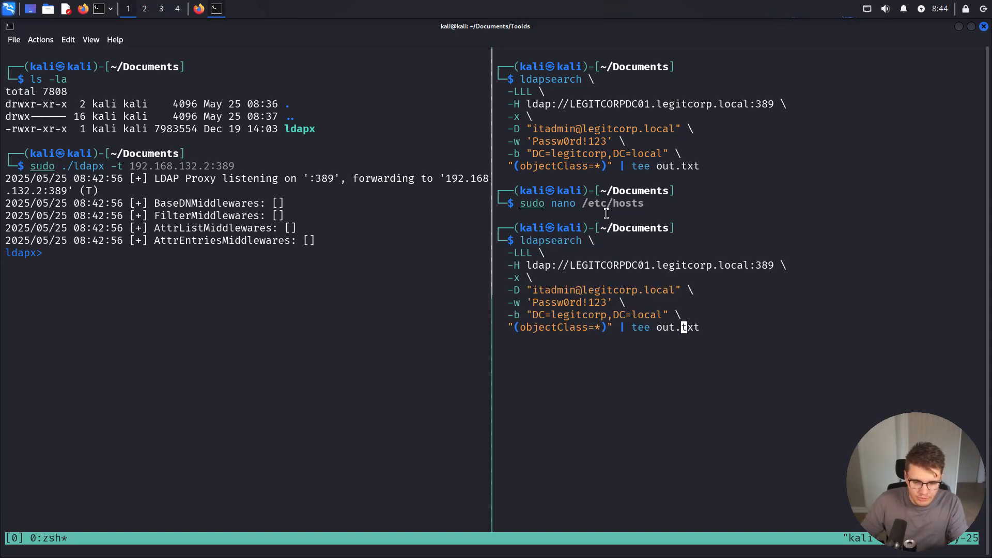
key(Return)
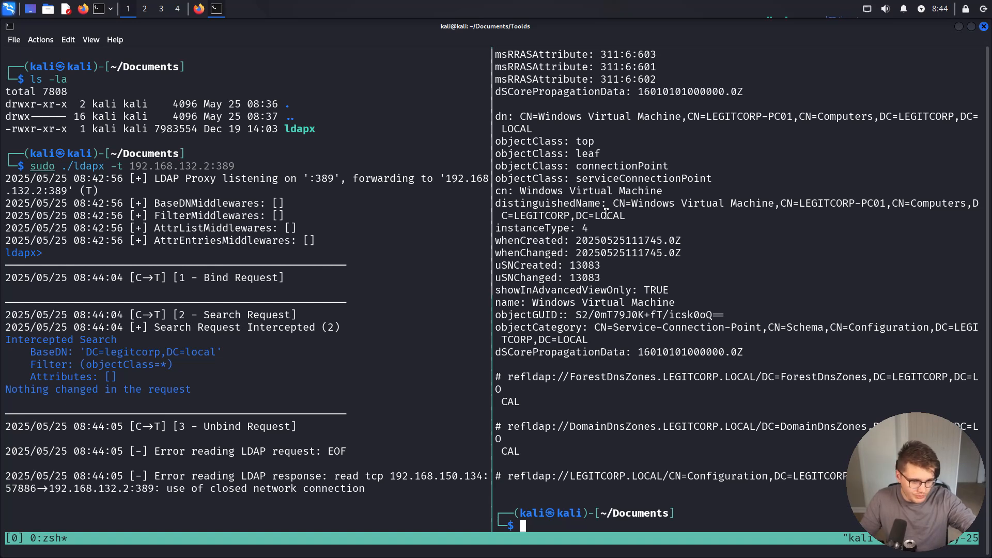
mouse_move(191, 383)
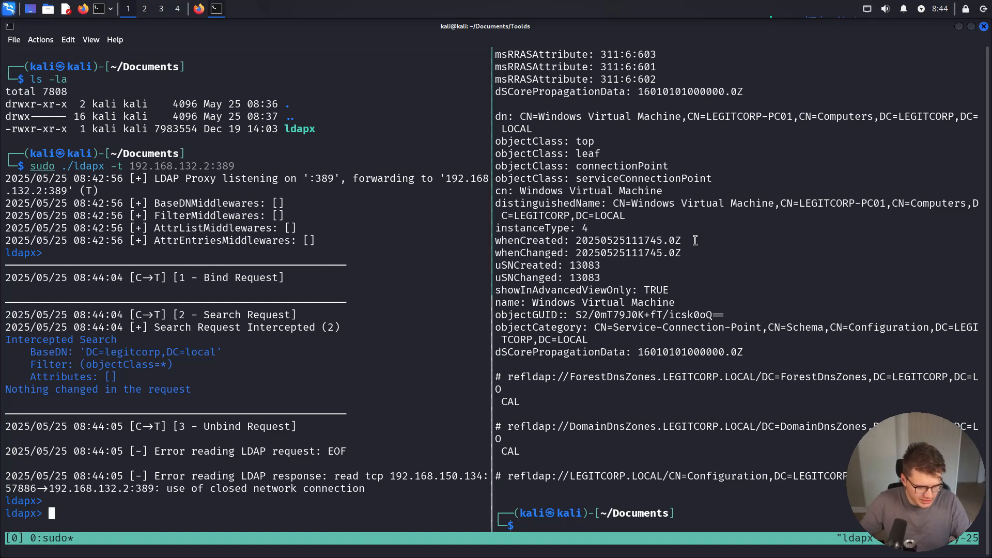
Restart ldapx to 192.168.132.2:389 with -f OGDR -a Owp -b OX middlewares, then bring up Firefox
text(clear)
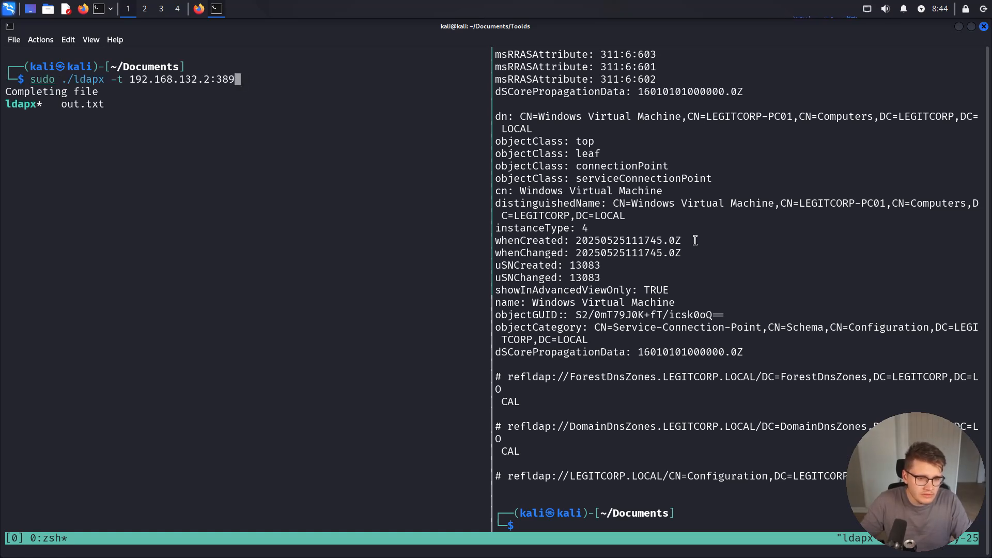
text( -f OGDR -a Owp -b OX)
key(Return)
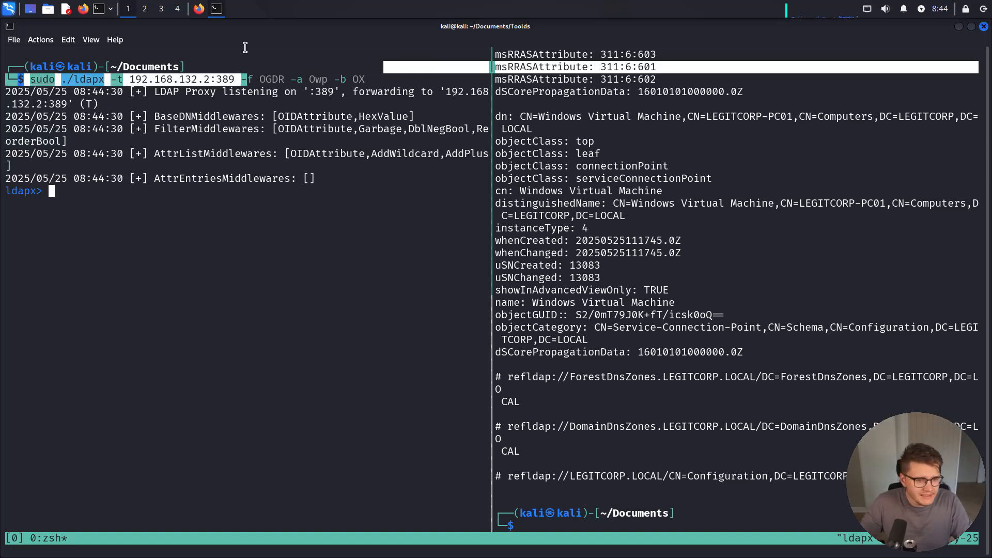
click(199, 8)
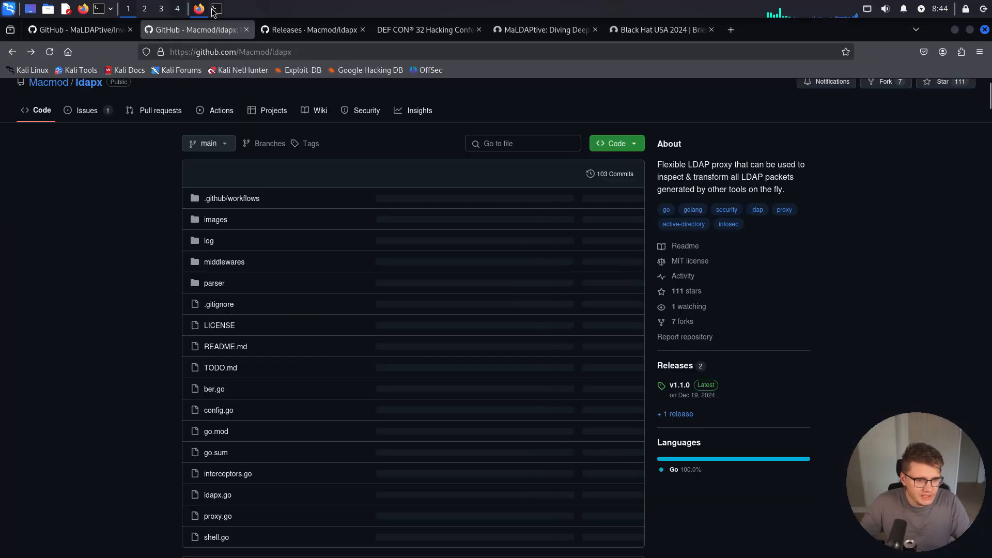
Scroll past the usage flags, marking 'Filter', down to the BaseDN and Filter middleware tables
scroll(down, 3)
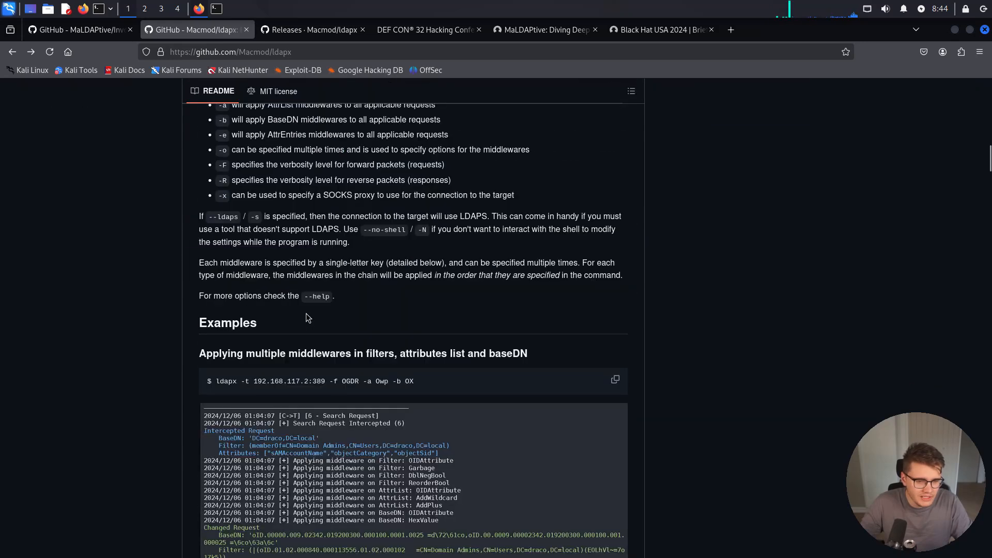
scroll(up, 3)
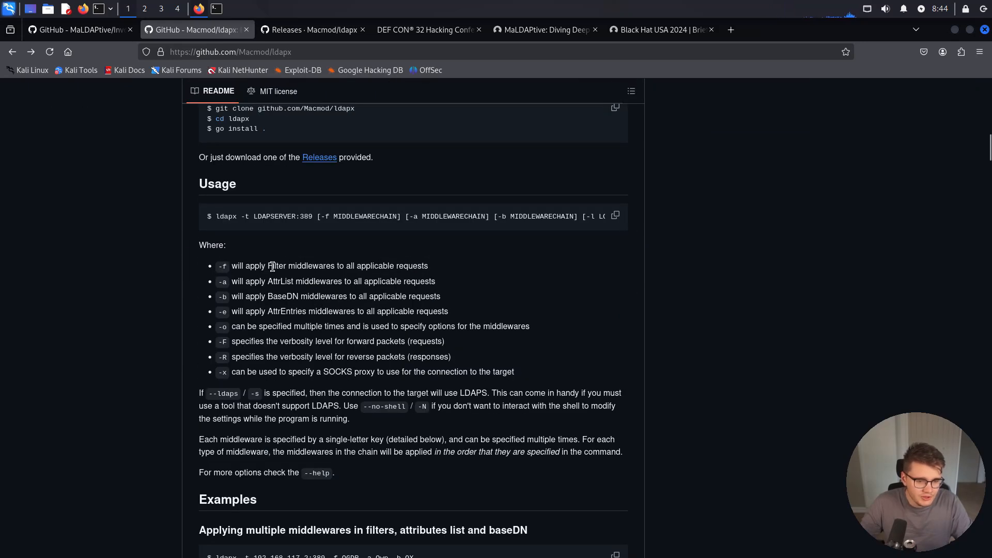
mouse_move(304, 268)
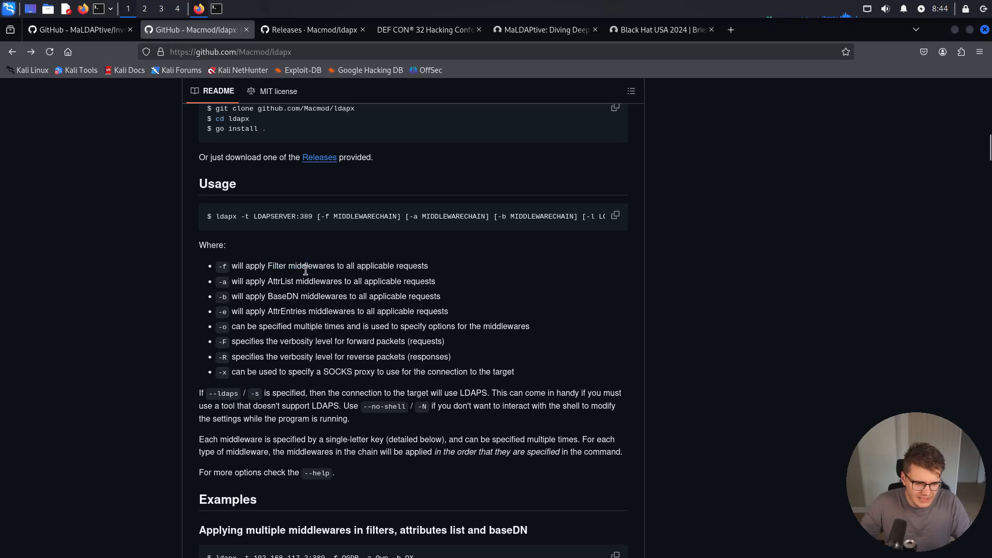
double_click(276, 265)
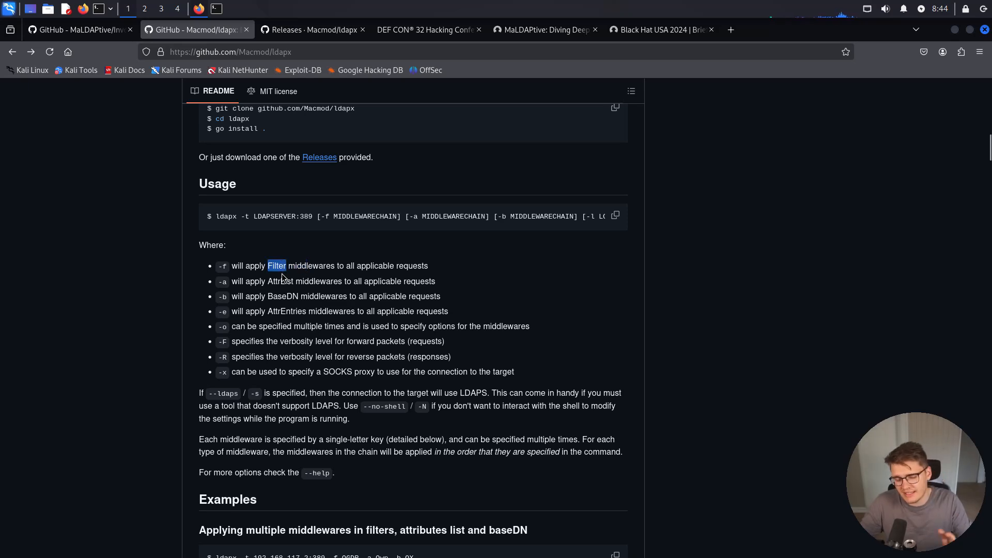
scroll(down, 3)
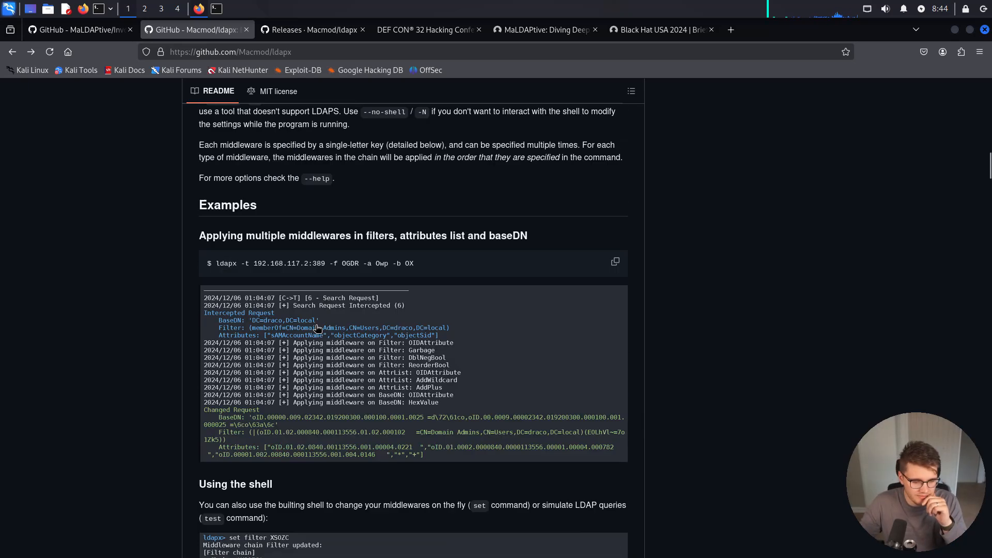
scroll(up, 3)
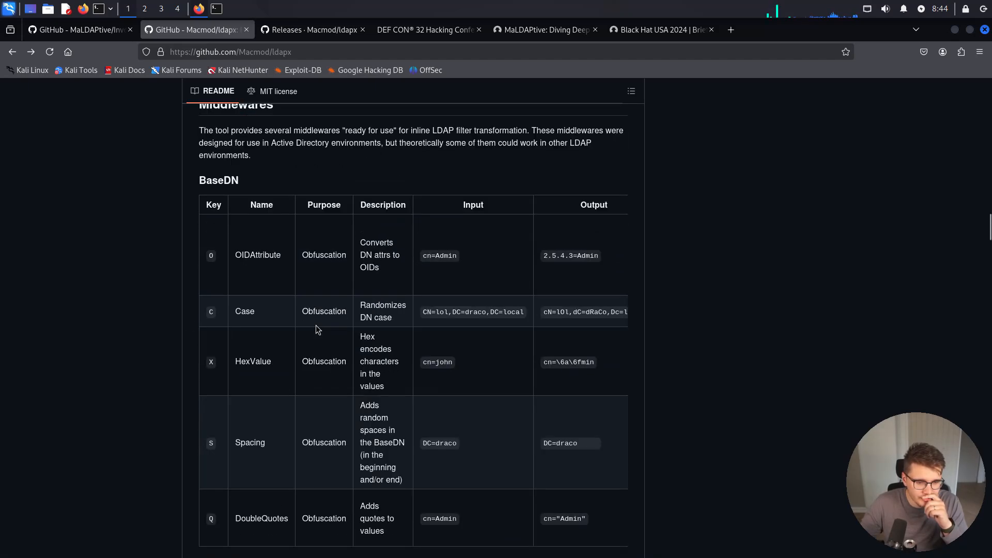
scroll(down, 3)
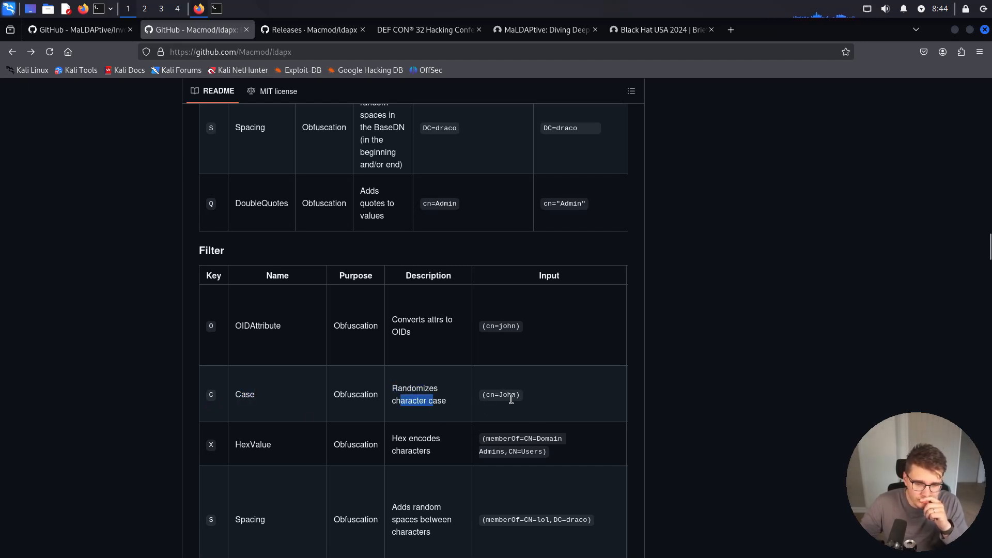
scroll(down, 3)
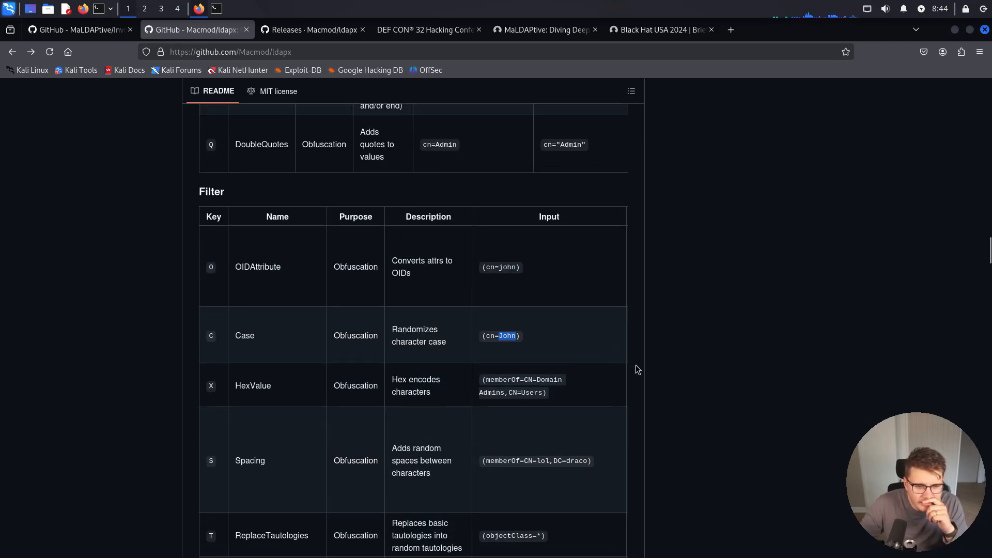
scroll(down, 3)
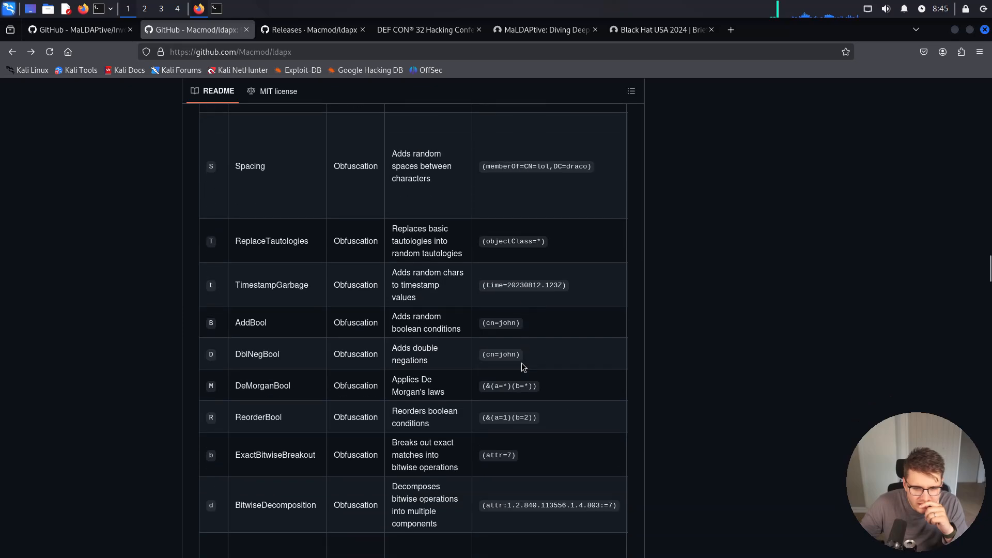
scroll(down, 3)
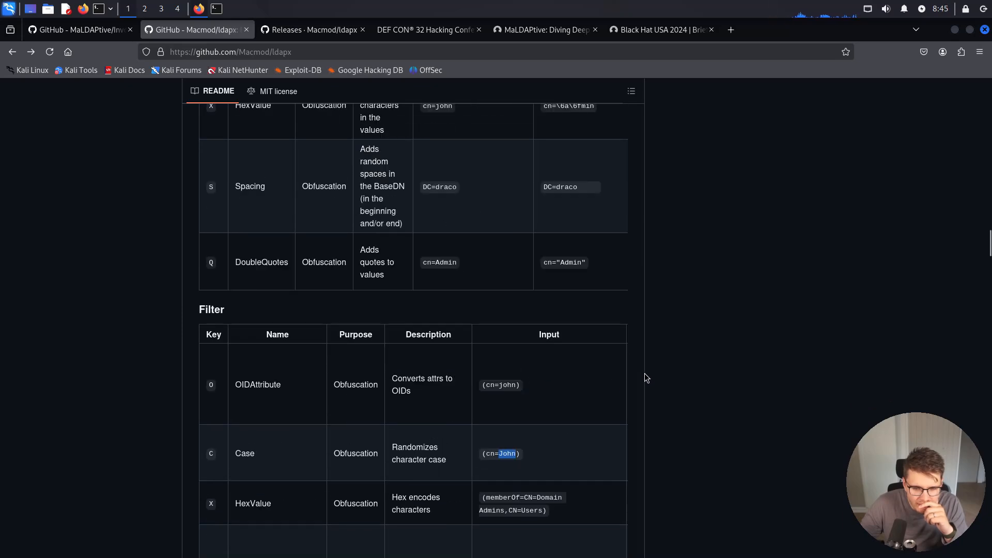
scroll(down, 3)
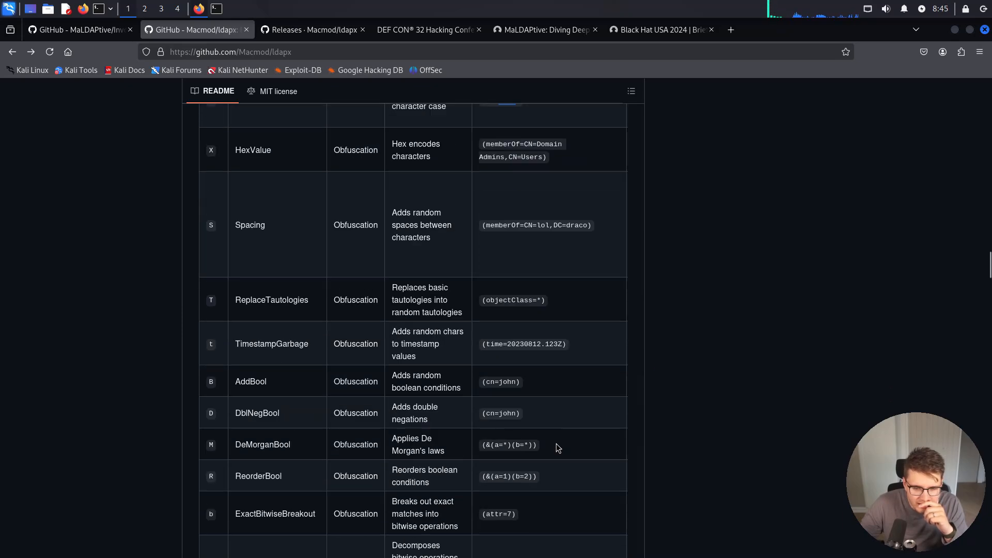
scroll(down, 3)
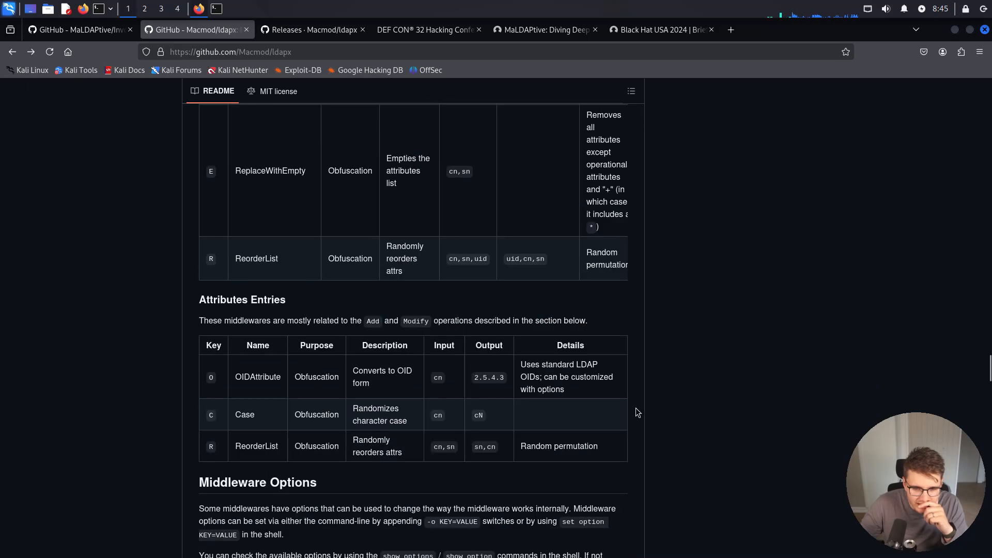
Return to the Filter middleware table and scroll sideways through its Output and Details columns
scroll(up, 3)
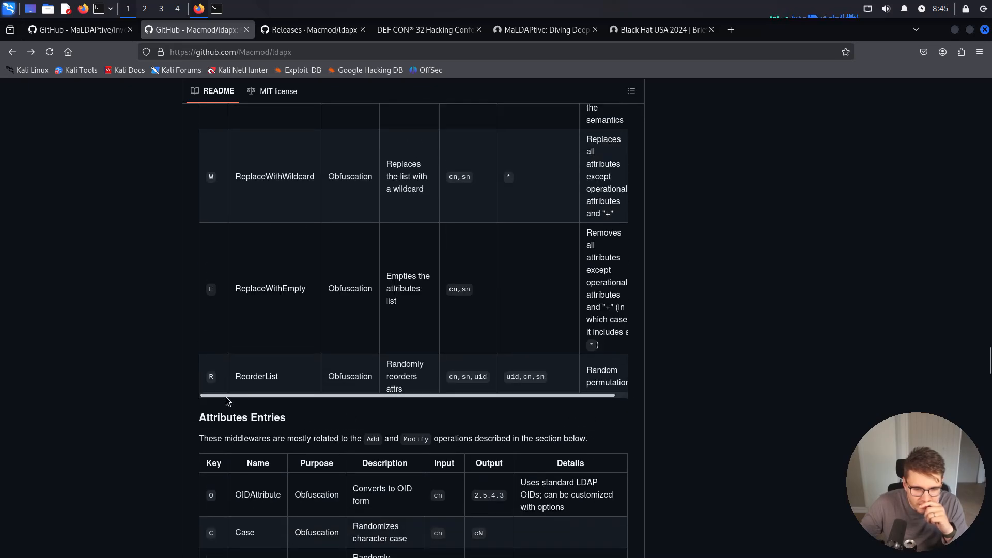
scroll(up, 3)
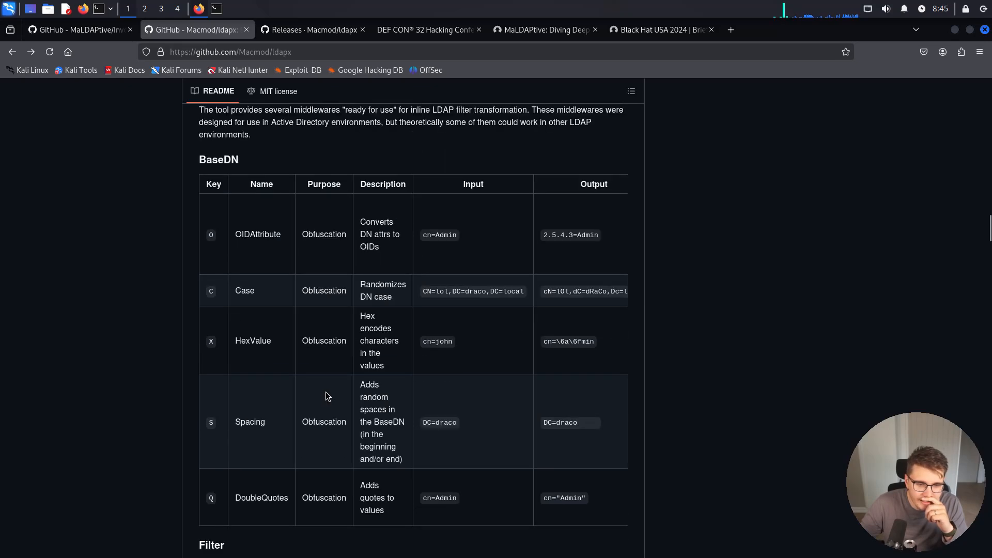
scroll(down, 3)
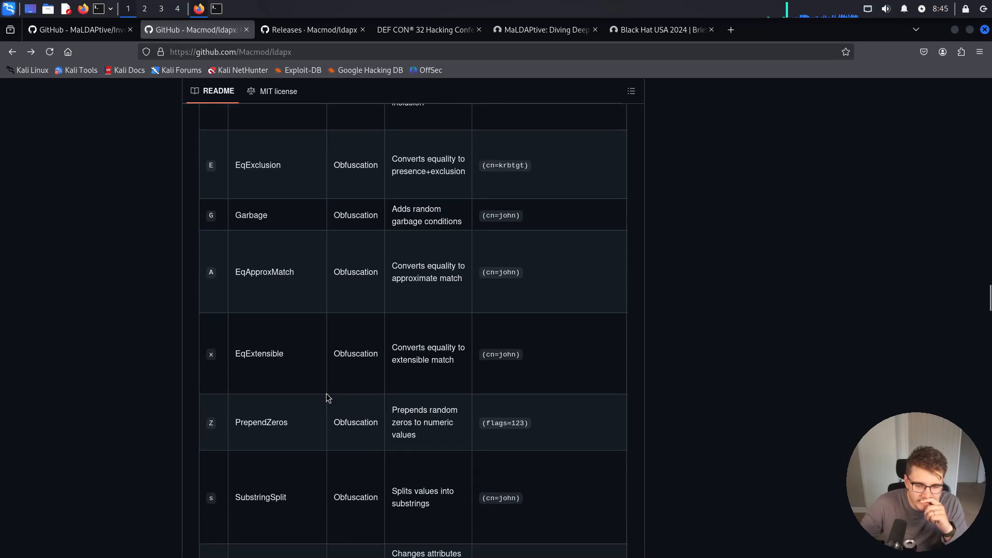
scroll(down, 3)
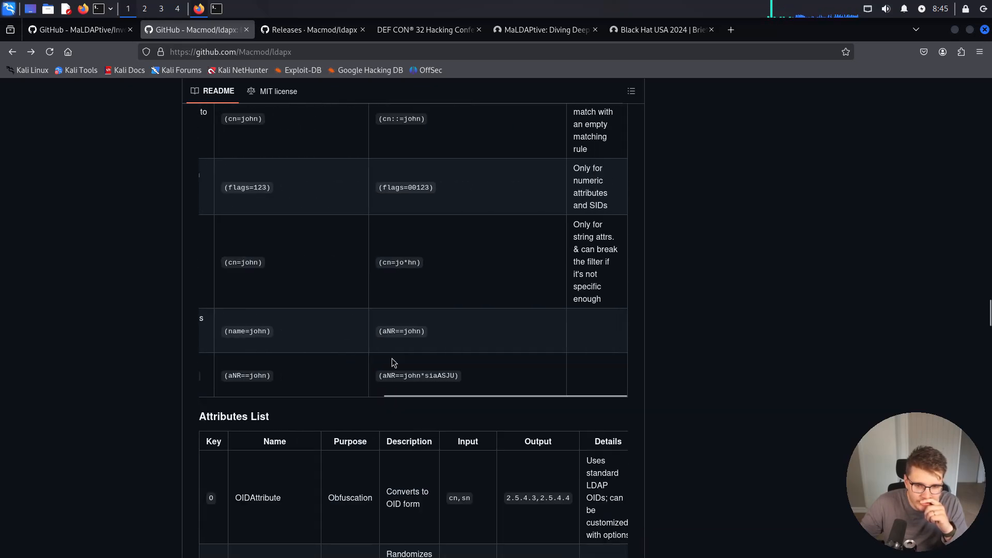
scroll(down, 3)
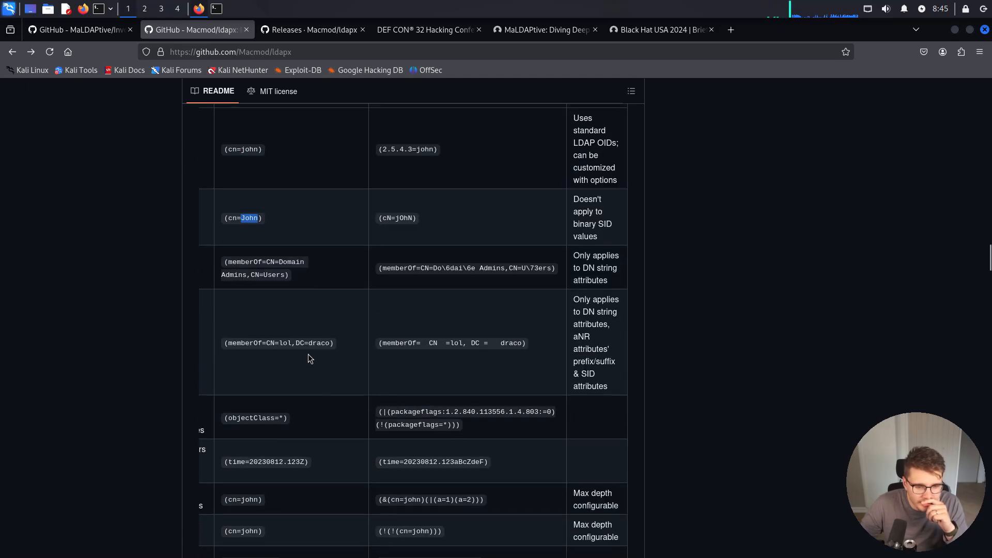
scroll(up, 3)
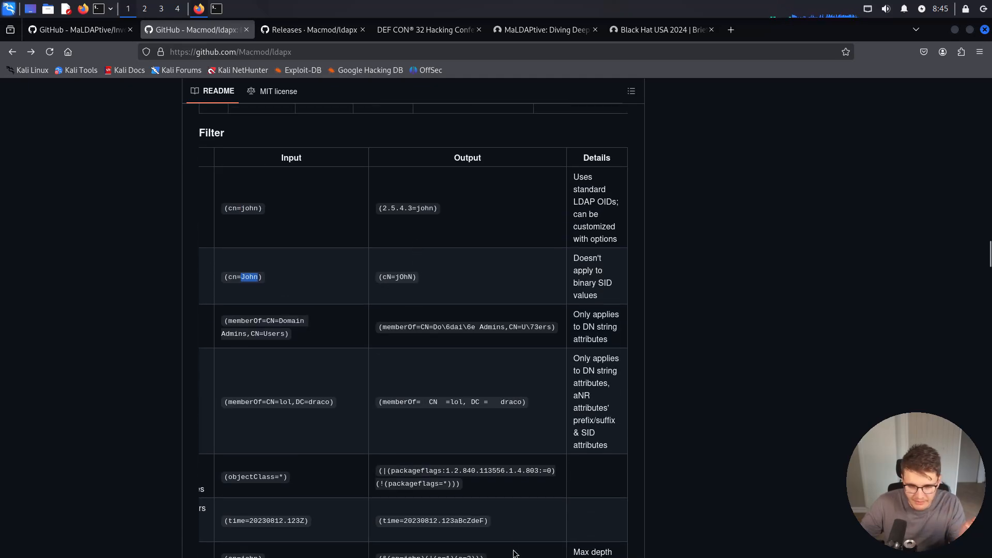
mouse_move(389, 512)
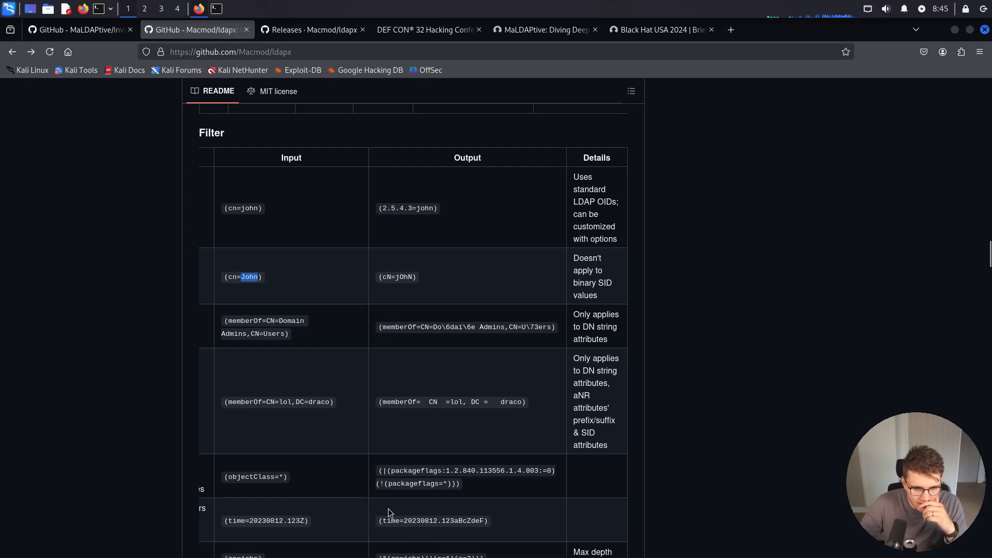
scroll(down, 3)
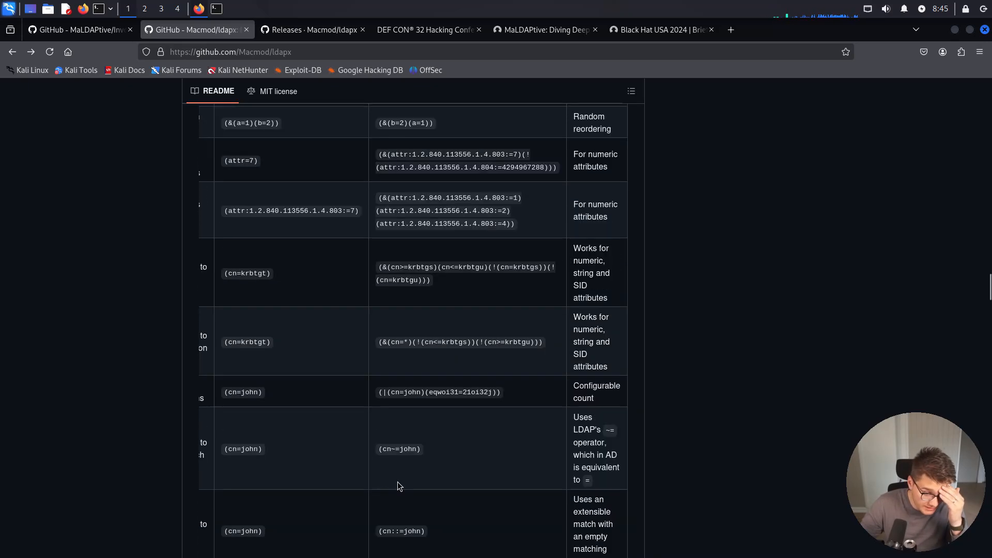
scroll(down, 3)
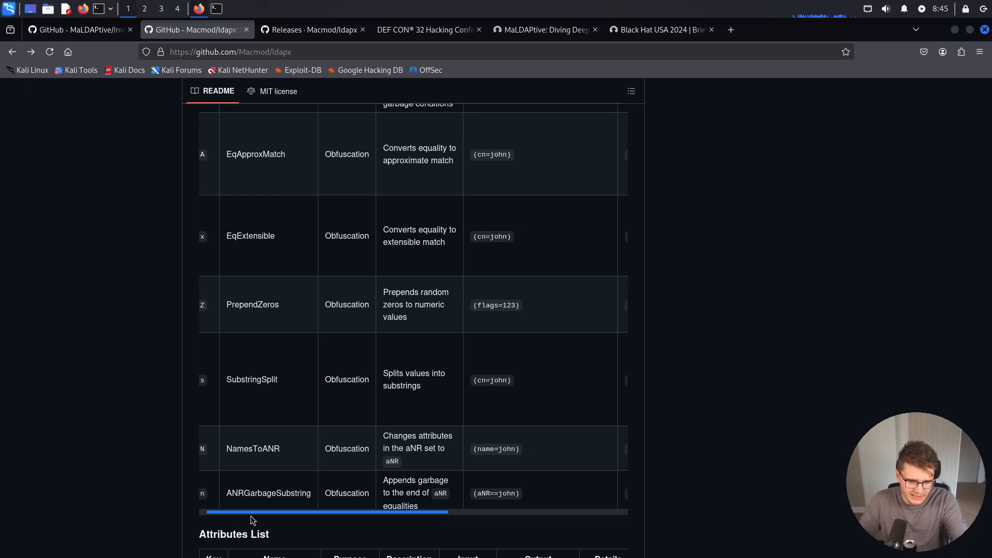
scroll(right, 3)
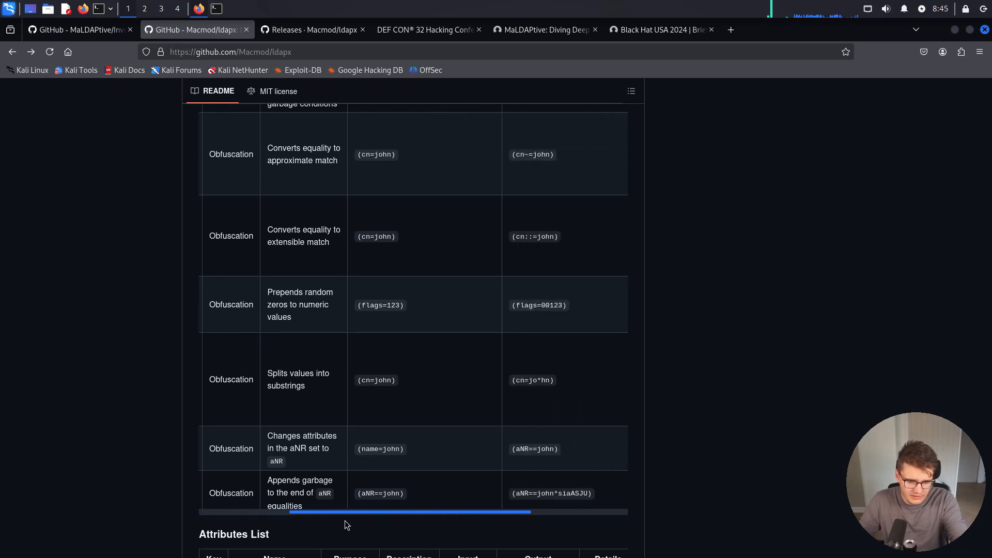
scroll(right, 3)
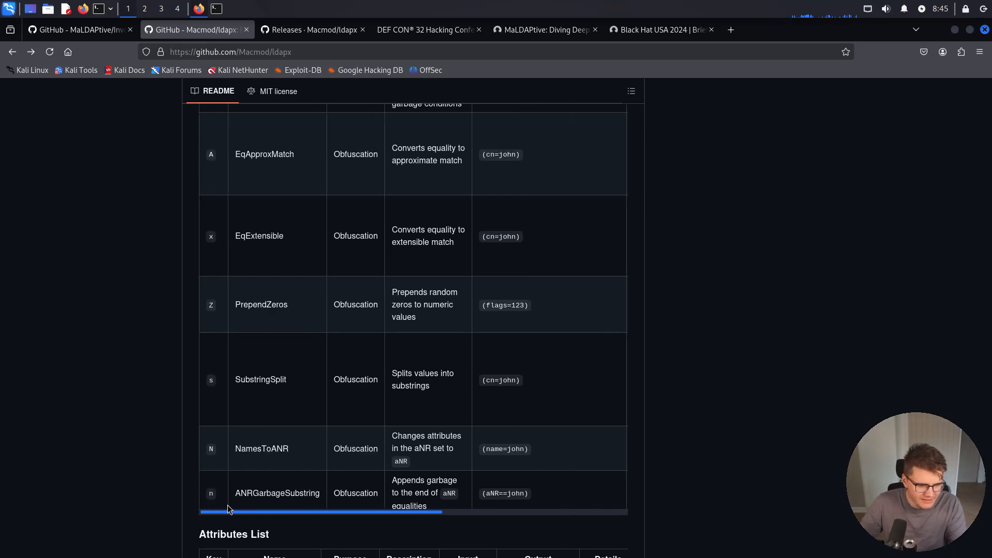
scroll(right, 3)
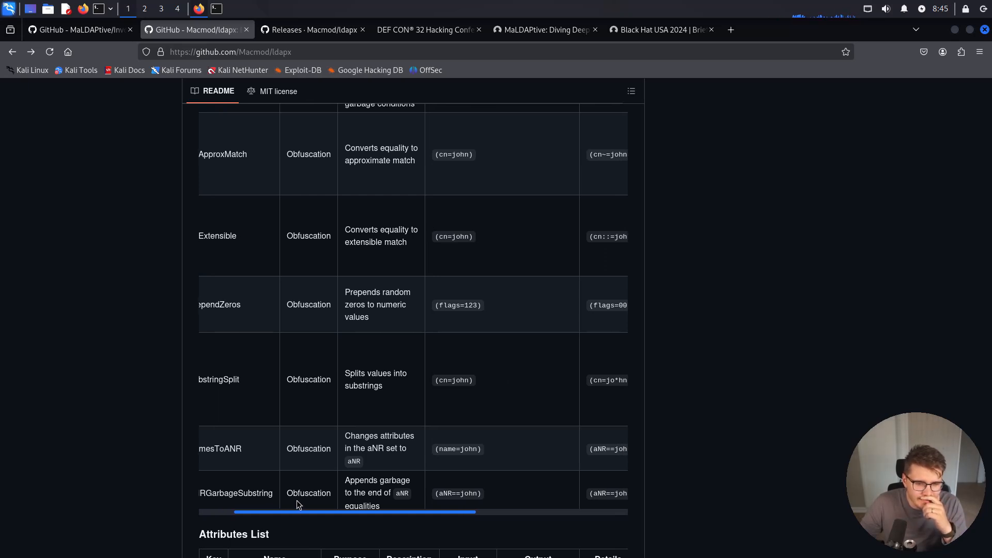
scroll(left, 3)
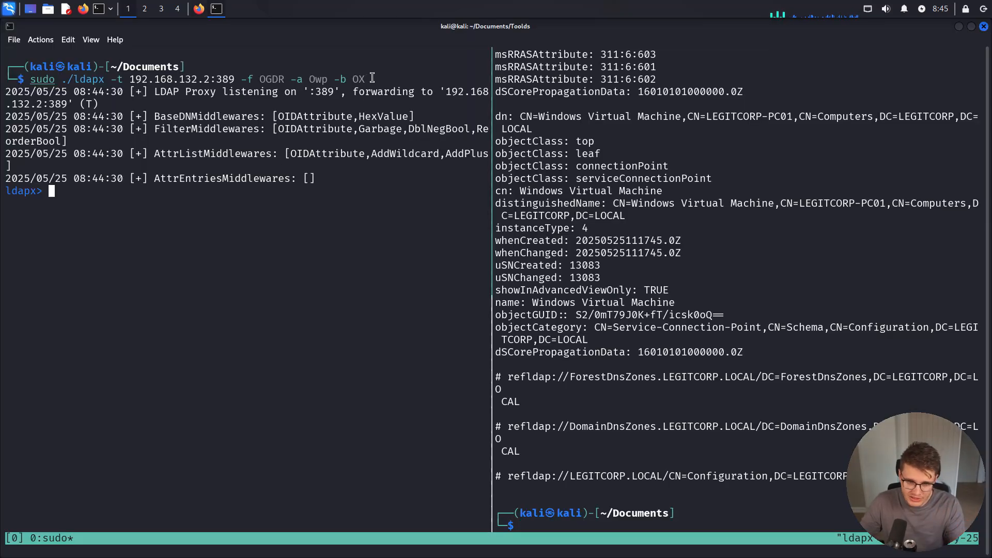
Clear ldapx's middleware chains and rerun the SamAccountName=itadmin search so it passes through unchanged
text(cle)
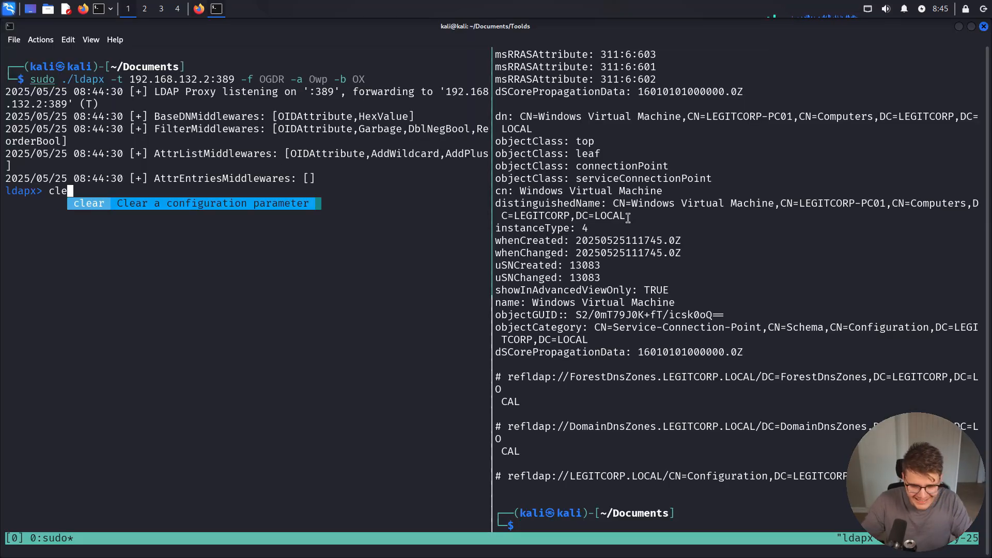
key(Return)
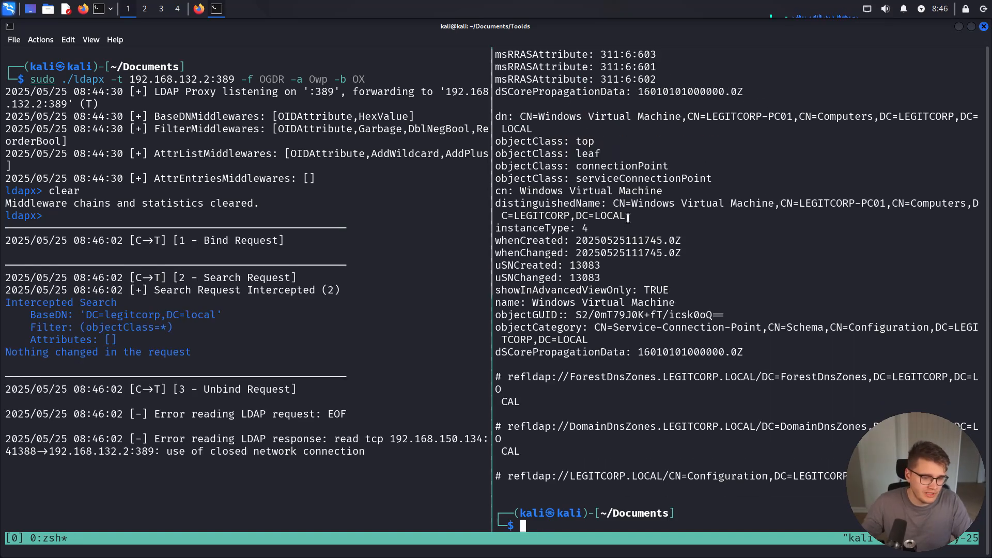
mouse_move(611, 357)
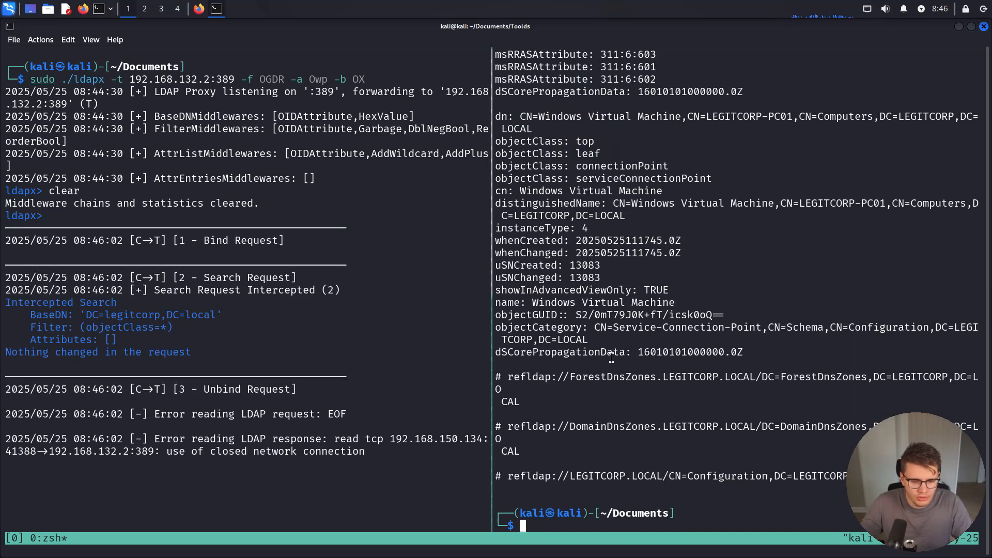
mouse_move(324, 365)
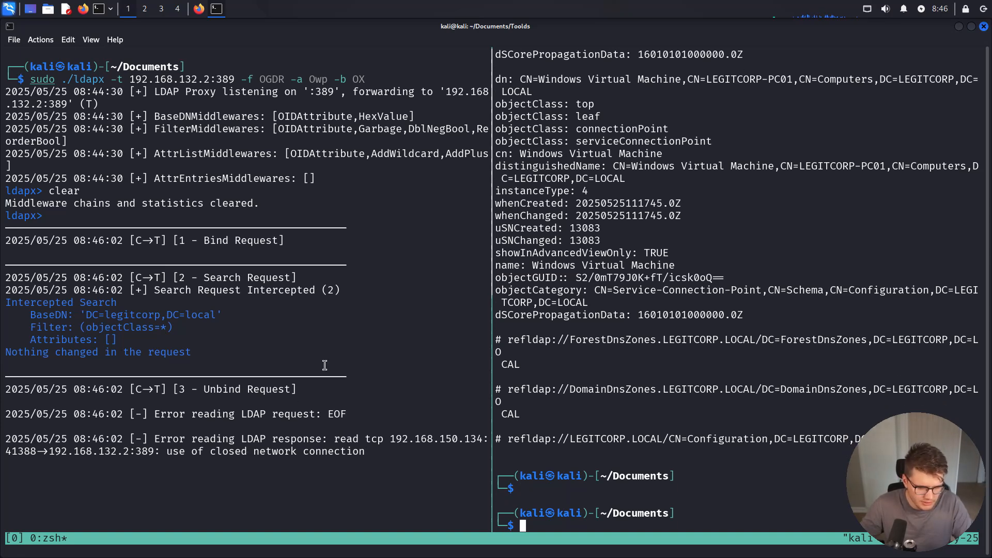
scroll(down, 3)
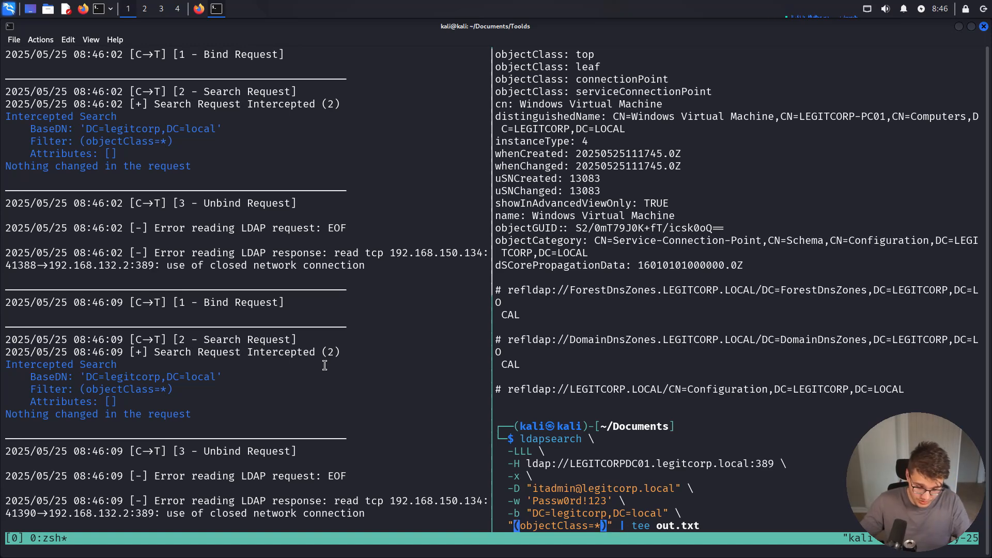
text(Sam)
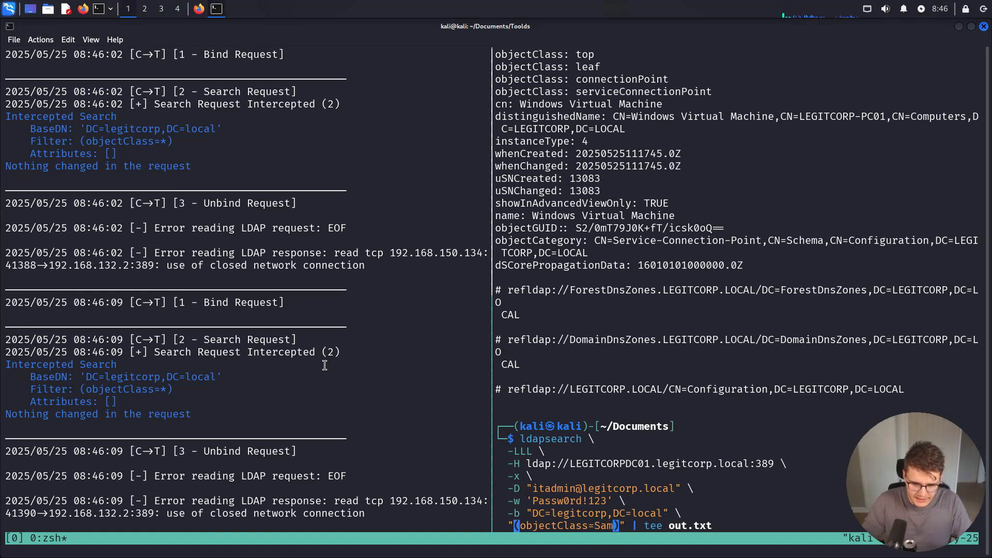
key(Return)
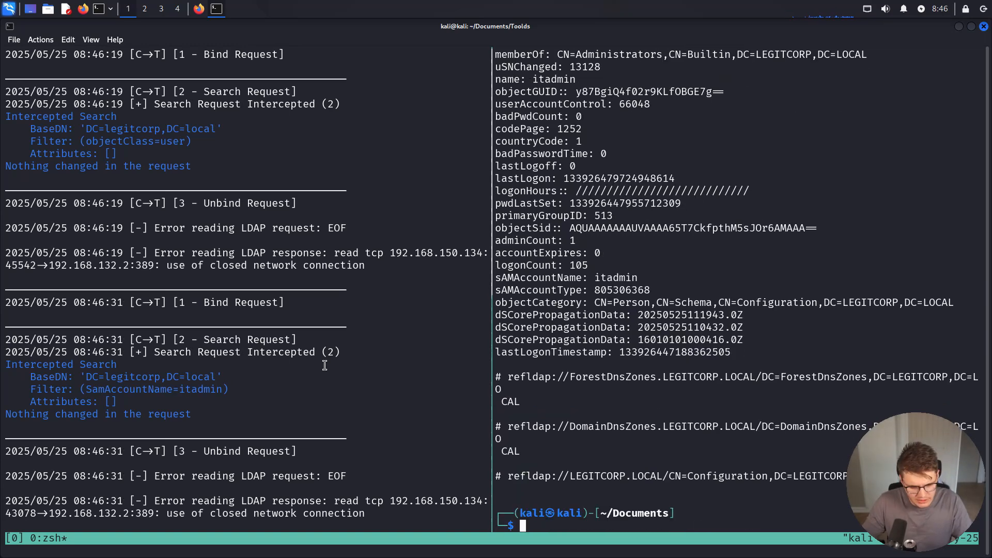
text(ex)
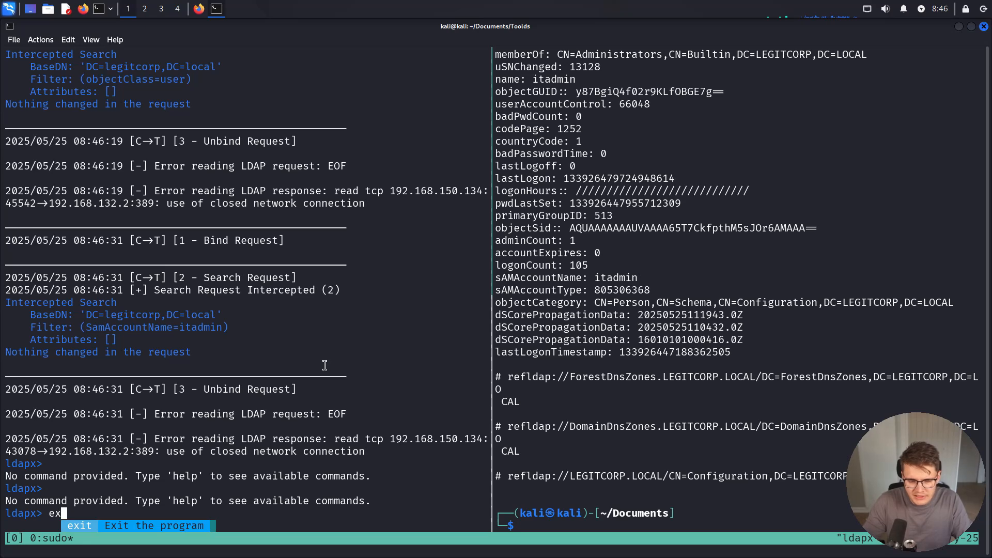
Exit the running ldapx proxy so it can restart with the OGDR, Owp and OX middlewares
key(Return)
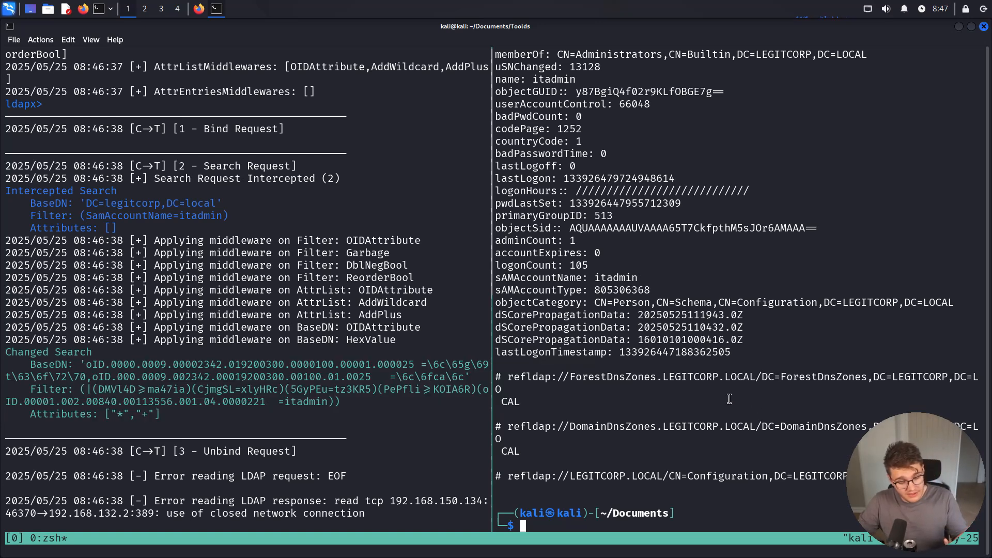
mouse_move(696, 387)
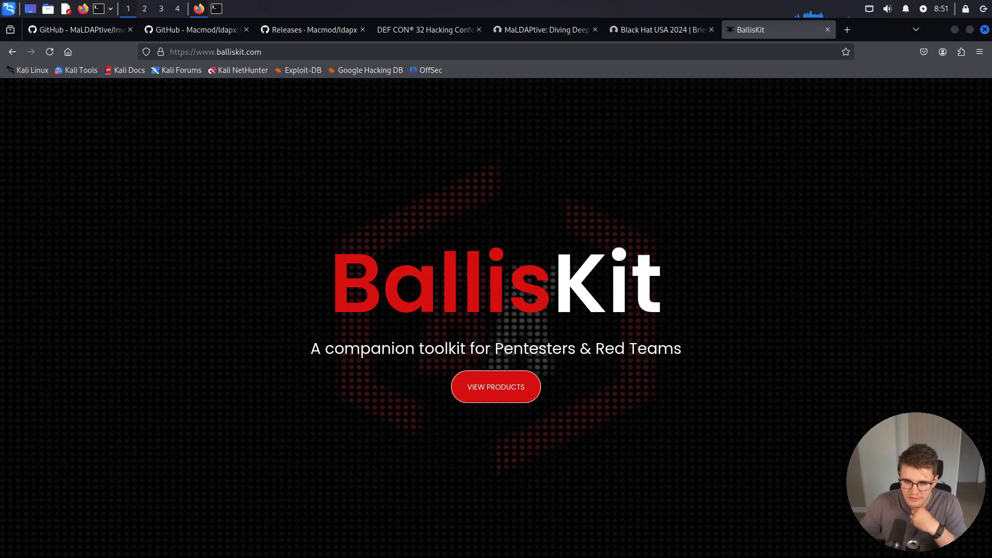
mouse_move(696, 333)
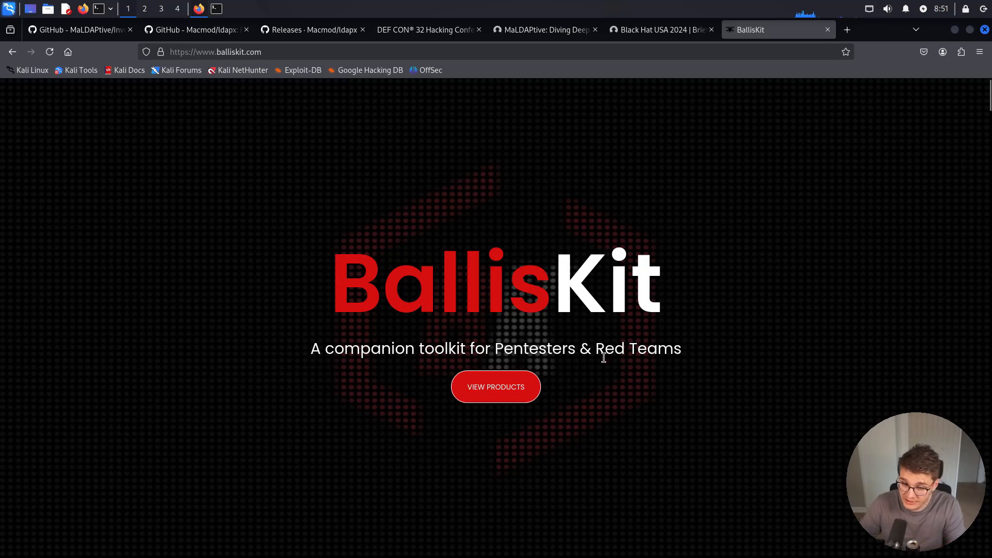
Scroll the BallisKit homepage past MacroPack Pro, ShellcodePack and DarwinOps to License Model
scroll(down, 3)
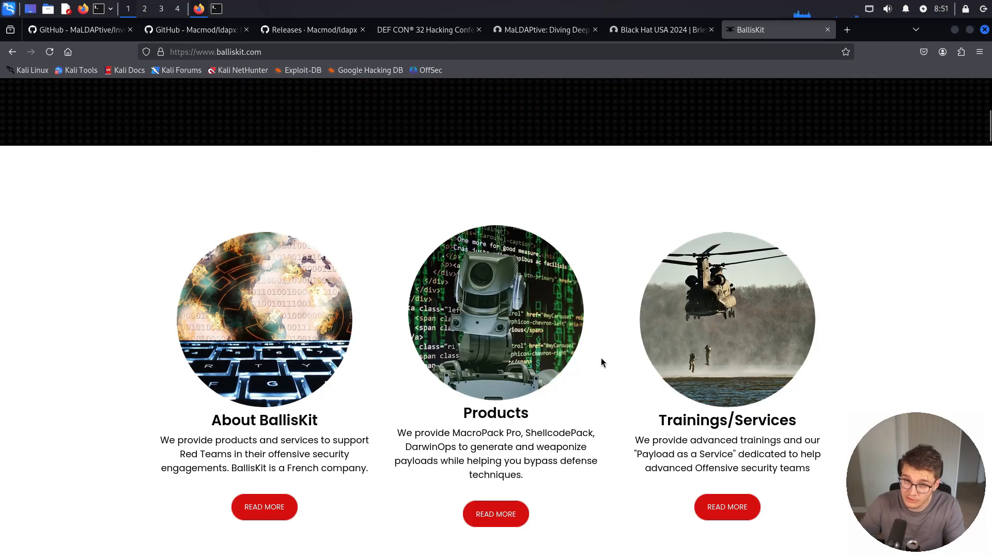
scroll(down, 3)
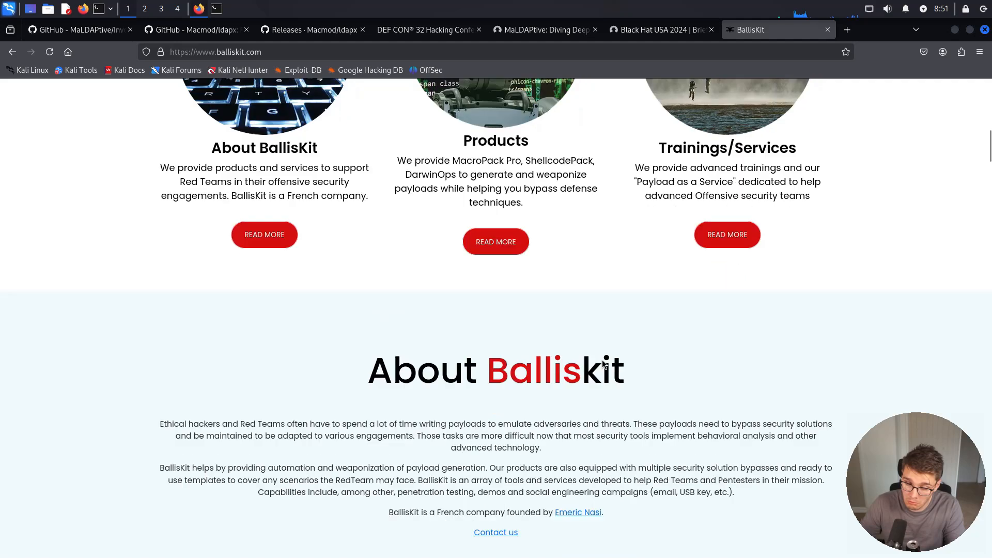
scroll(down, 3)
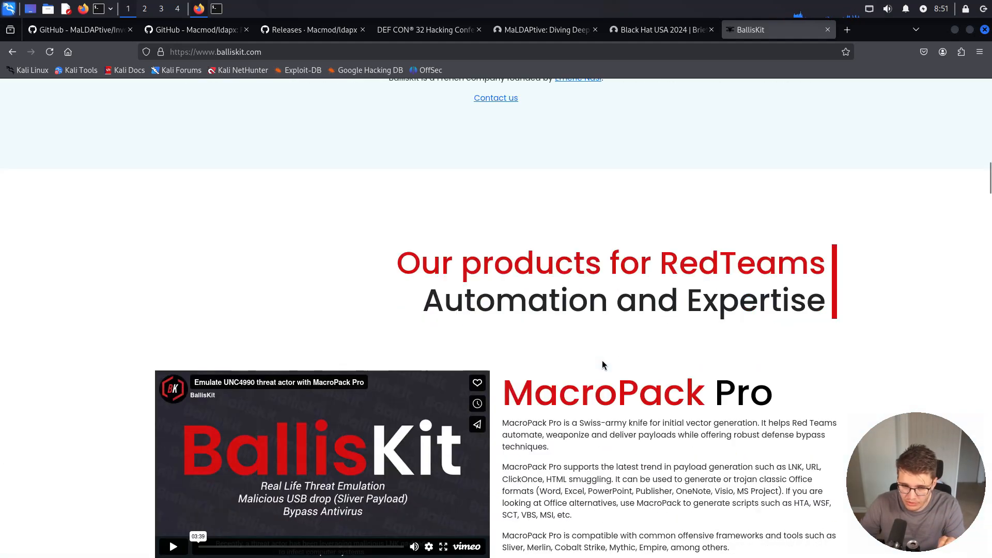
scroll(down, 3)
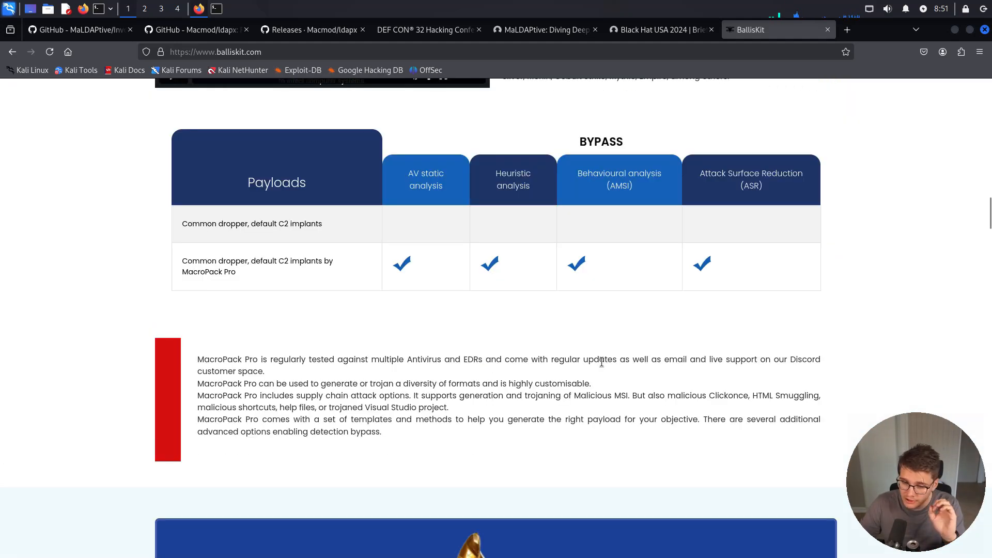
scroll(down, 3)
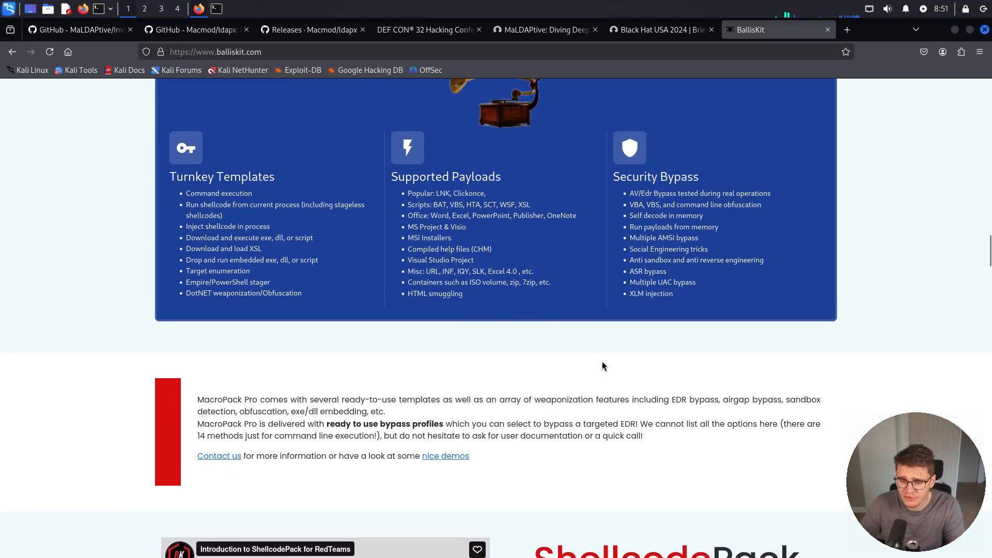
scroll(up, 3)
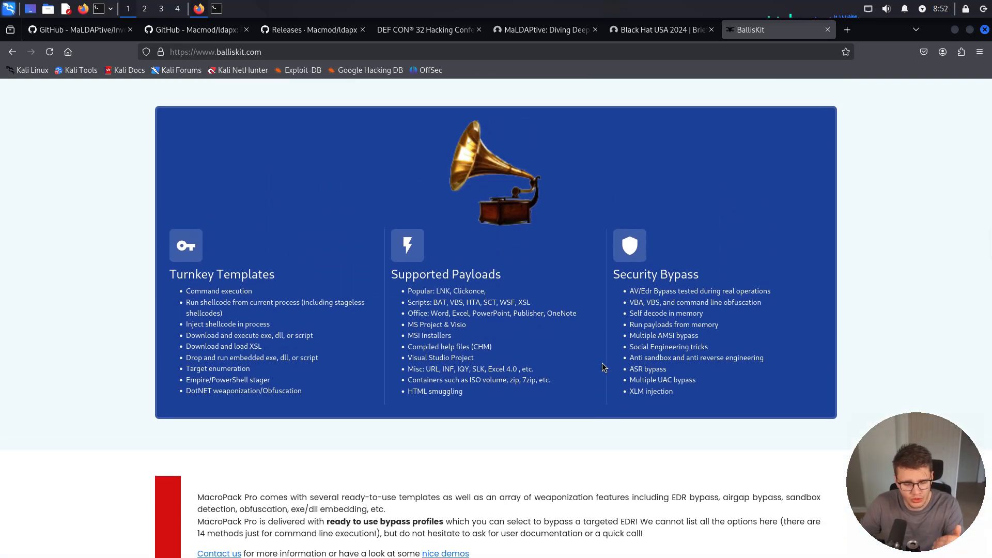
scroll(down, 3)
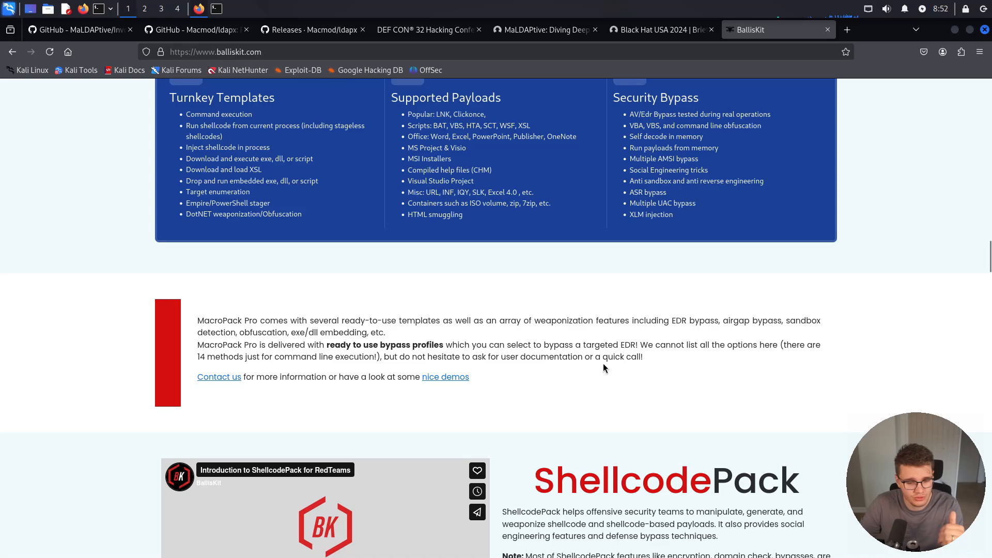
scroll(down, 3)
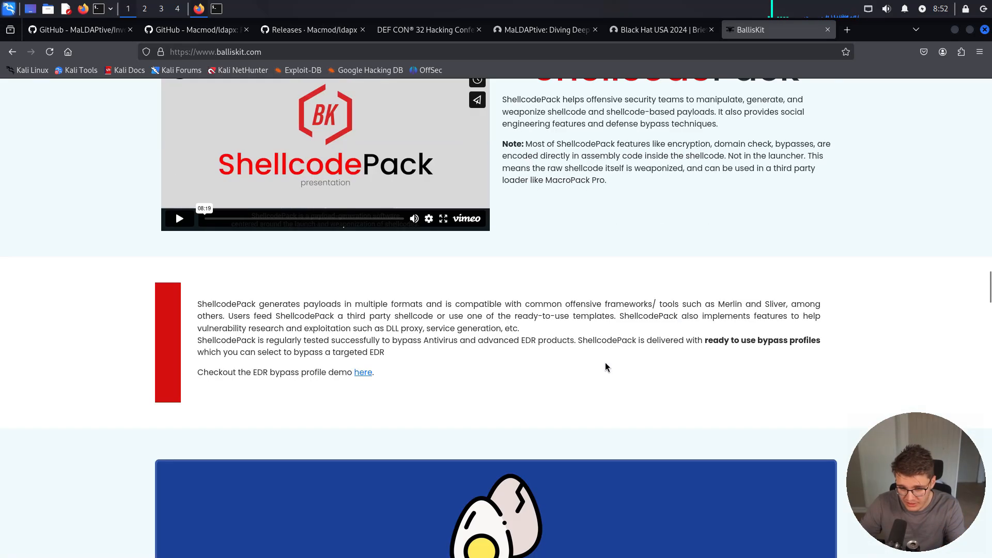
scroll(down, 3)
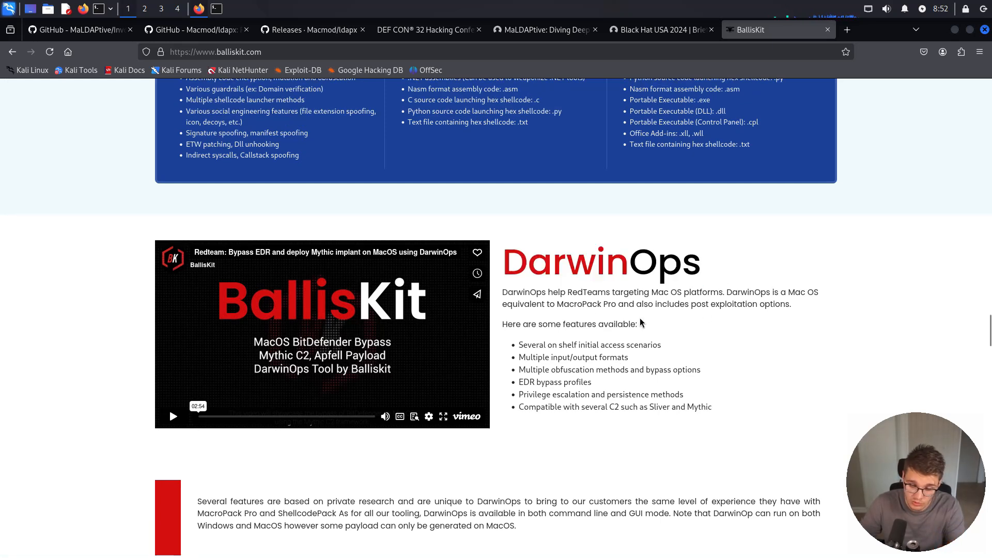
mouse_move(637, 324)
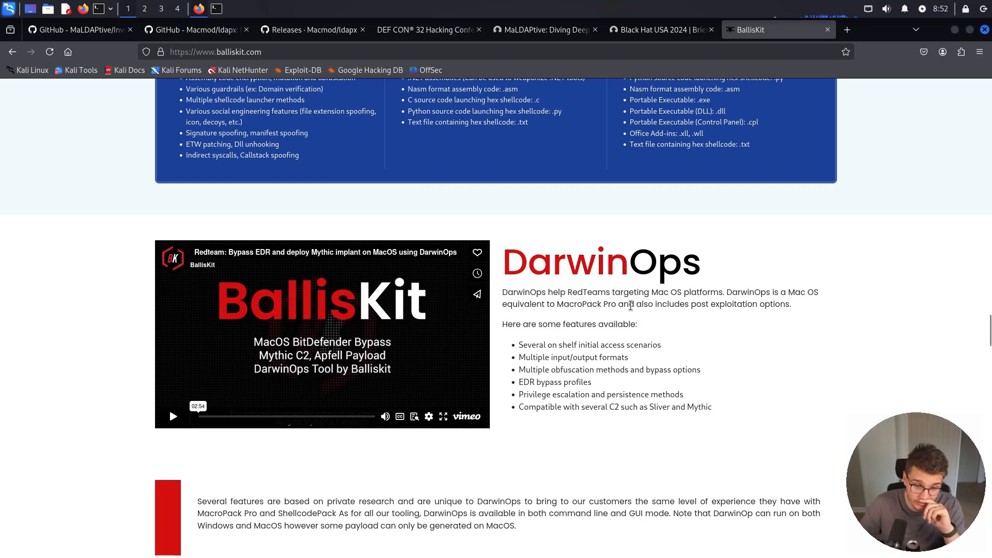
mouse_move(640, 315)
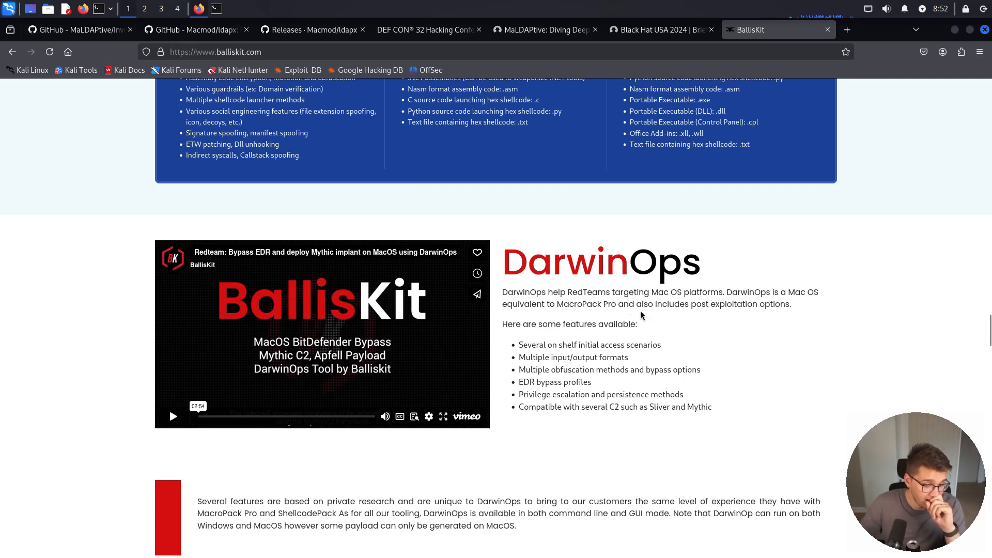
scroll(down, 3)
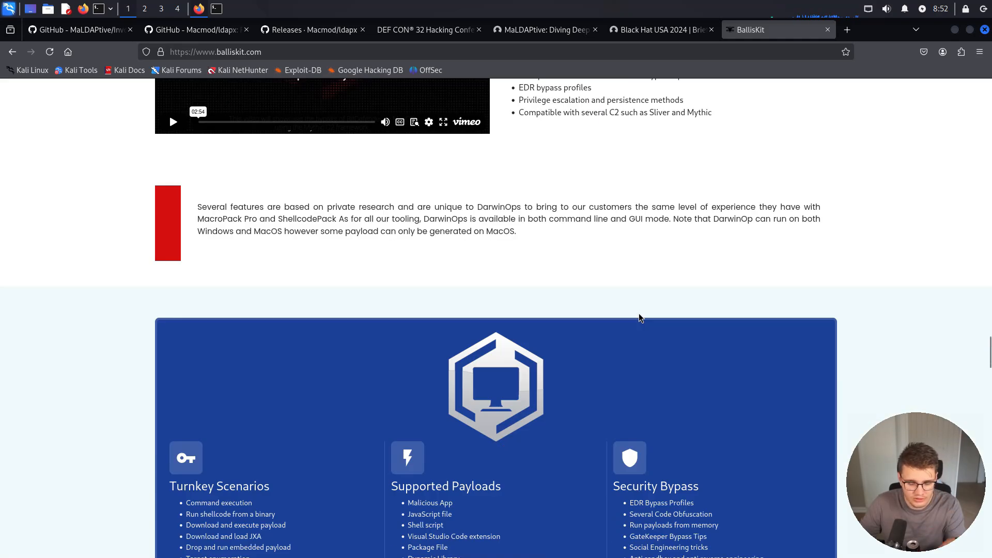
scroll(down, 3)
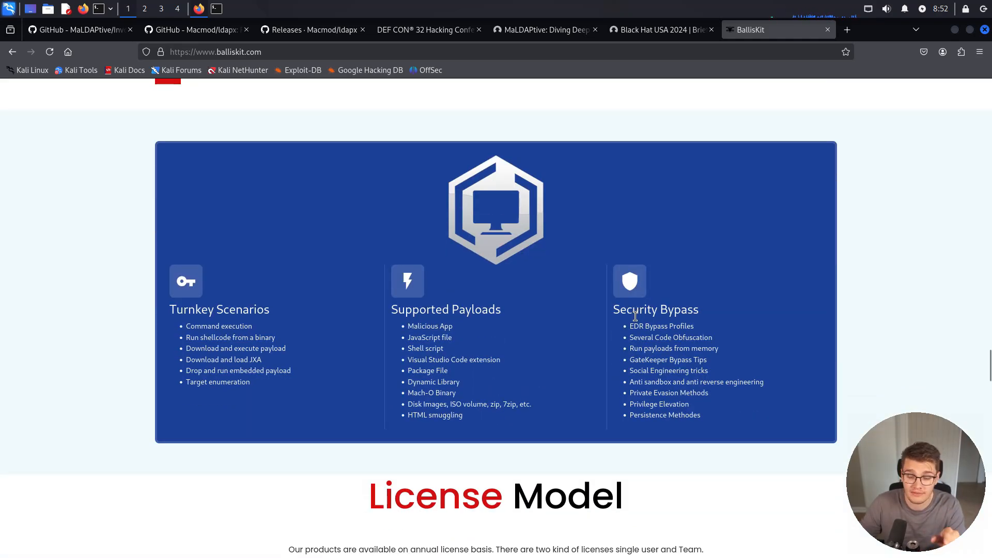
mouse_move(763, 236)
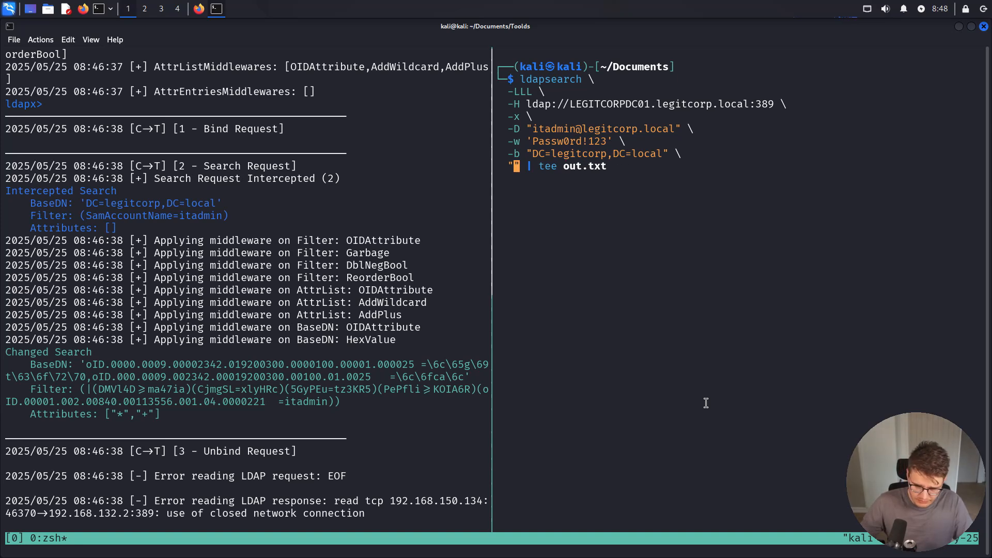
Run the ldapsearch for enabled non-computer accounts with SPNs through the obfuscating ldapx proxy
key(Return)
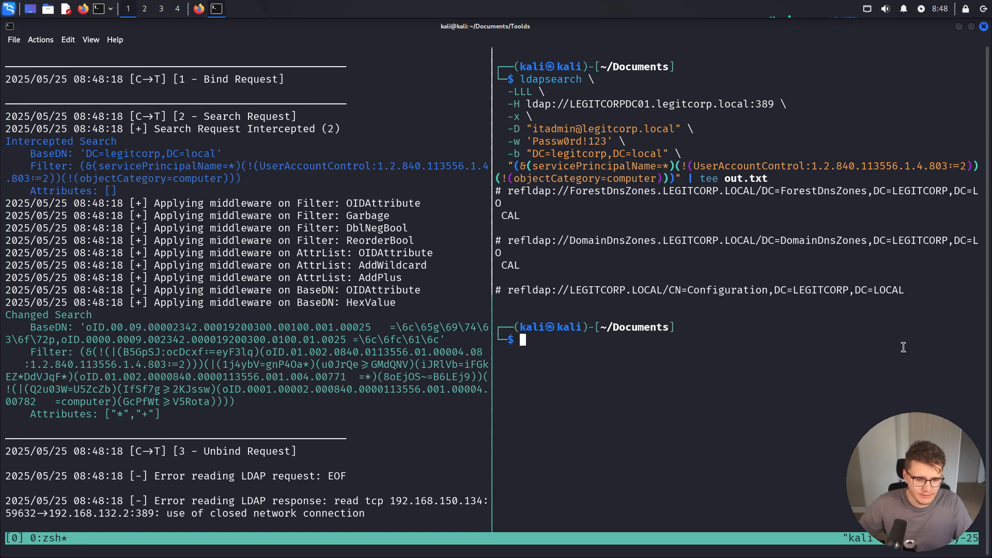
mouse_move(634, 259)
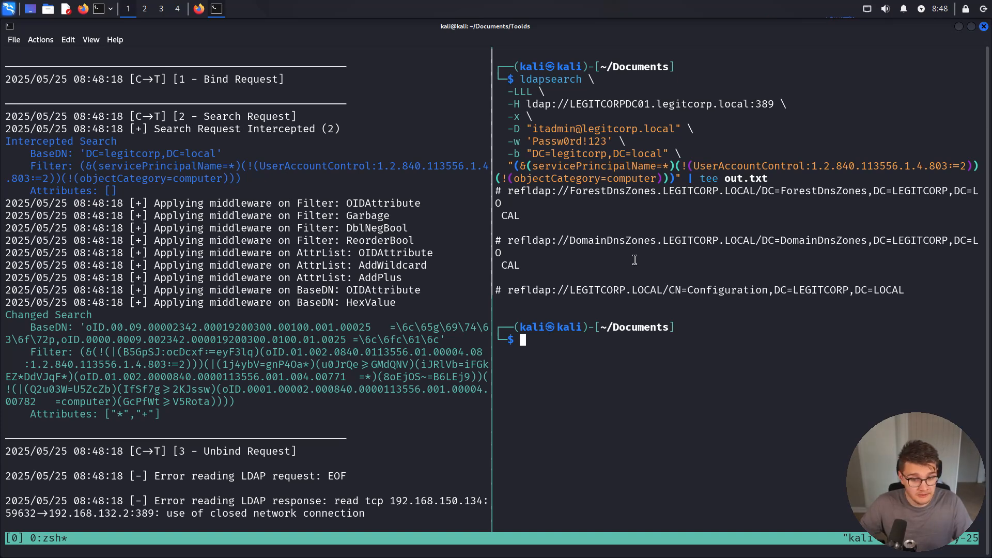
mouse_move(217, 414)
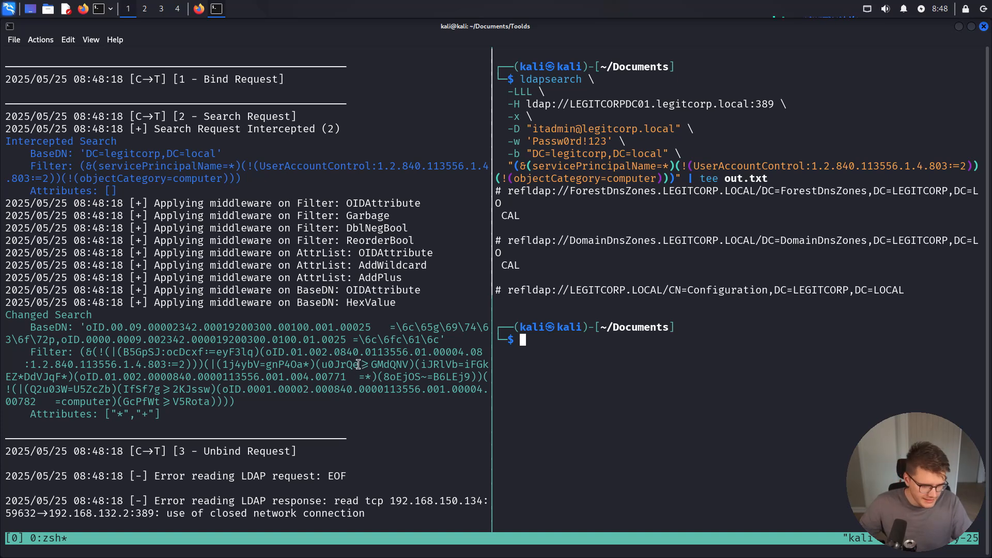
mouse_move(382, 406)
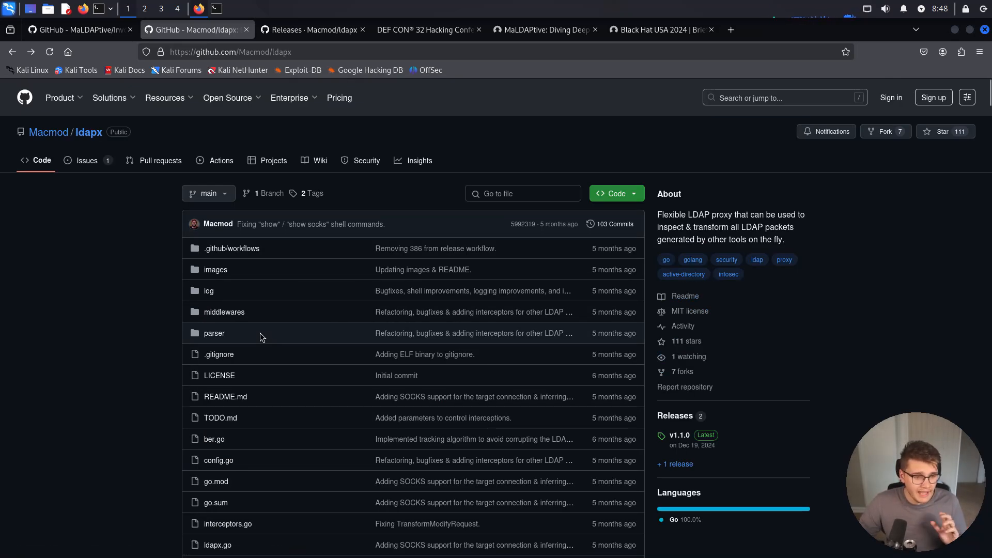
mouse_move(190, 300)
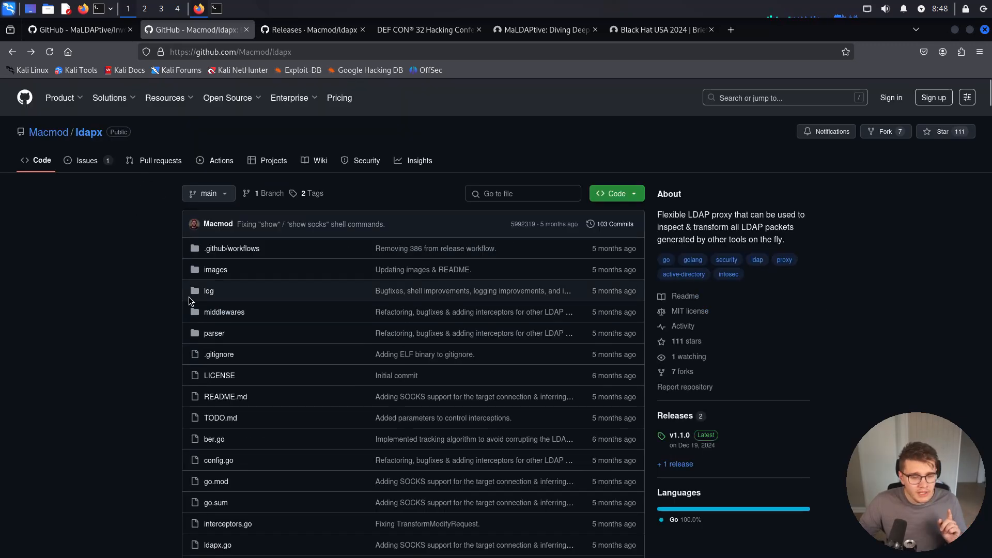
Skim the ldapx repository README, scroll back to the top, and return to the terminal
scroll(down, 3)
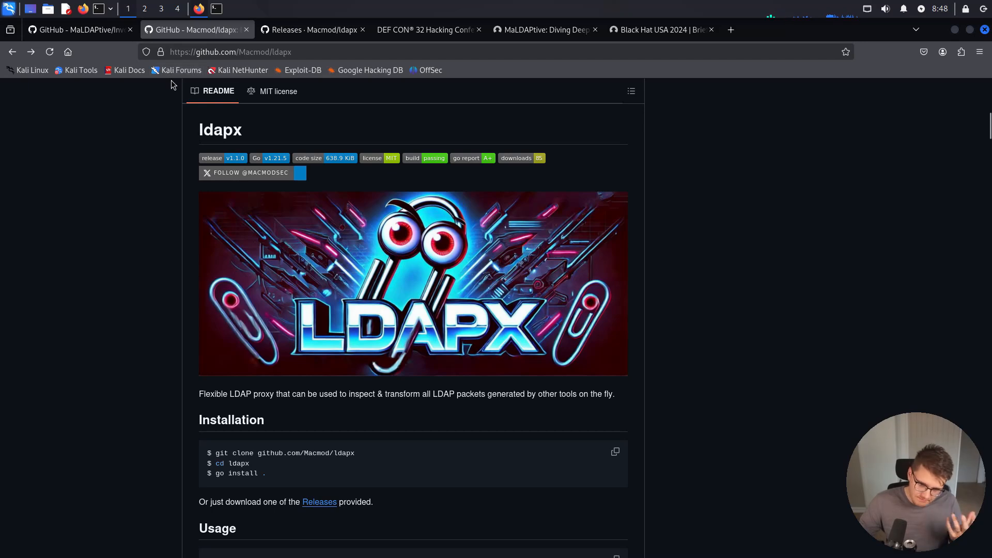
mouse_move(168, 119)
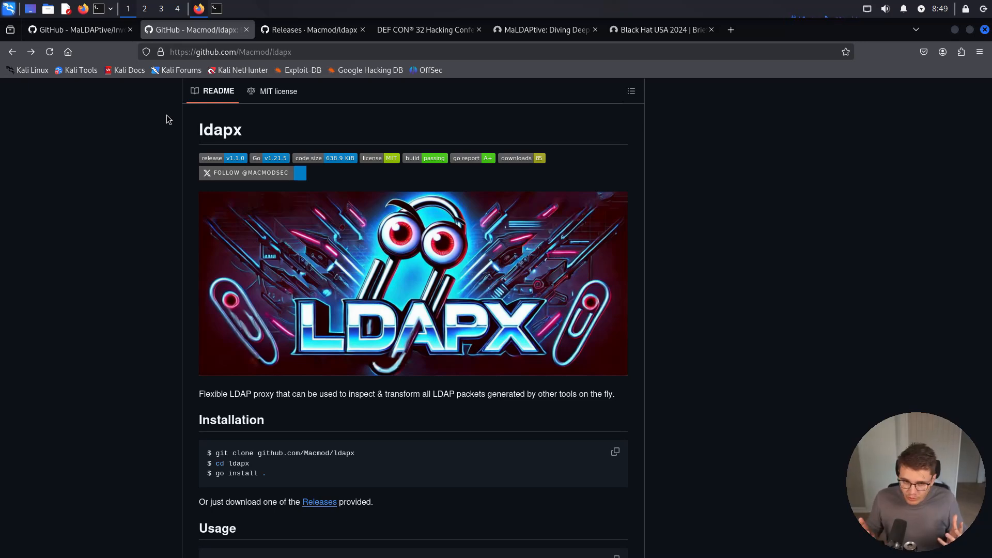
scroll(up, 3)
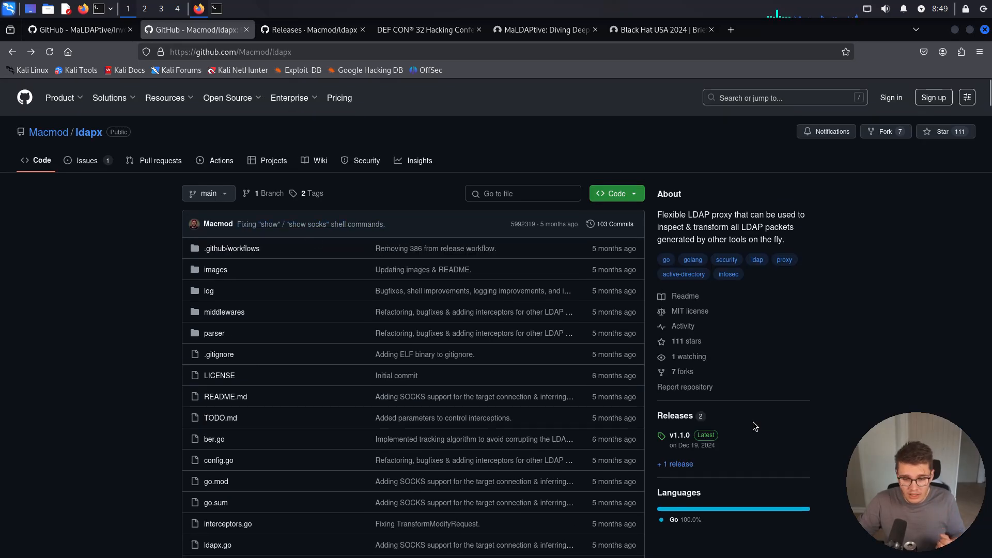
click(679, 435)
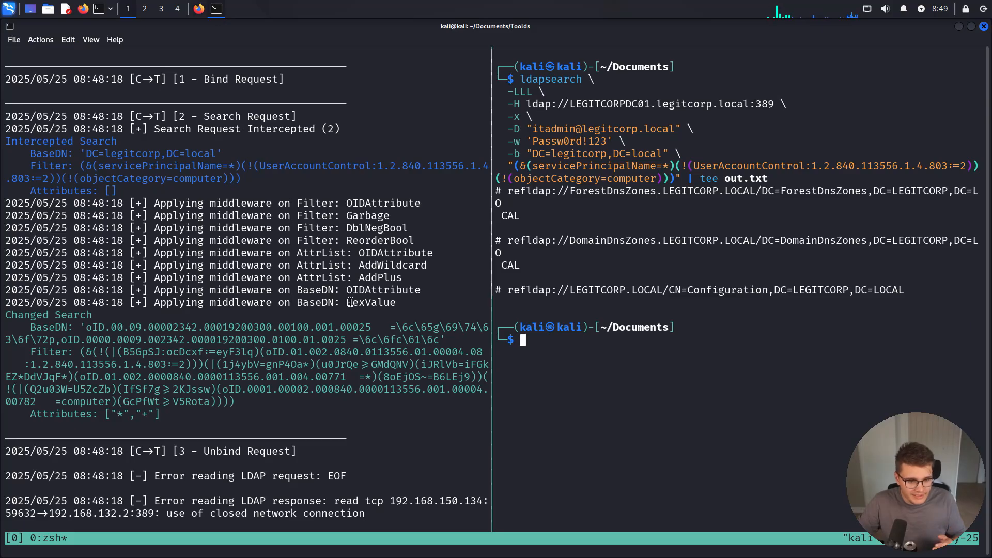
Exit the ldapx proxy shell, list its options with ldapx -h, and return to the browser
text(exit)
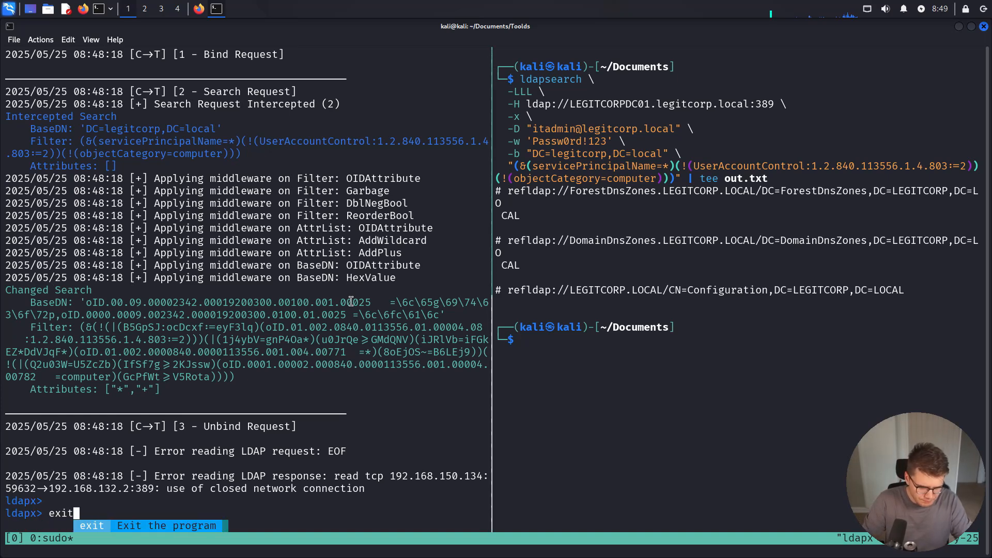
key(Return)
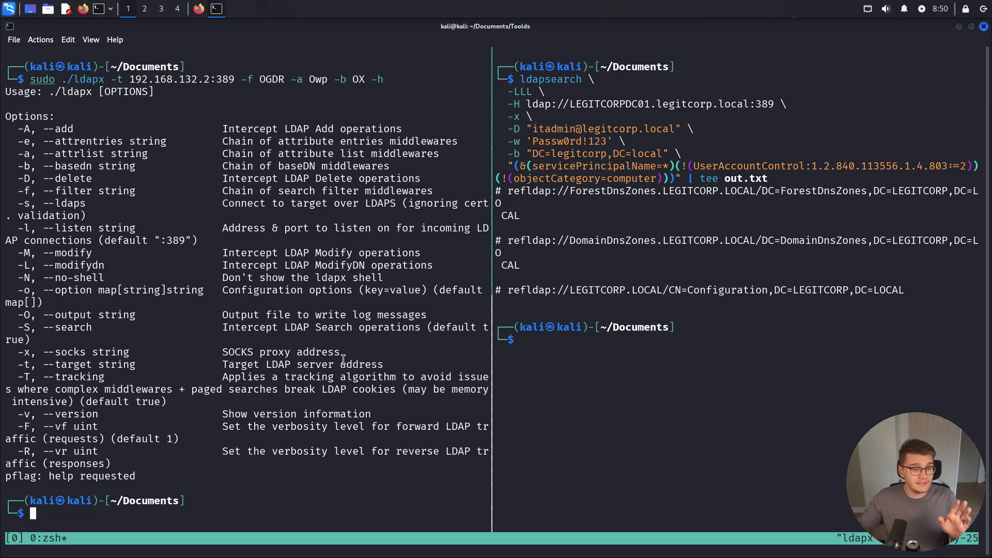
click(198, 8)
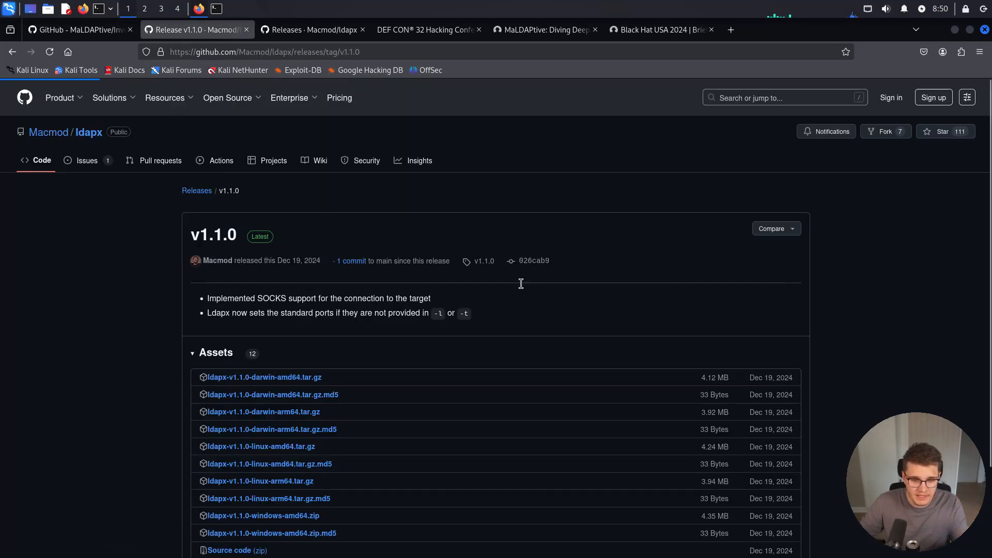
Open the ldapx repository home and scroll the README to the MaLDAPtive acknowledgement, highlighting it
click(216, 260)
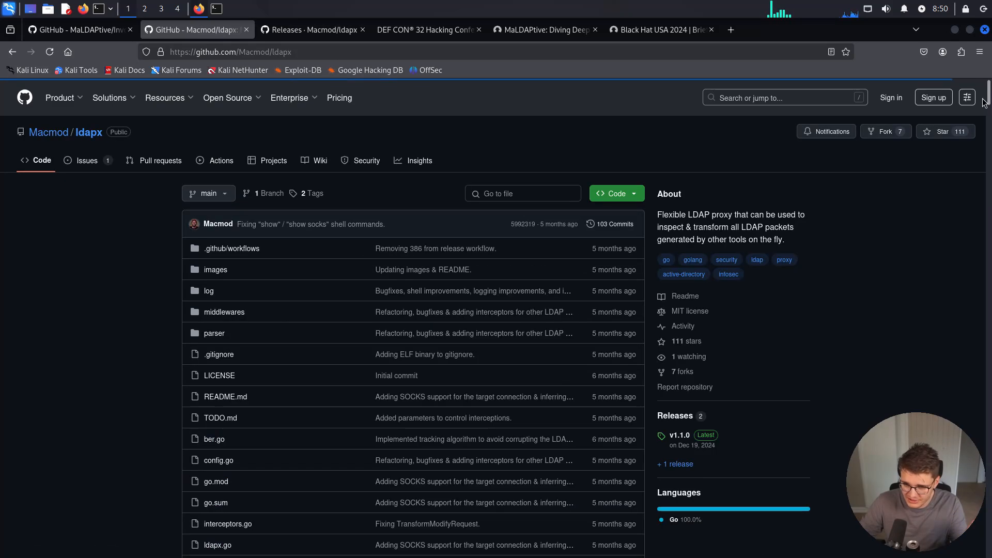
scroll(down, 3)
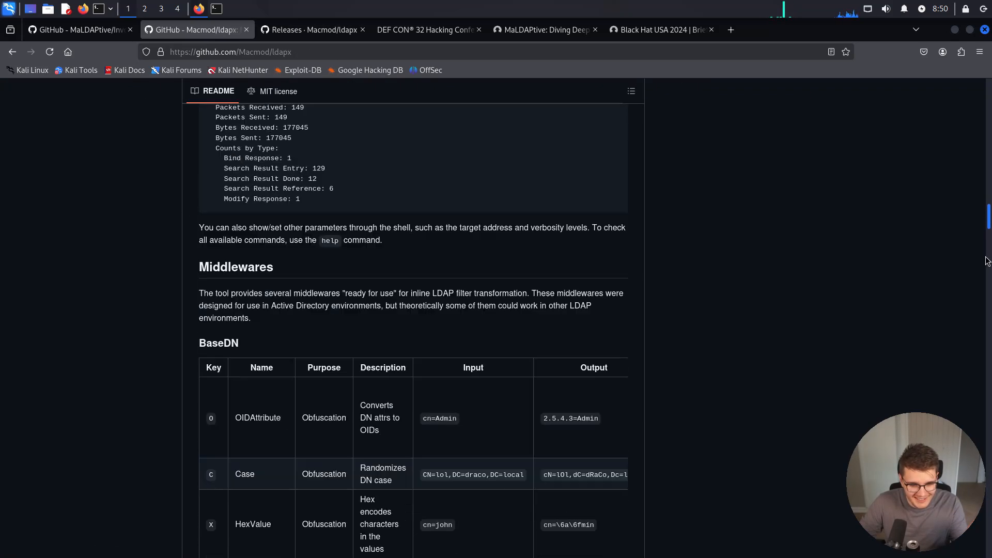
scroll(down, 3)
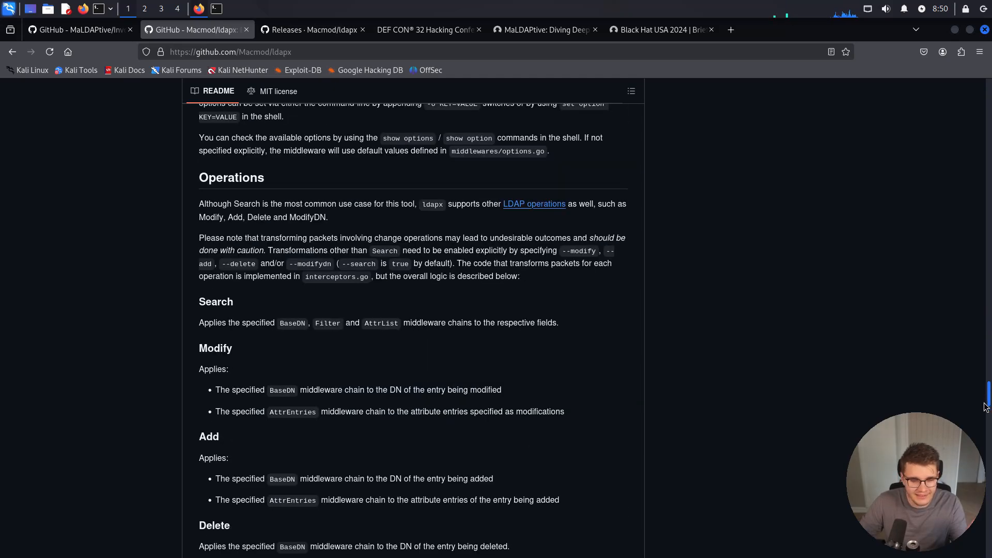
scroll(down, 3)
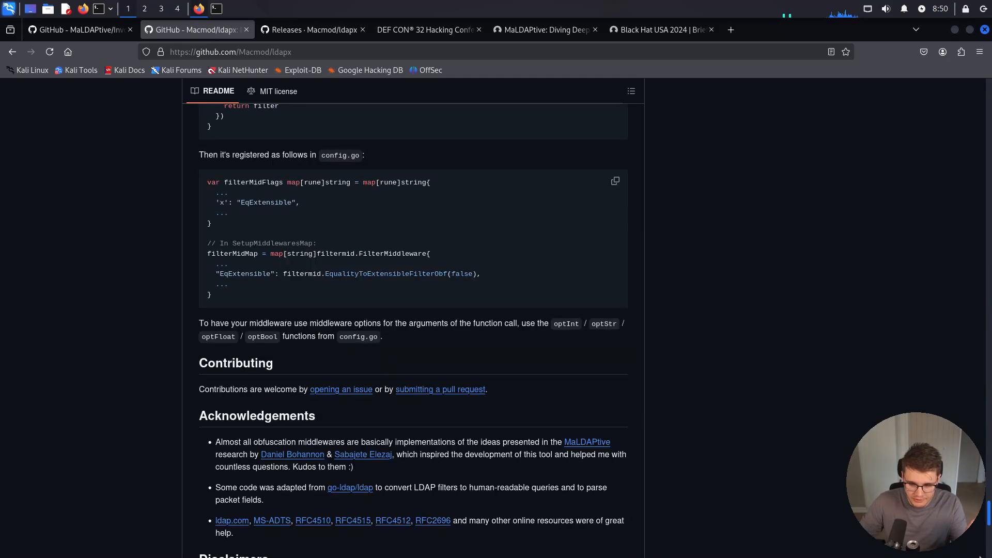
scroll(down, 3)
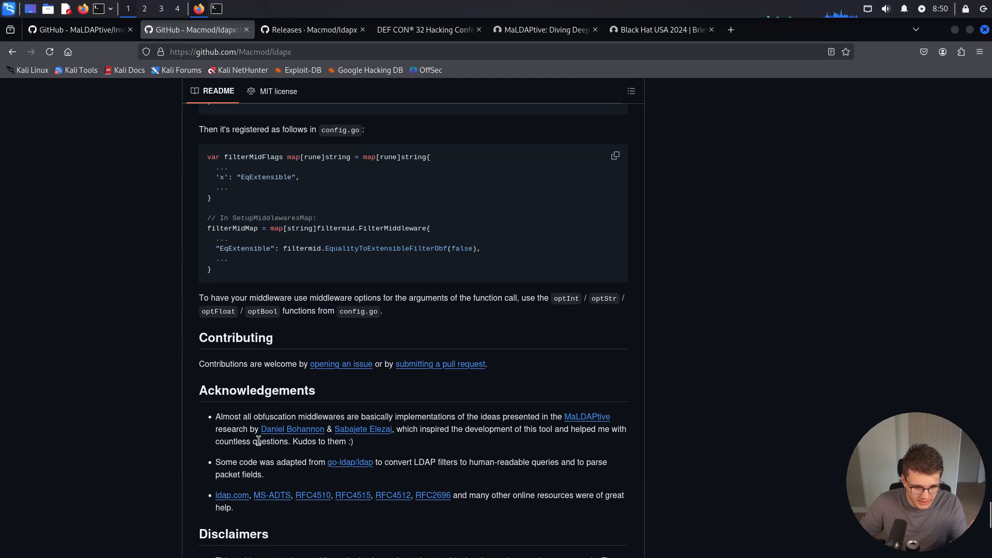
double_click(343, 441)
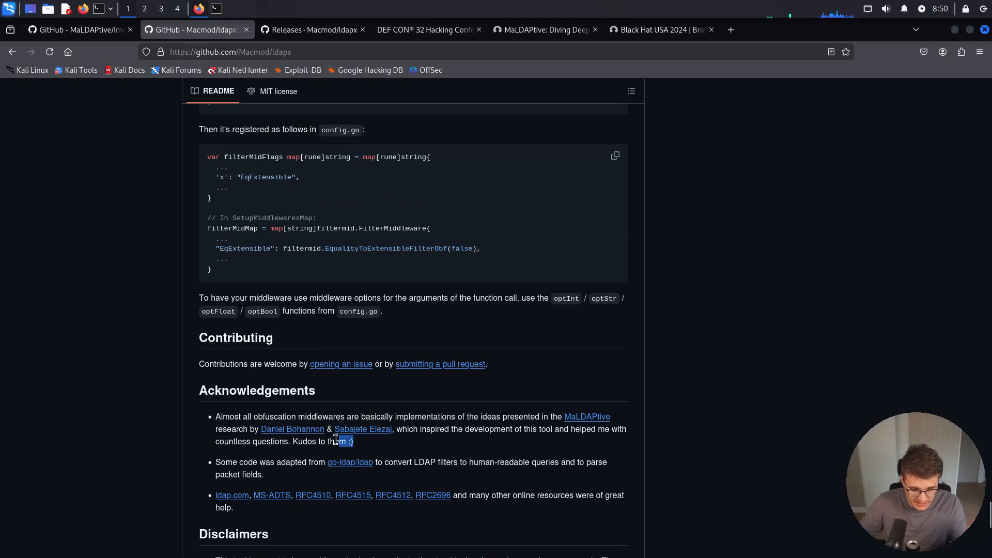
Glance at the MaLDAPtive repository, then return to the ldapx README at Library Usage
click(76, 29)
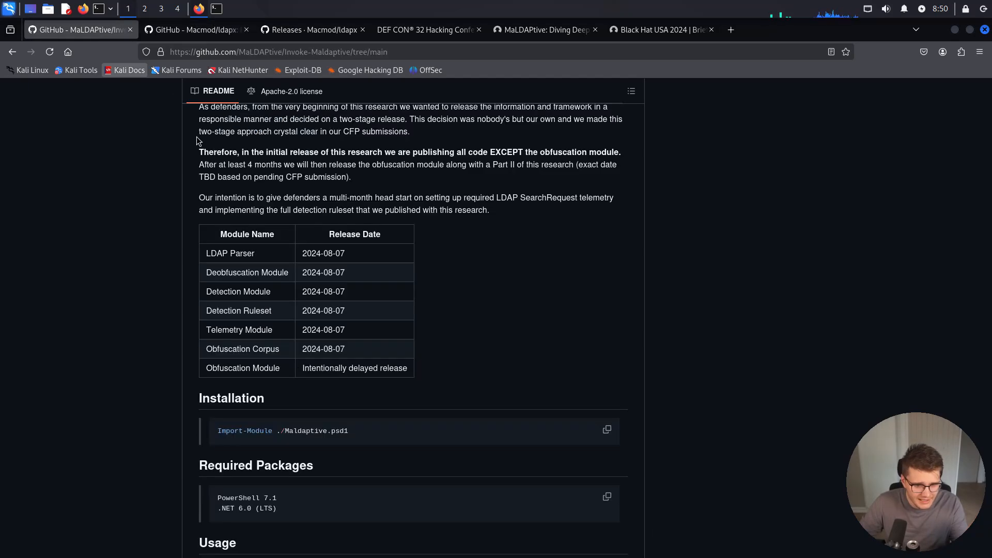
scroll(up, 3)
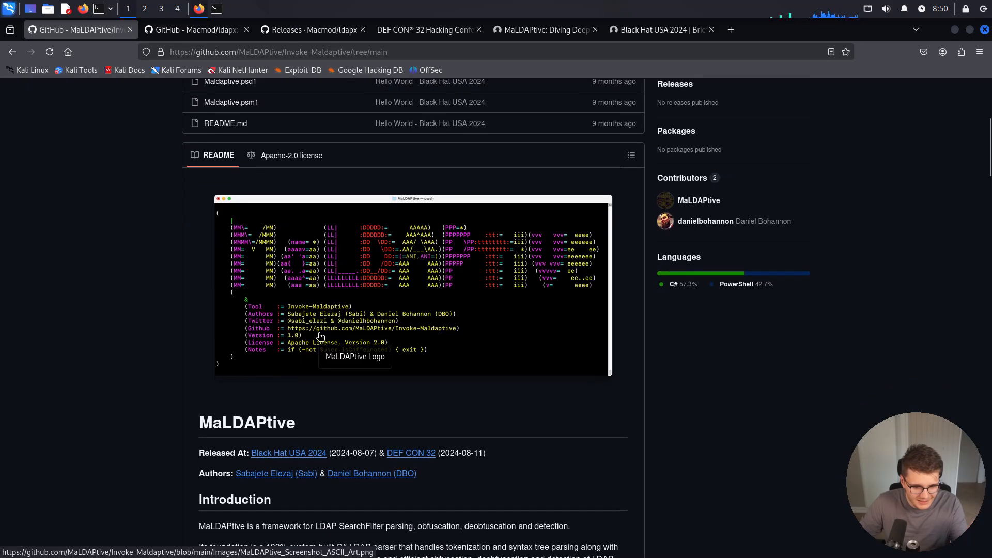
click(196, 29)
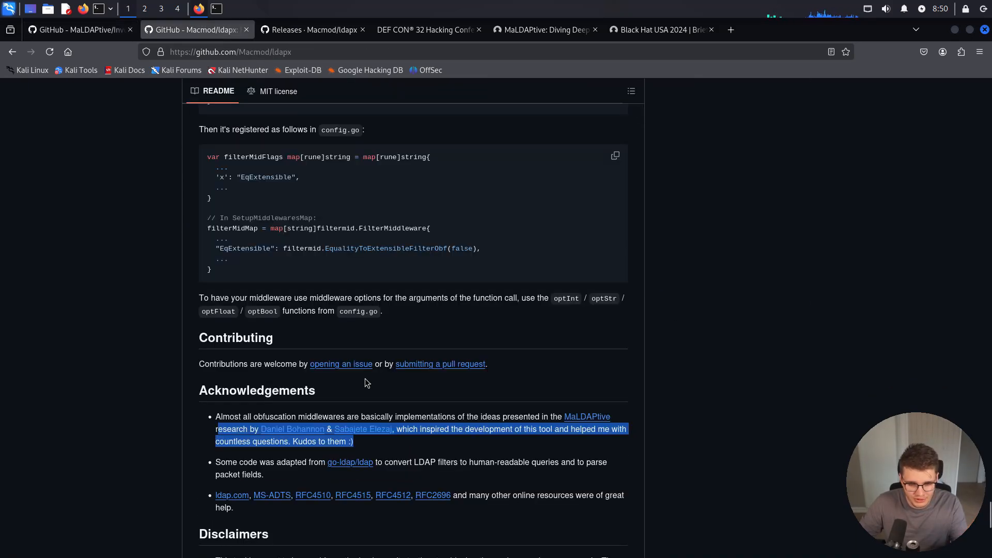
click(392, 448)
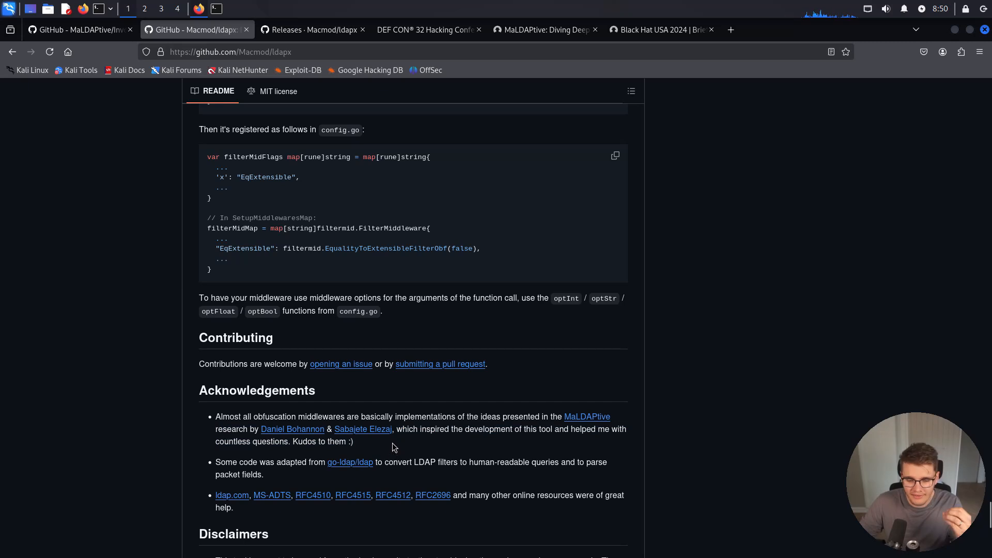
mouse_move(377, 455)
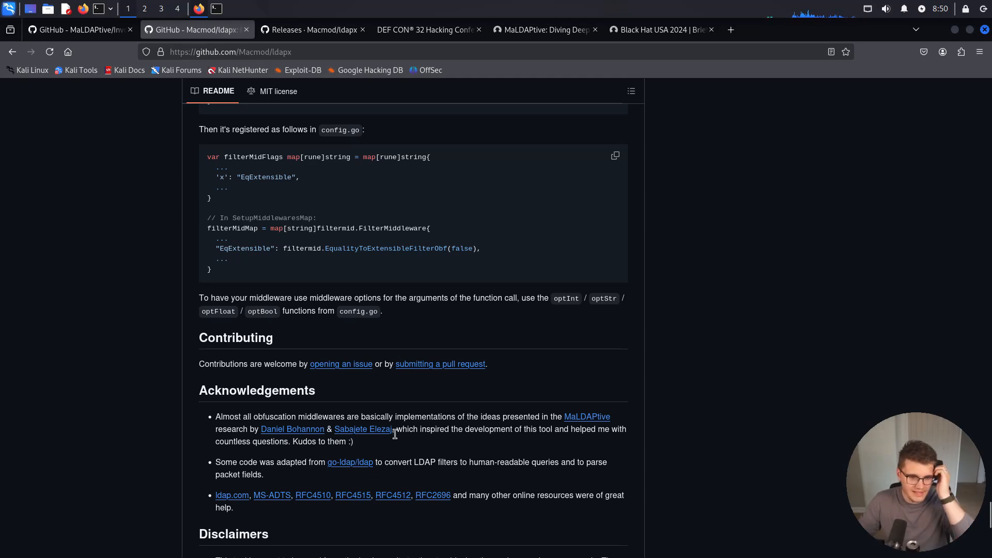
scroll(up, 3)
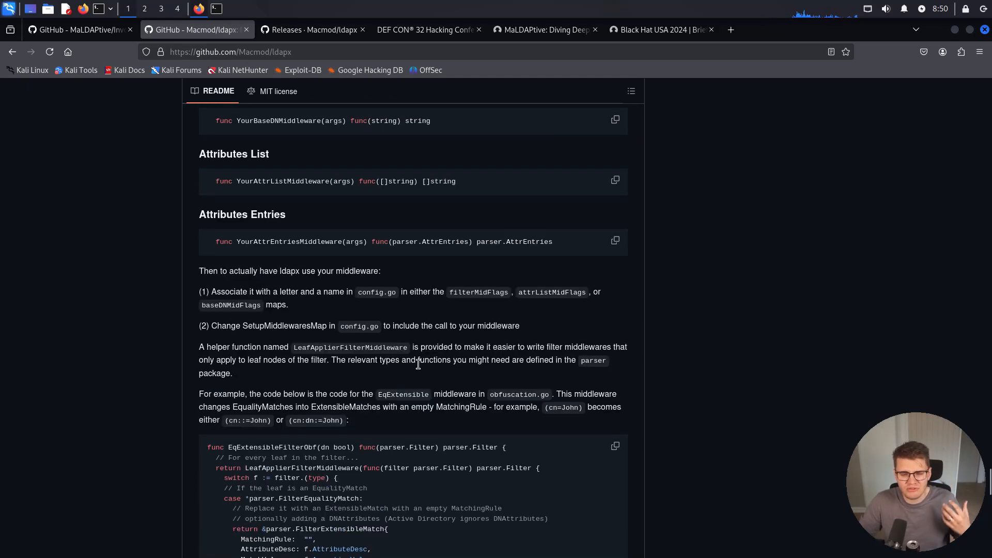
scroll(up, 3)
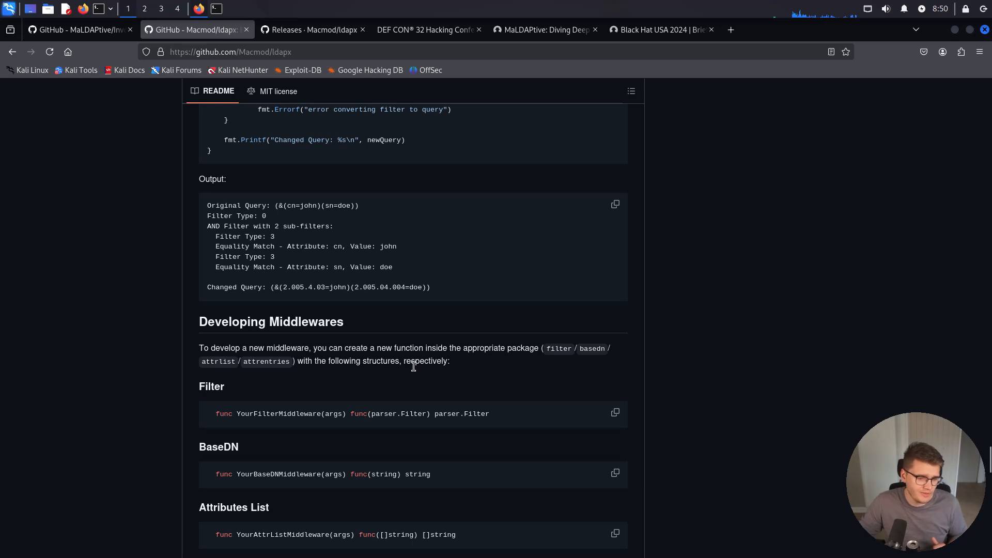
scroll(down, 3)
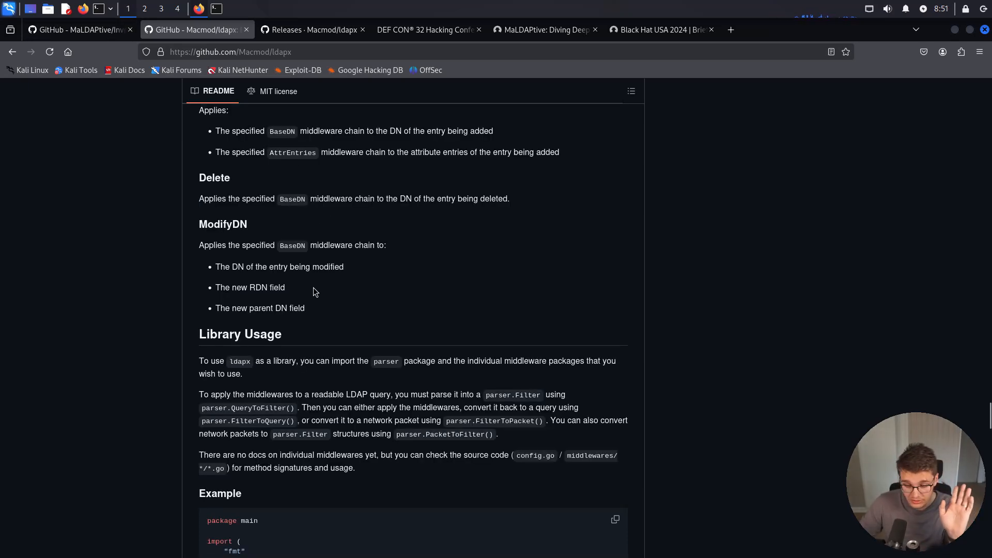
mouse_move(386, 276)
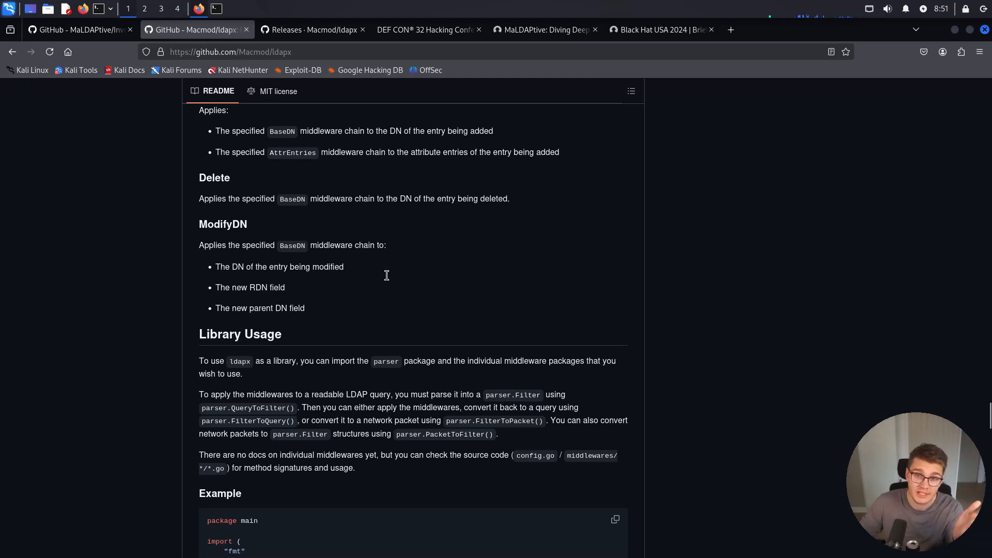